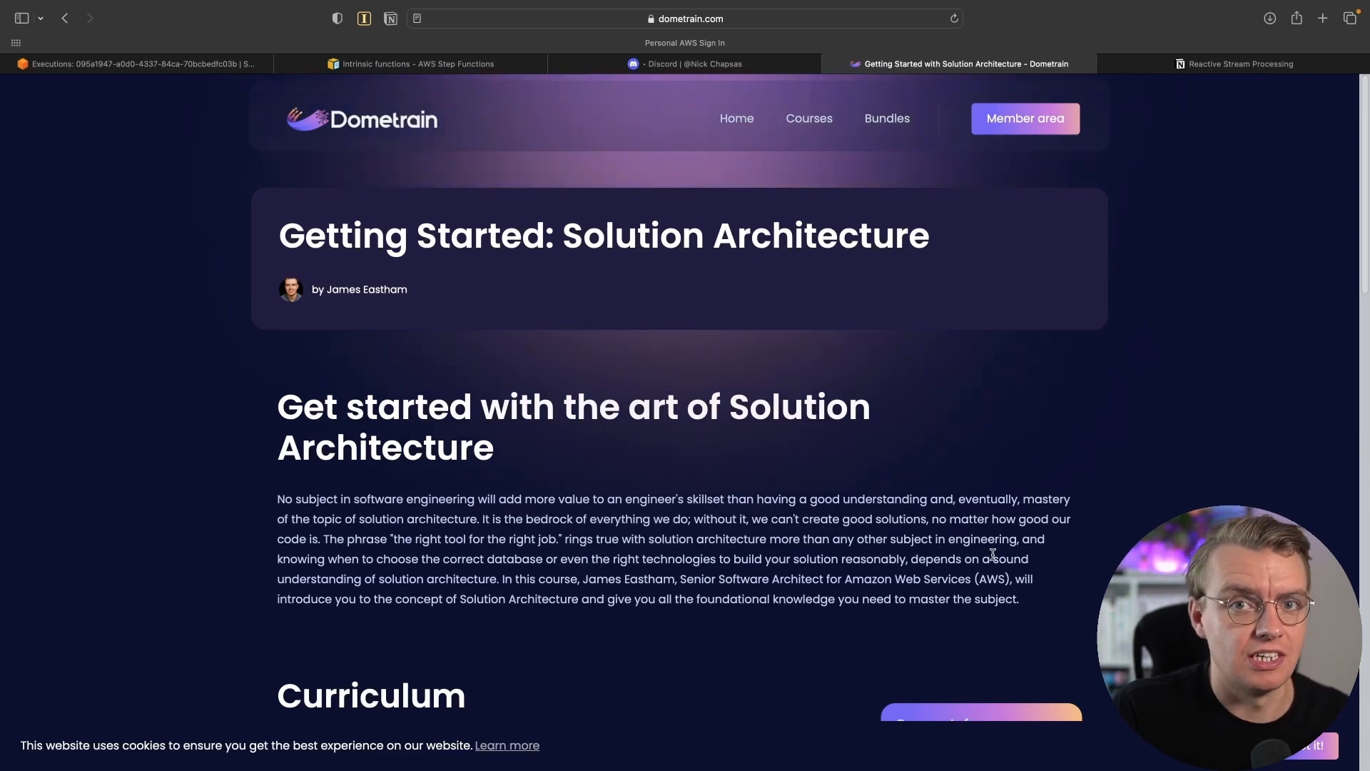
- Scroll the Dometrain course page down to its Curriculum and Course Info sections
scroll(down, 3)
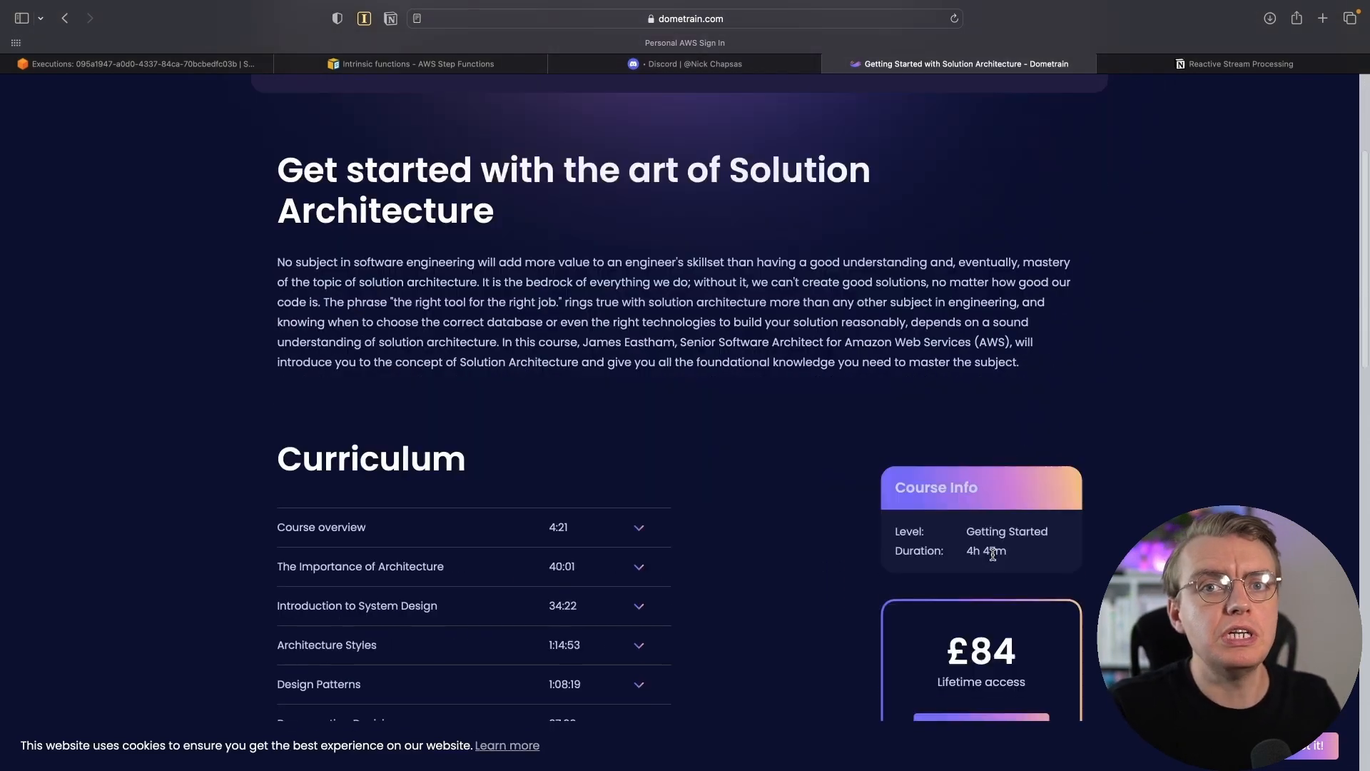
scroll(down, 3)
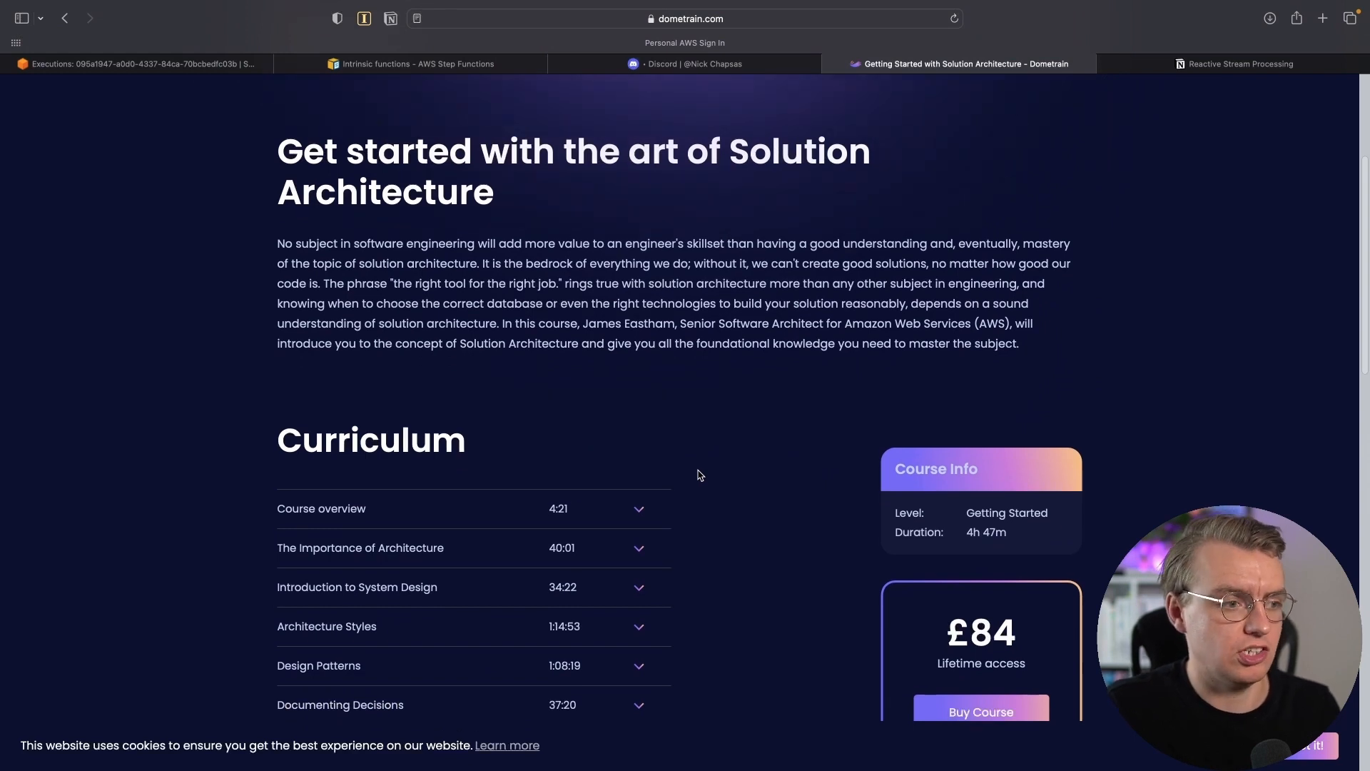
scroll(down, 3)
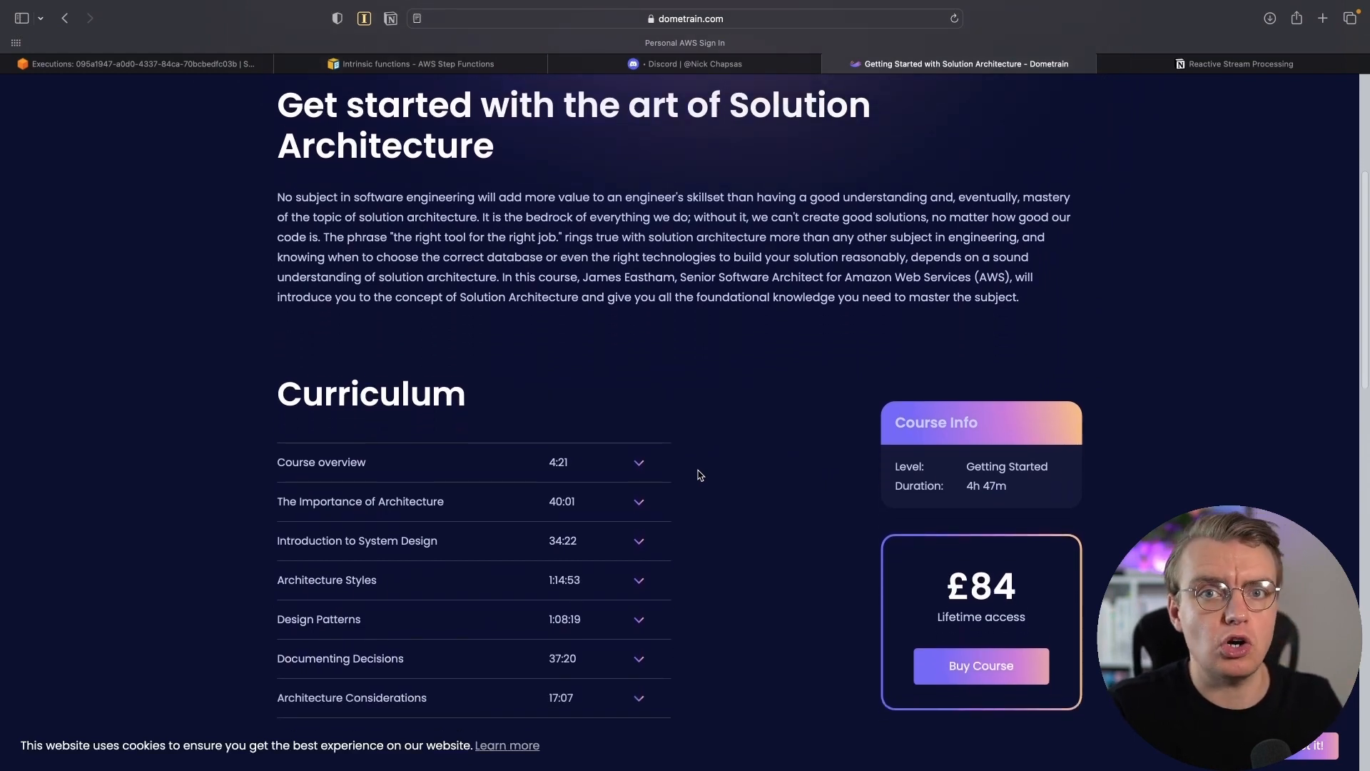
scroll(down, 3)
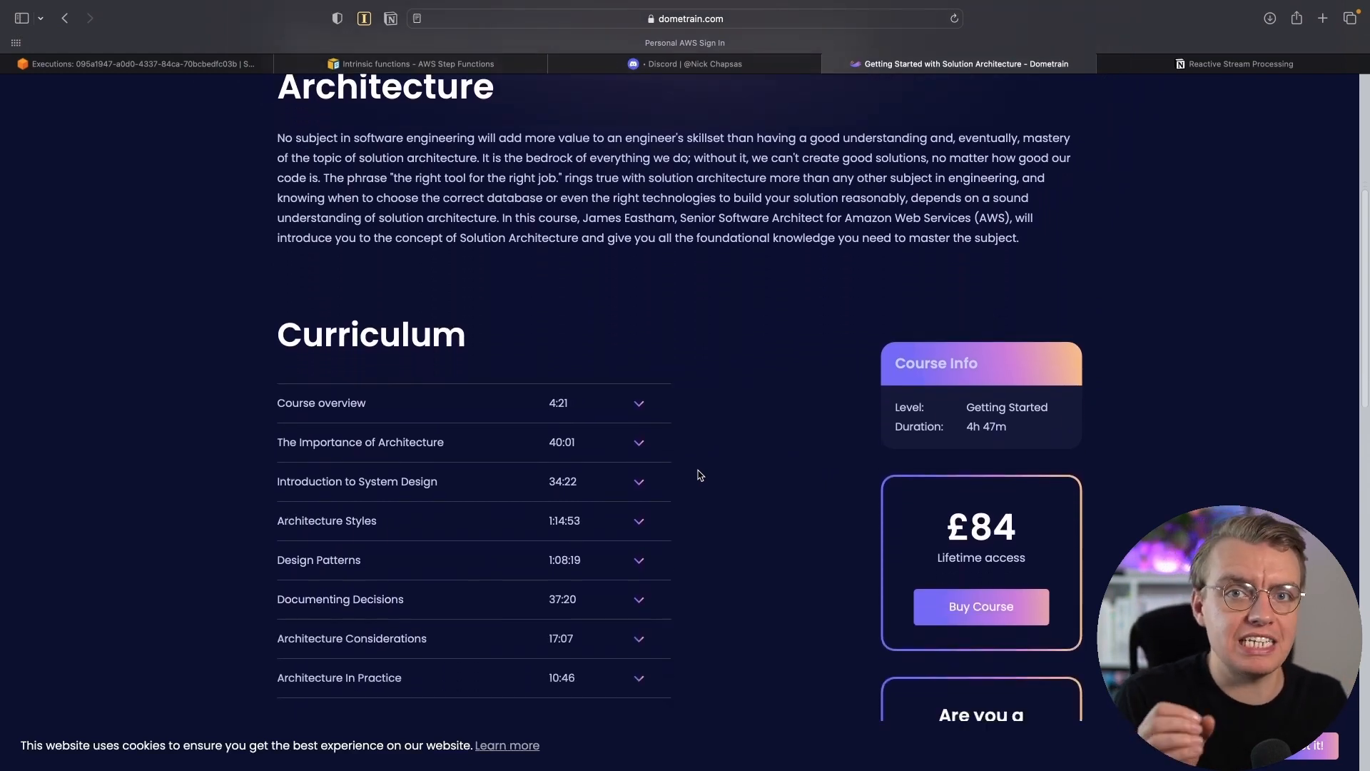
scroll(down, 3)
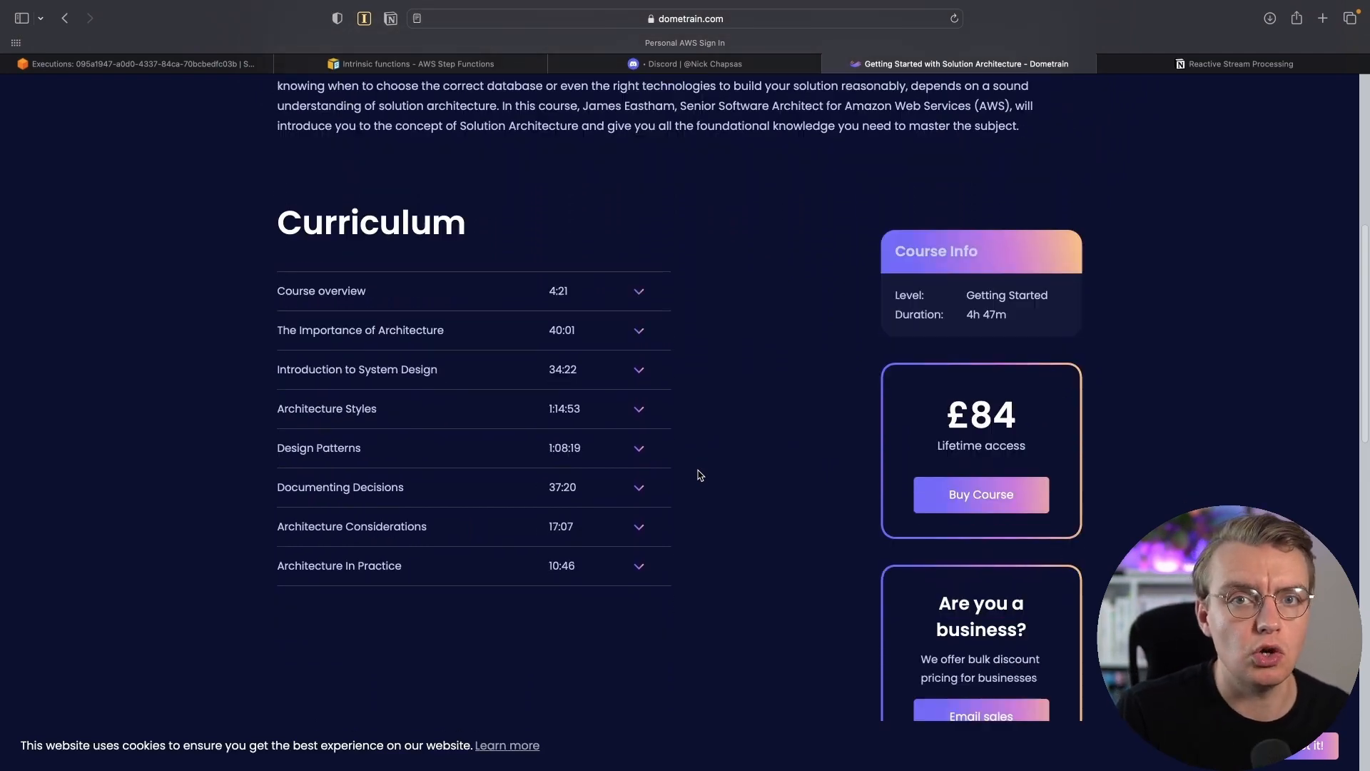
scroll(down, 3)
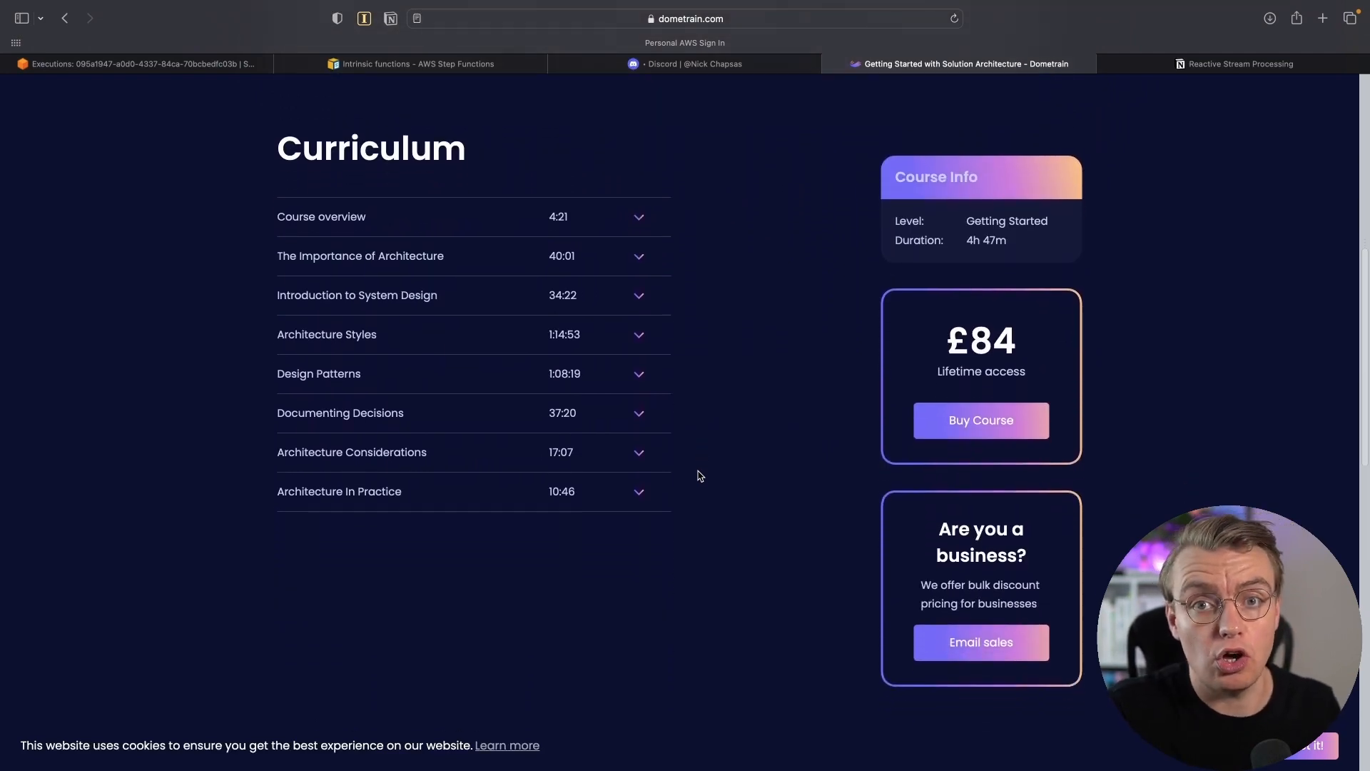
scroll(down, 3)
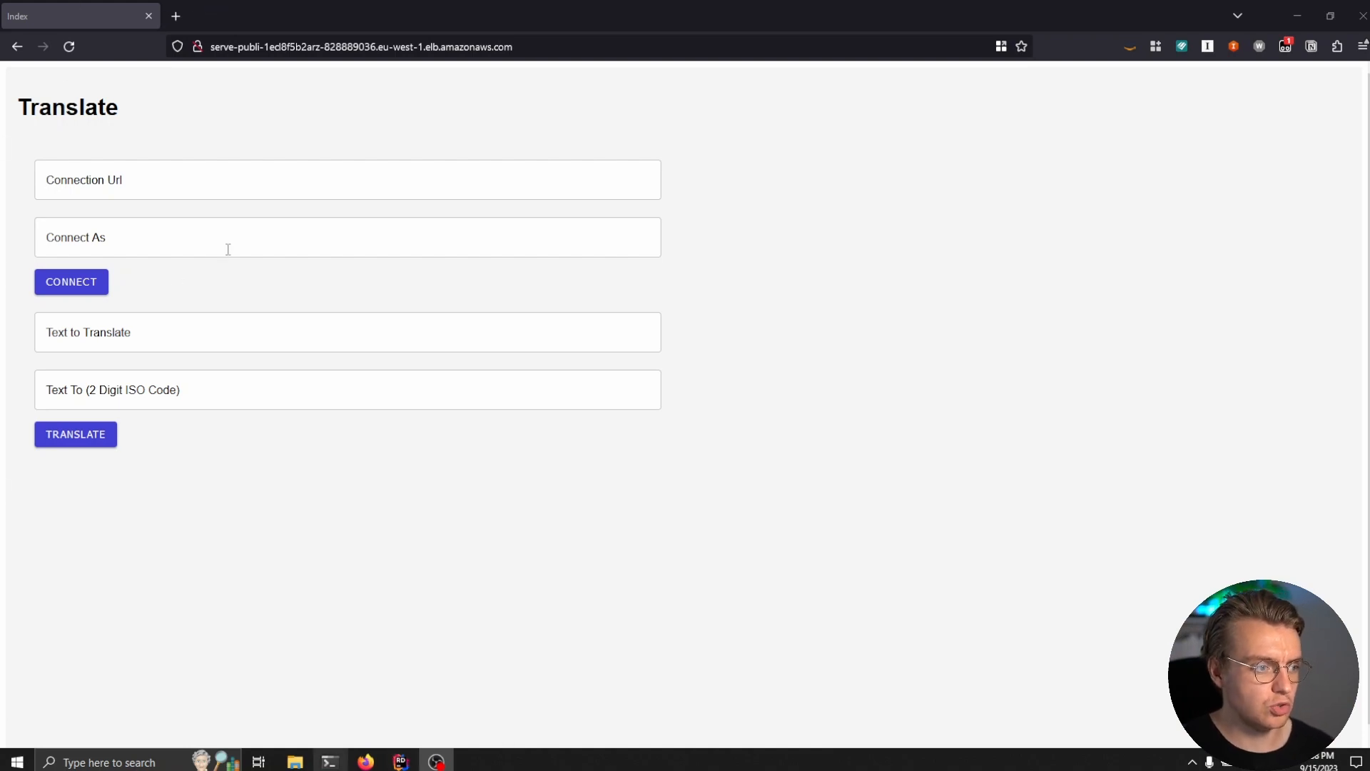
mouse_move(218, 272)
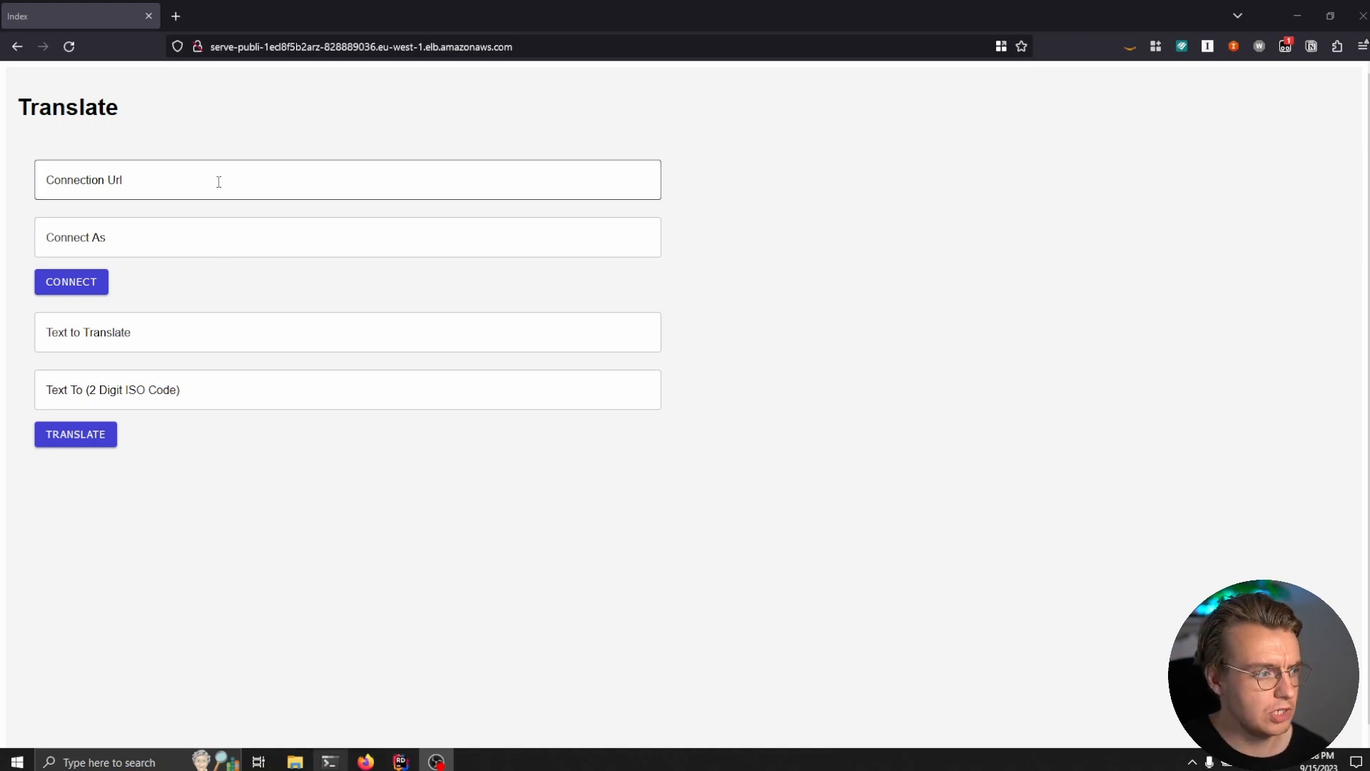
- Connect the Translate client to the load balancer /api URL as user 'james'
text(http://serve-publi-1ecl8f5b2arz-828889036.eu-west-1.elb.amazonaws.com/api)
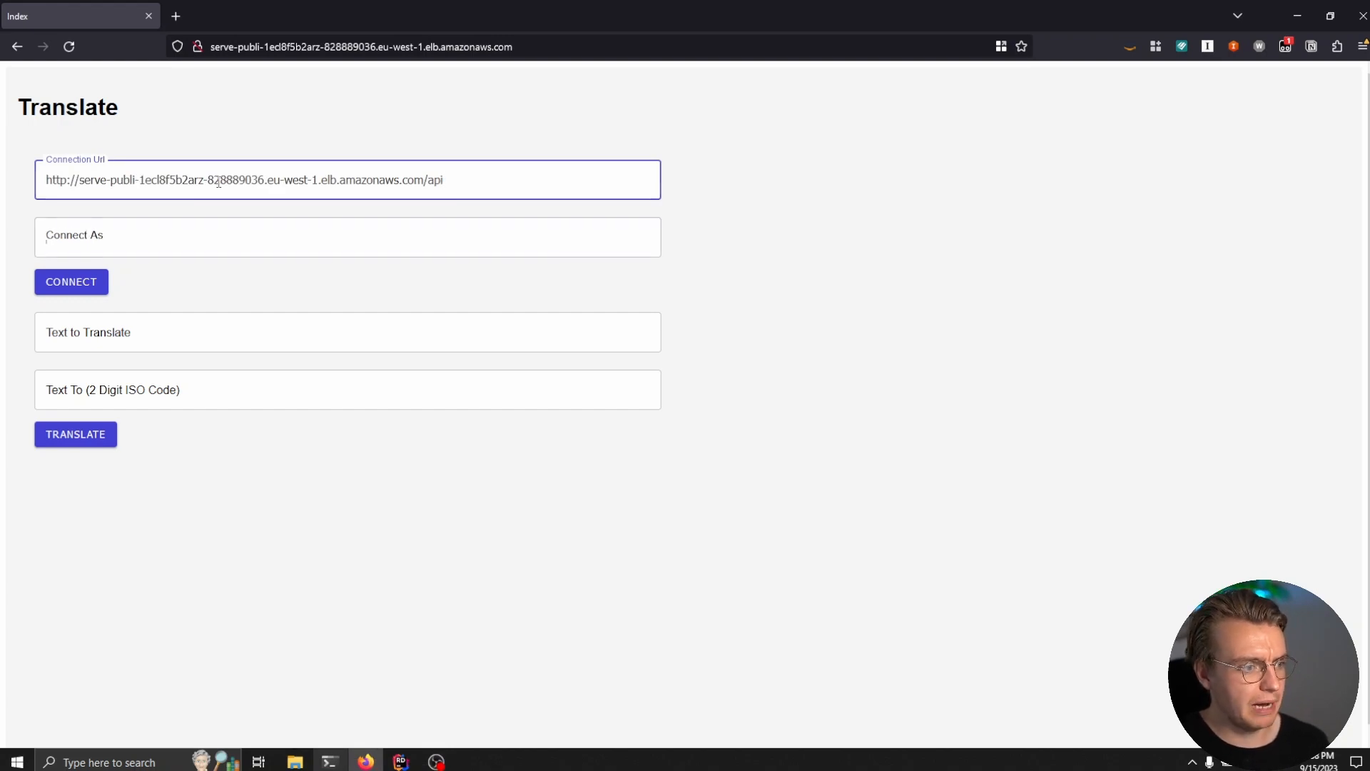
click(347, 237)
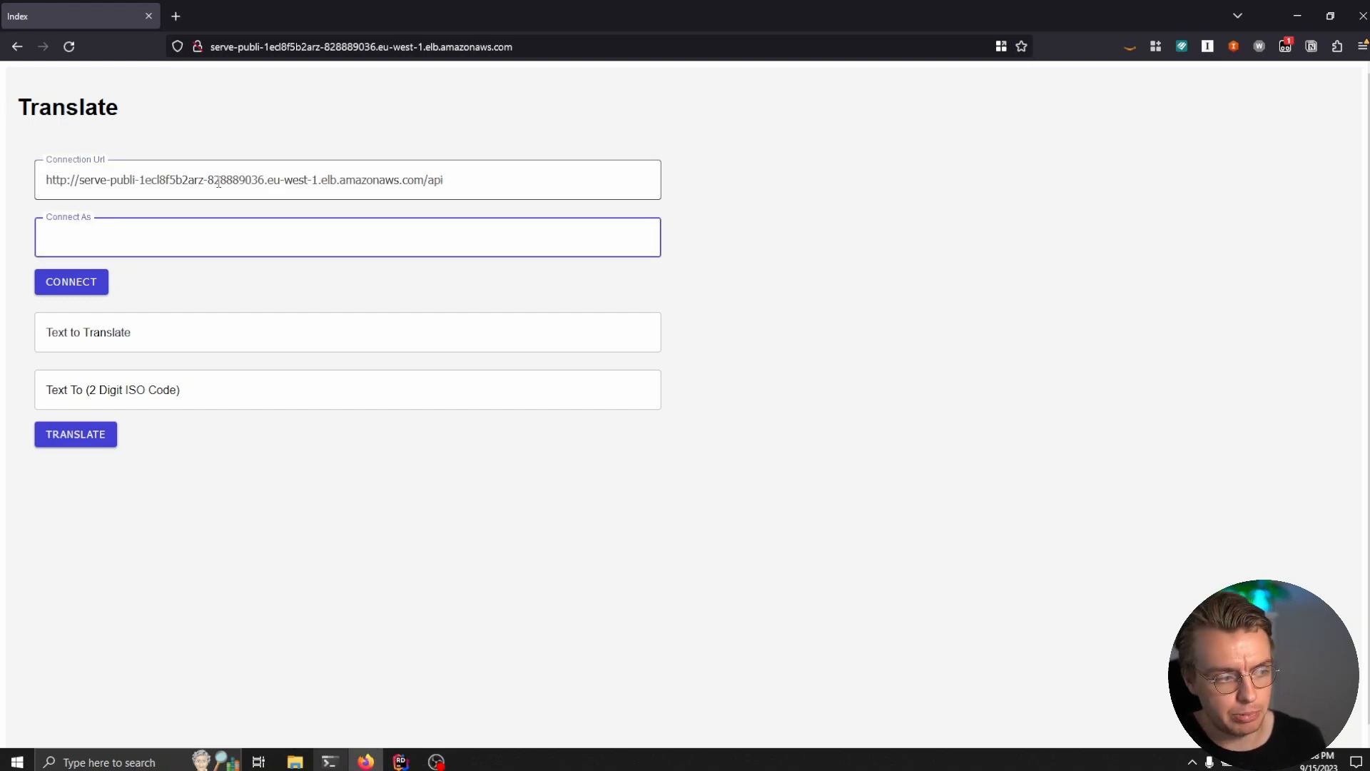
text(james)
click(348, 331)
text(H)
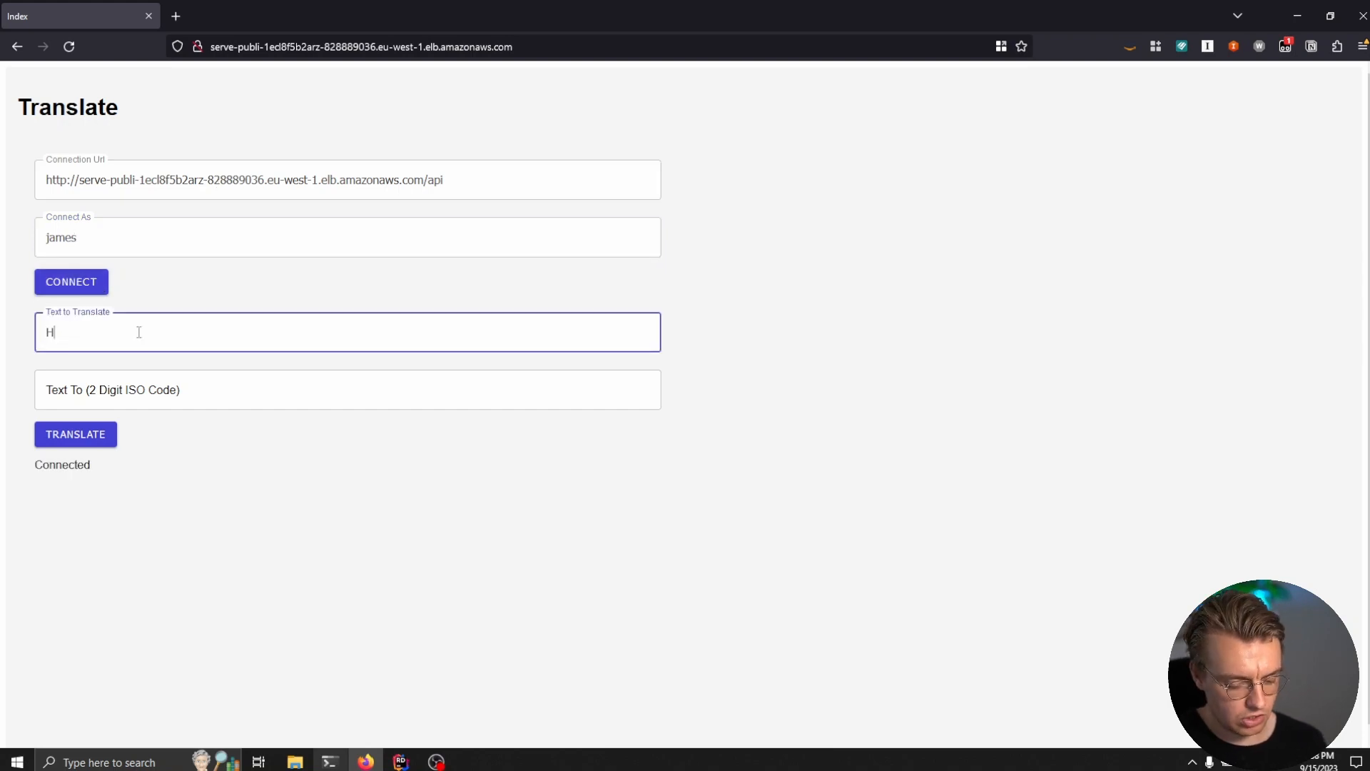
- Request an Italian (IT) translation of the typed English sentence, sending it twice
text(ello, my nm)
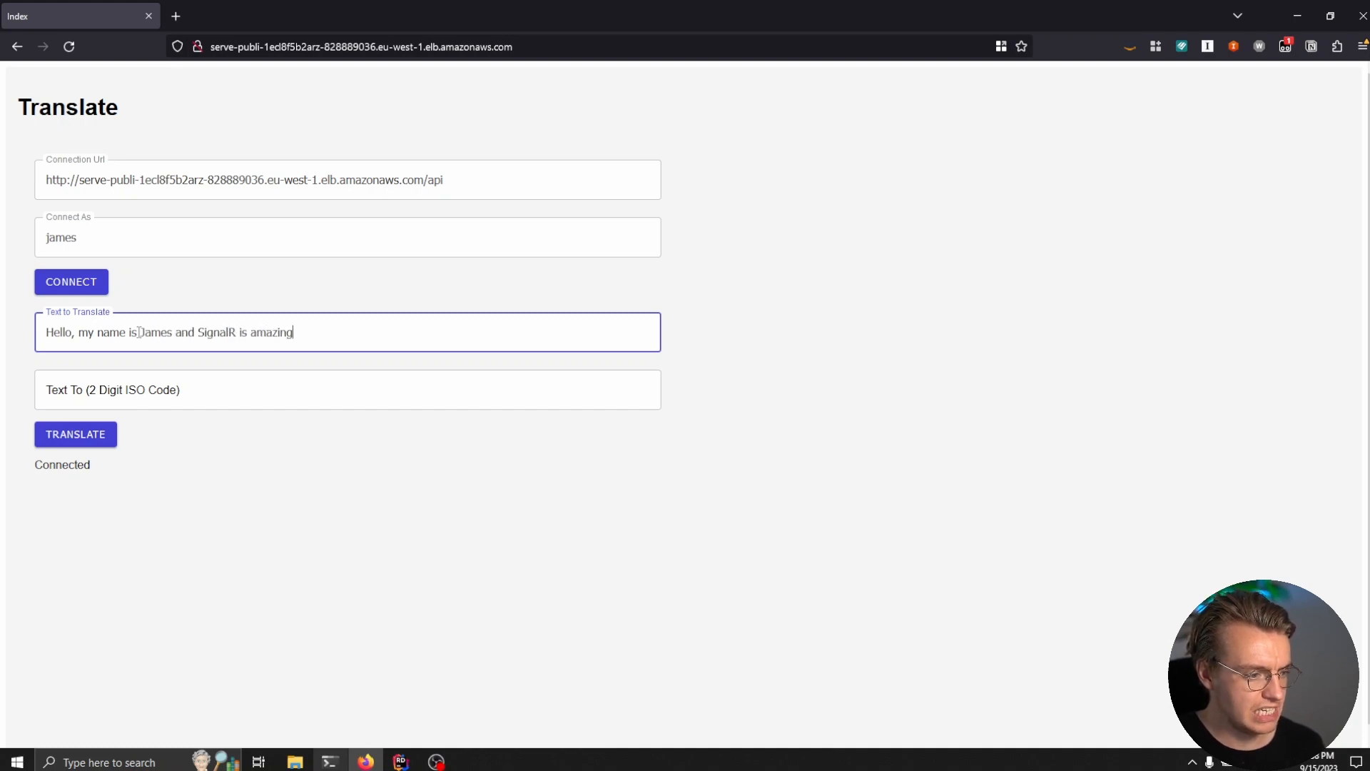
text(IT)
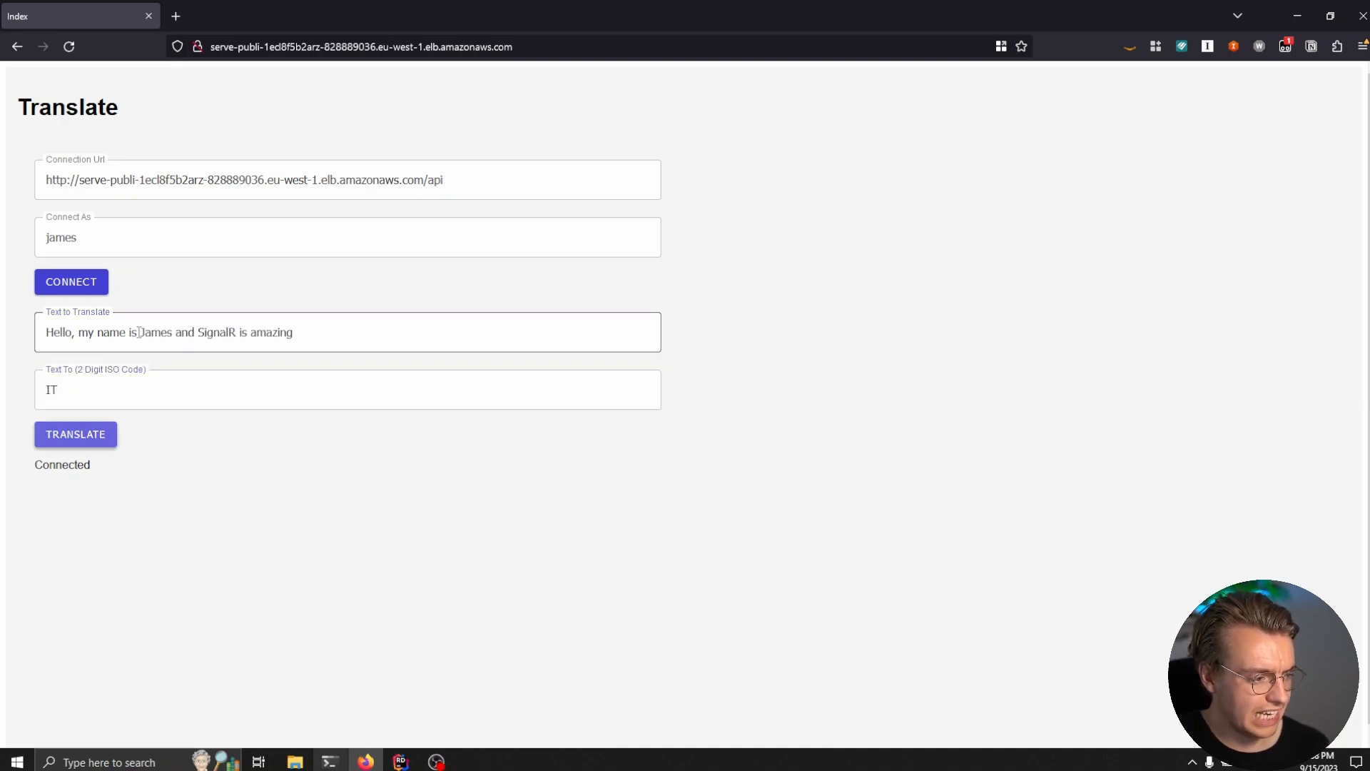
click(75, 434)
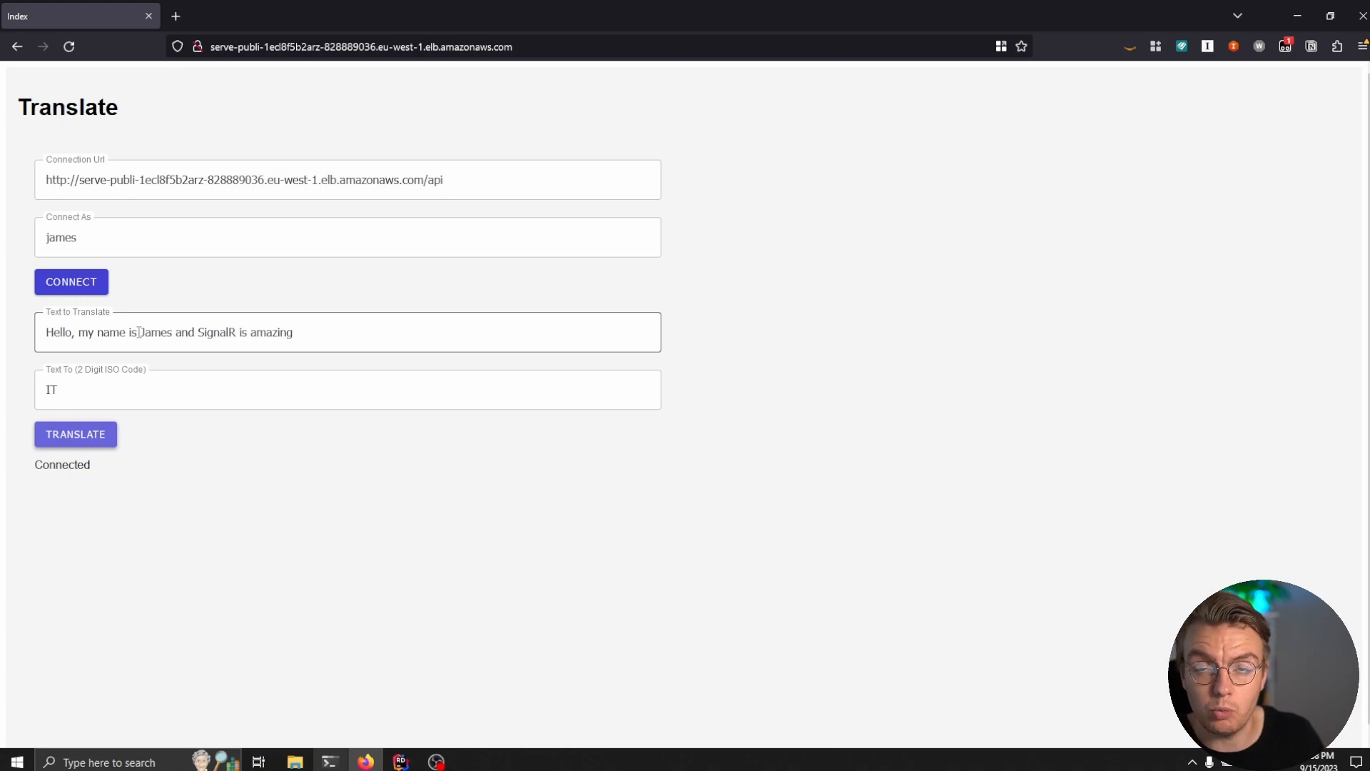
click(75, 434)
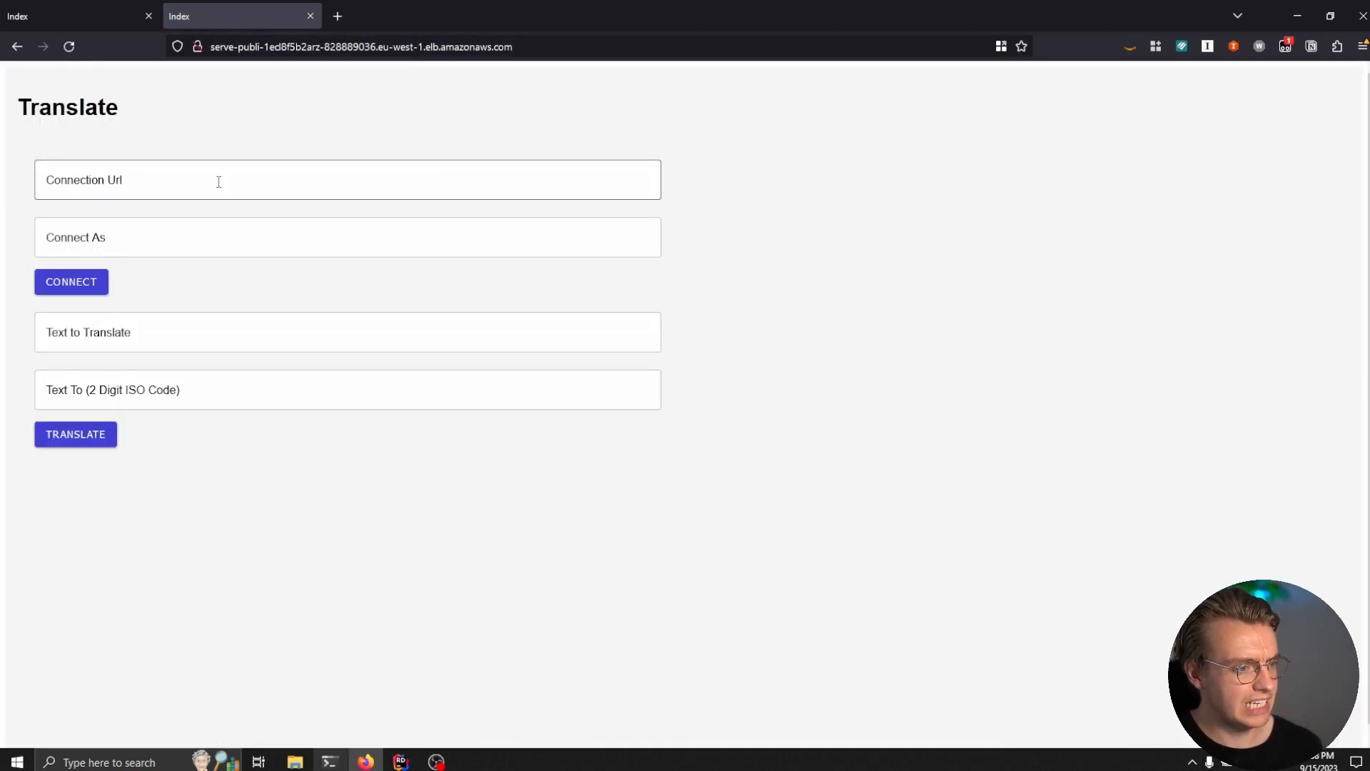
- Connect a second tab to the /api URL and translate 'This message is from another browser window' to IT
text(http://serve-publi-1ecl8f5b2arz-828889036.eu-west-1.elb.amazonaws.com/api)
click(349, 237)
text(james)
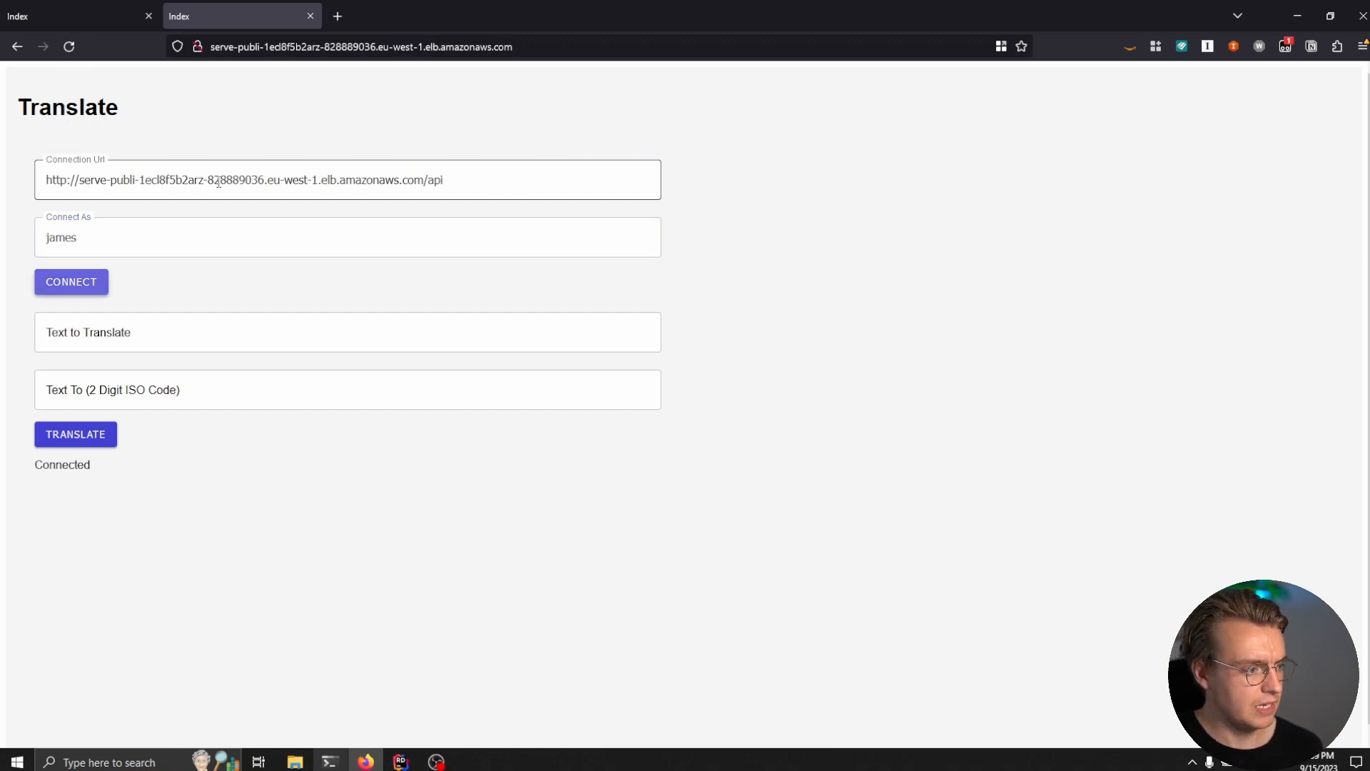
text(This i)
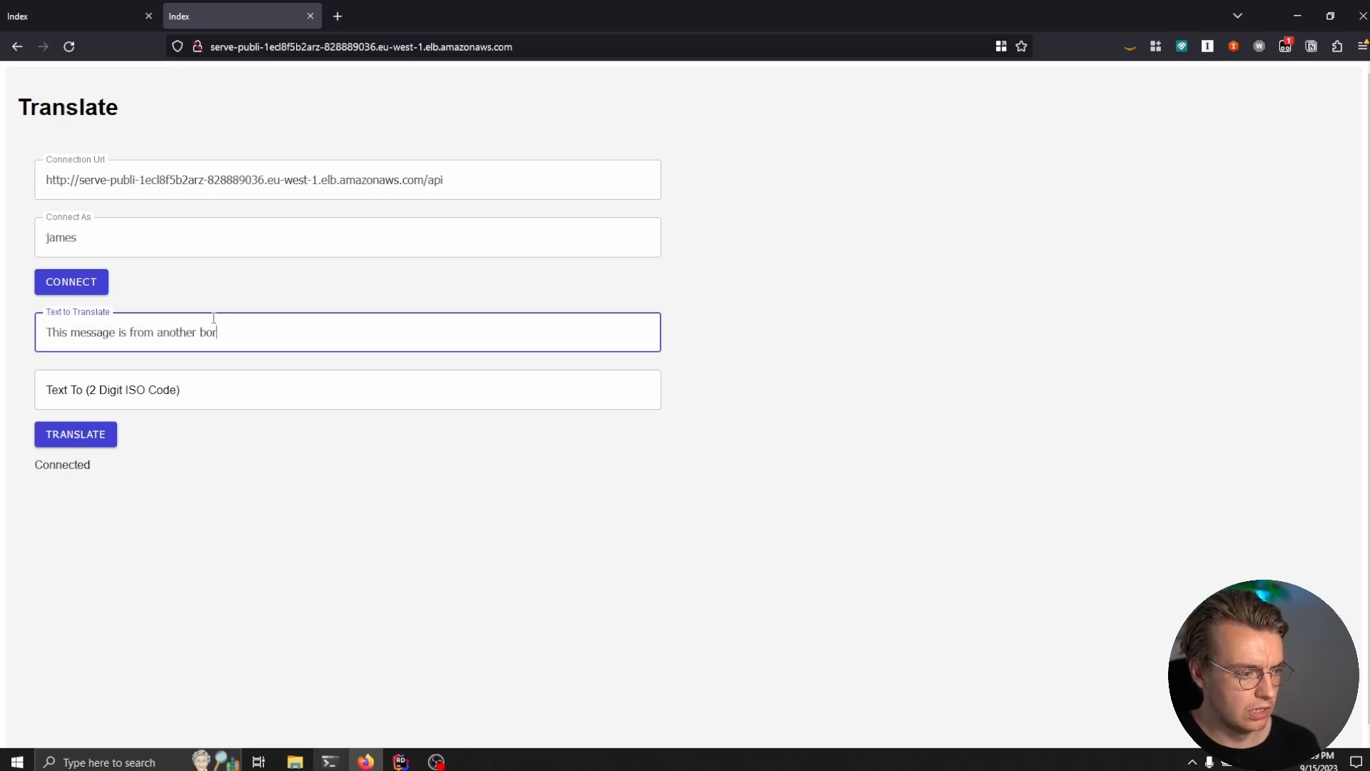
text(l)
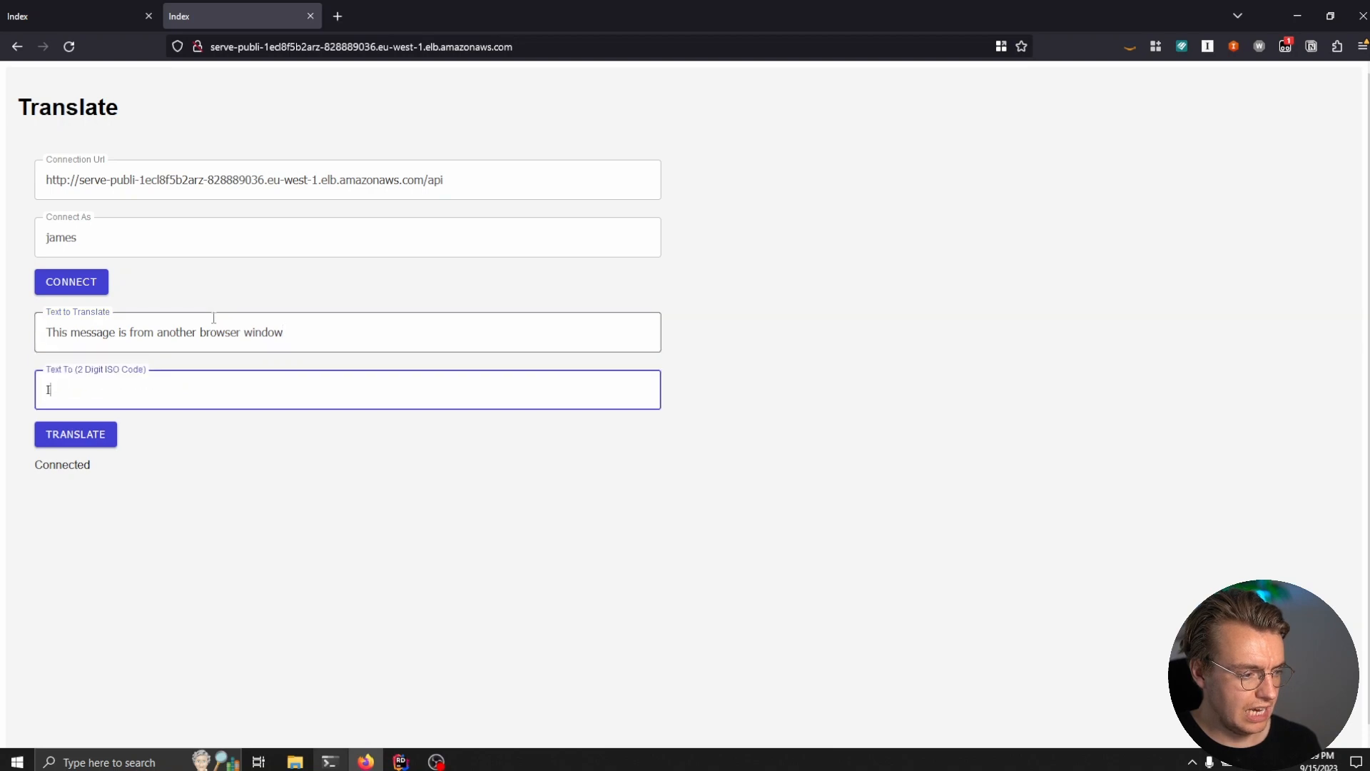
click(75, 434)
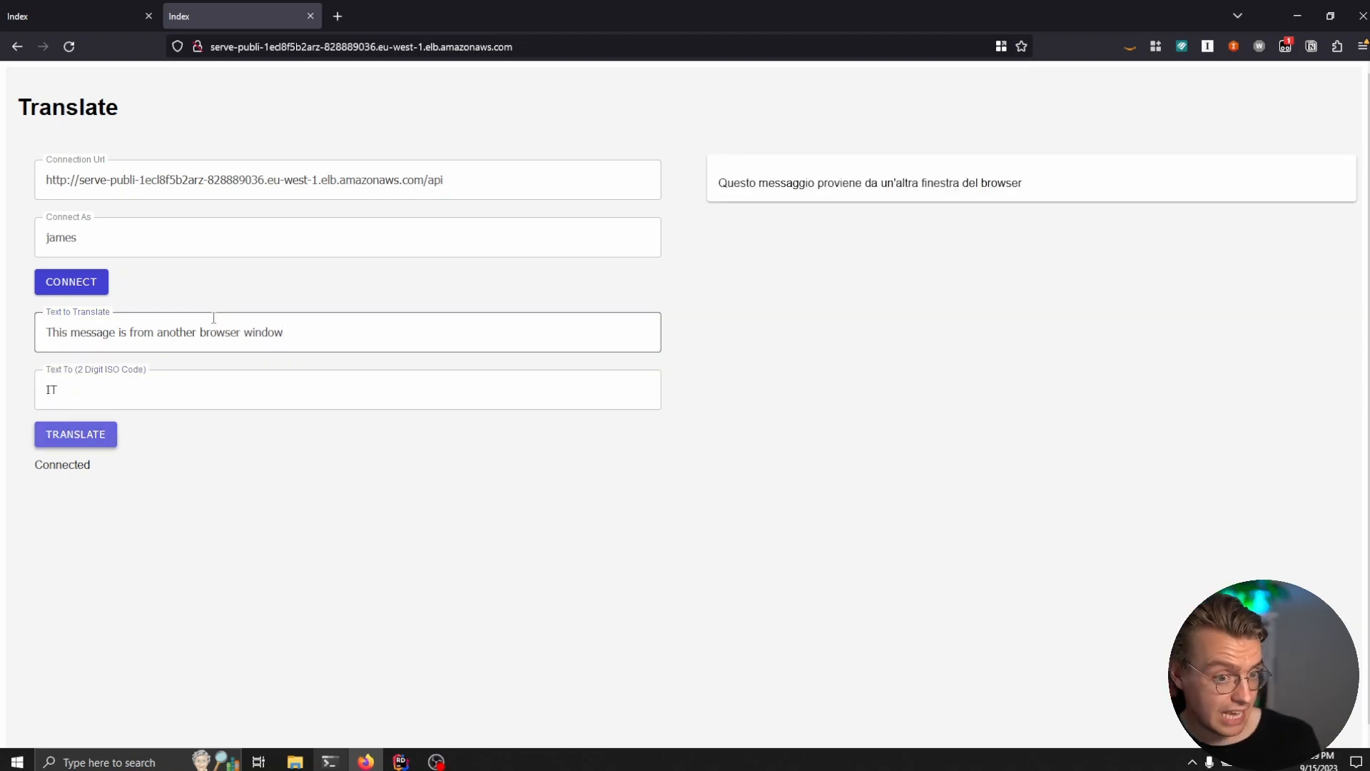
click(76, 434)
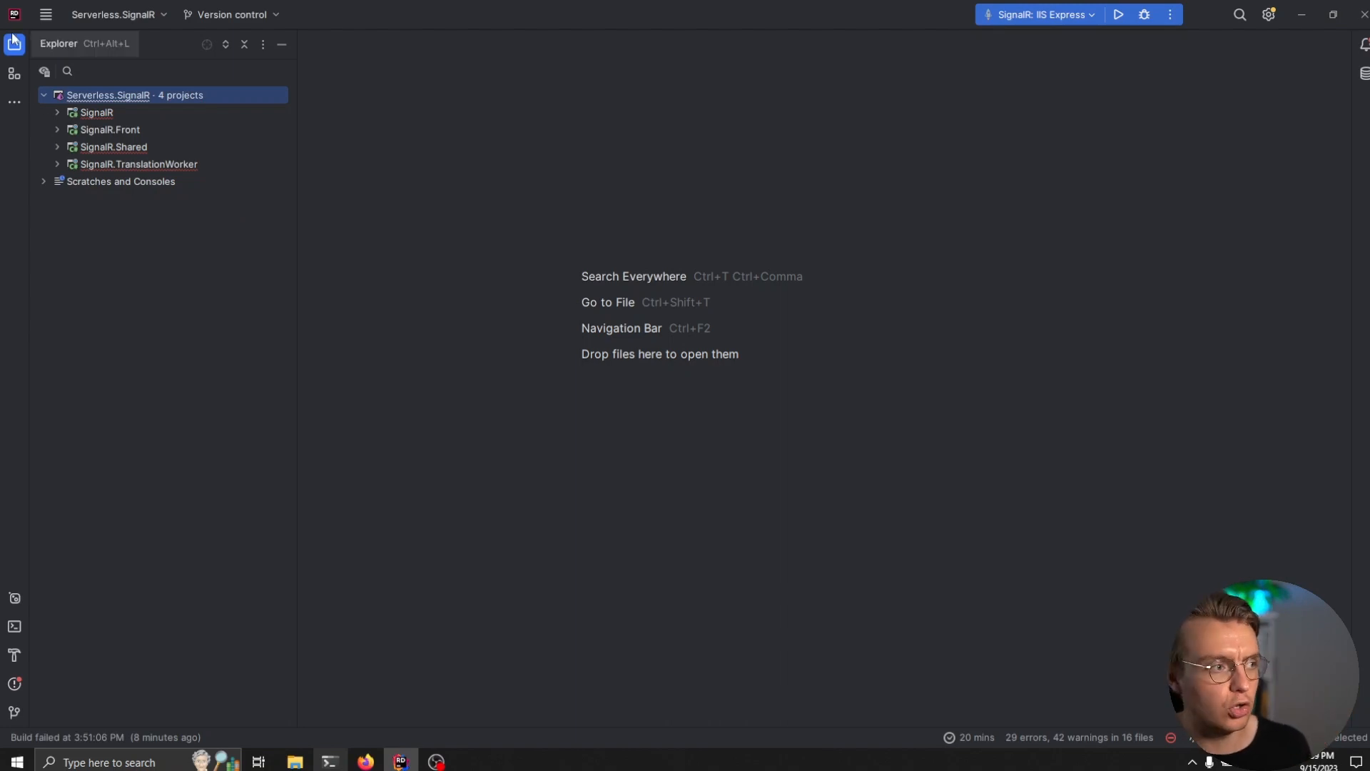
- Review SignalR's Program.cs and the shared ServiceExtensions.cs with its Redis backplane configuration
click(57, 111)
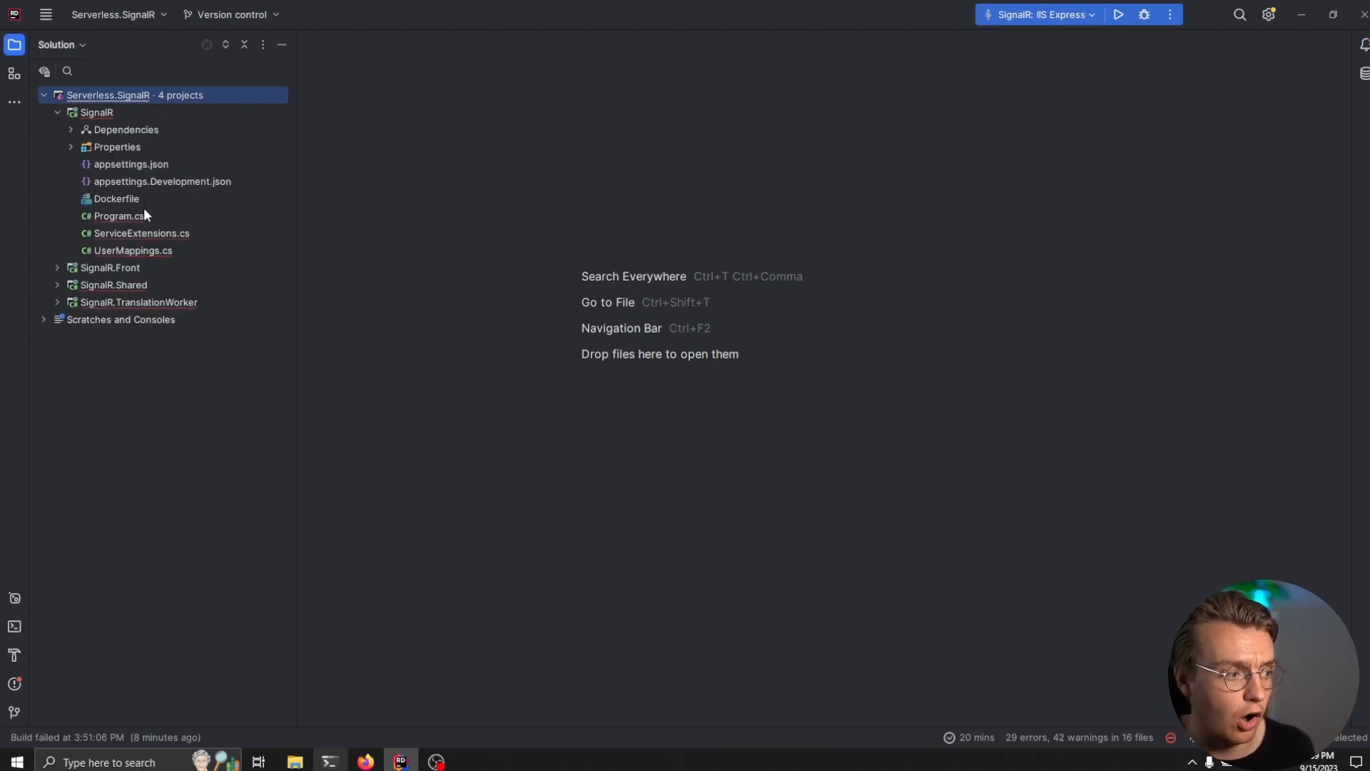
double_click(118, 215)
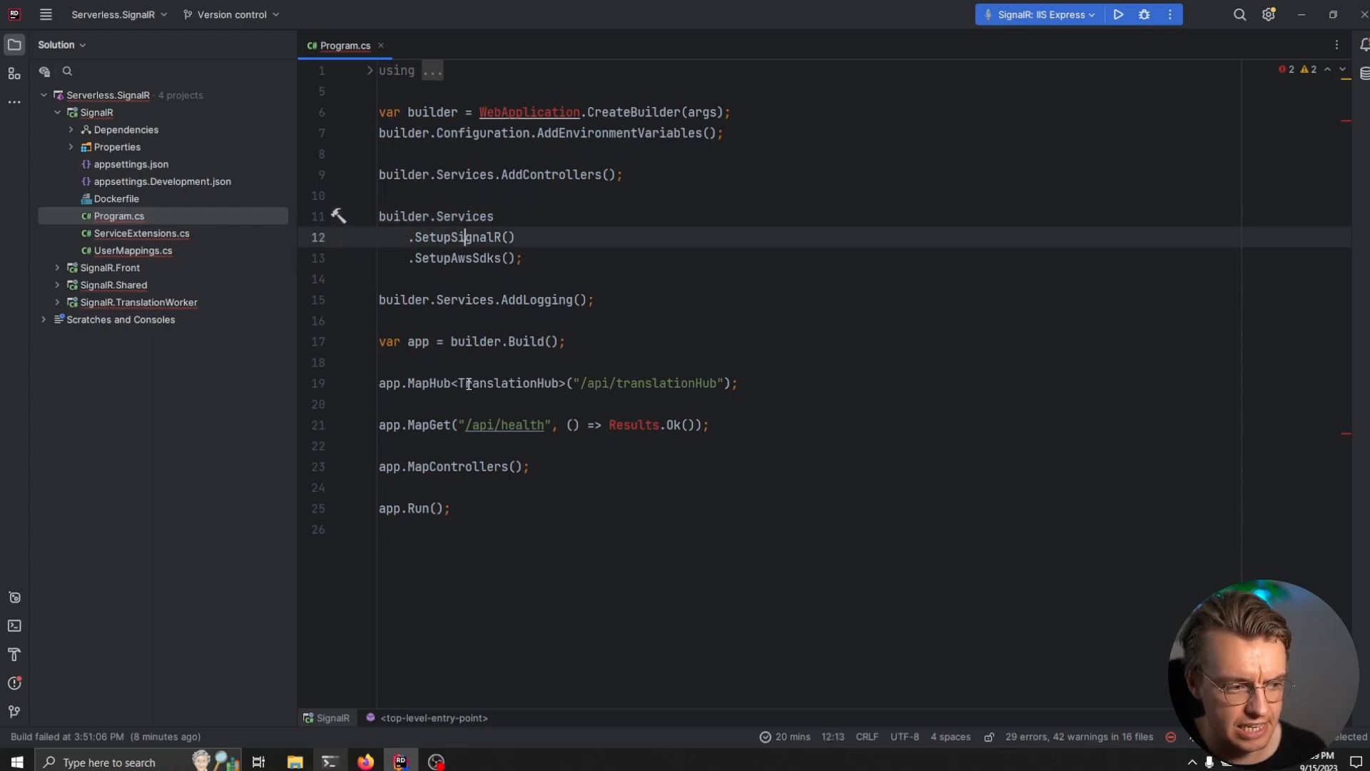
double_click(507, 382)
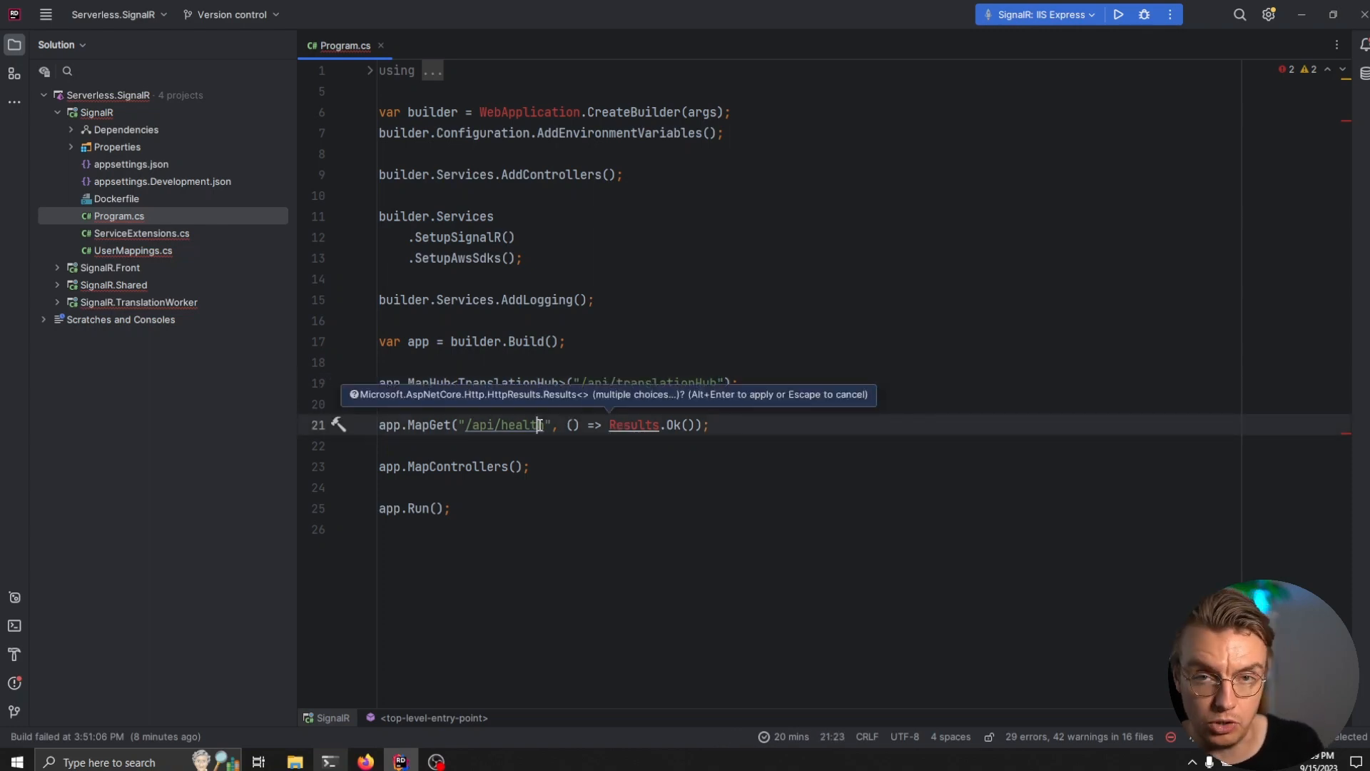
mouse_move(545, 405)
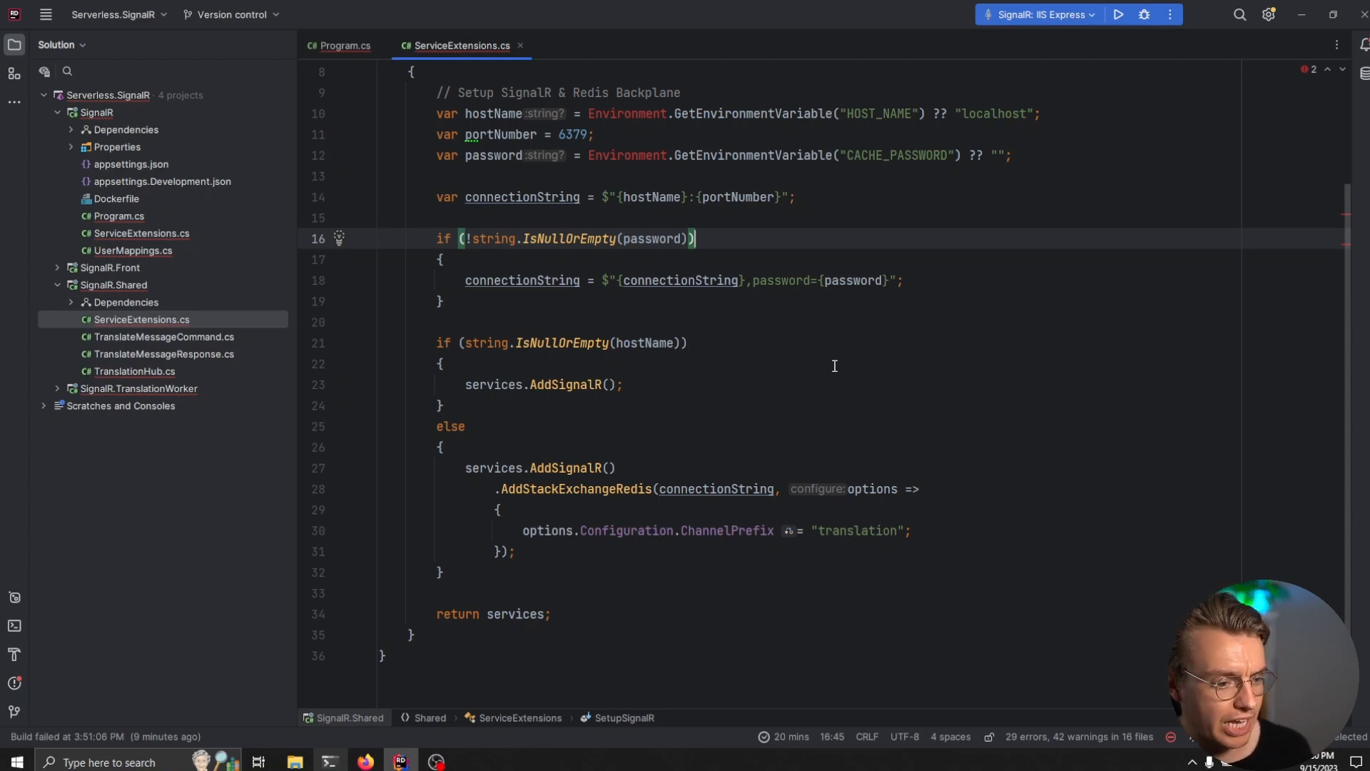
drag(493, 488, 516, 550)
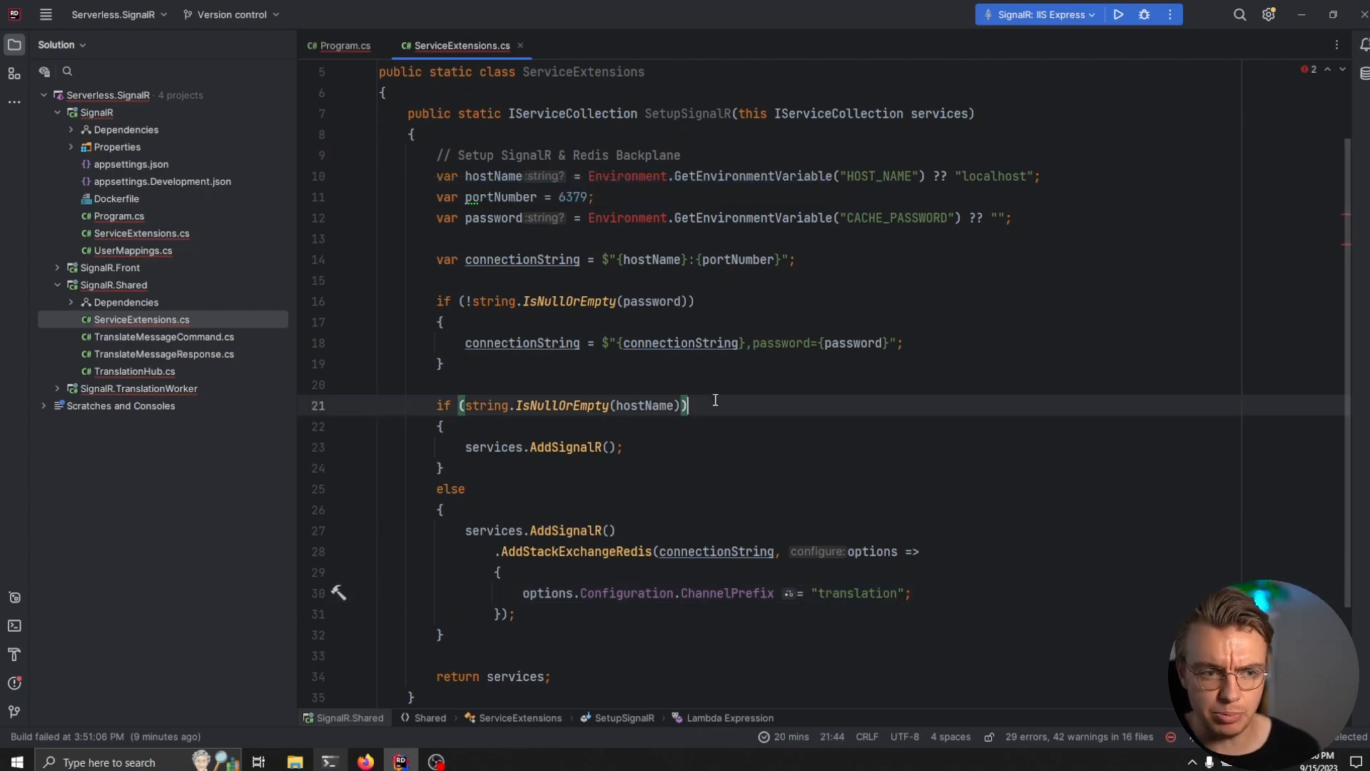
click(109, 267)
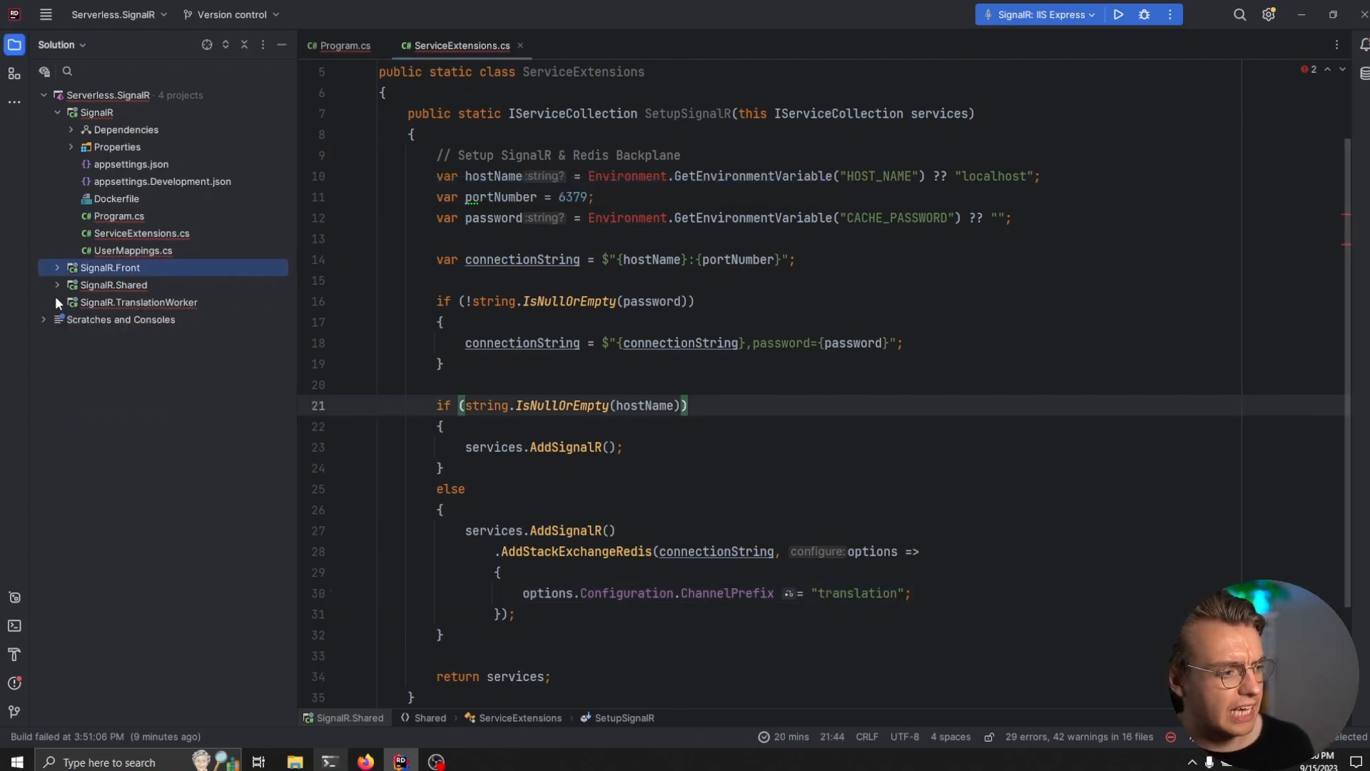
click(57, 303)
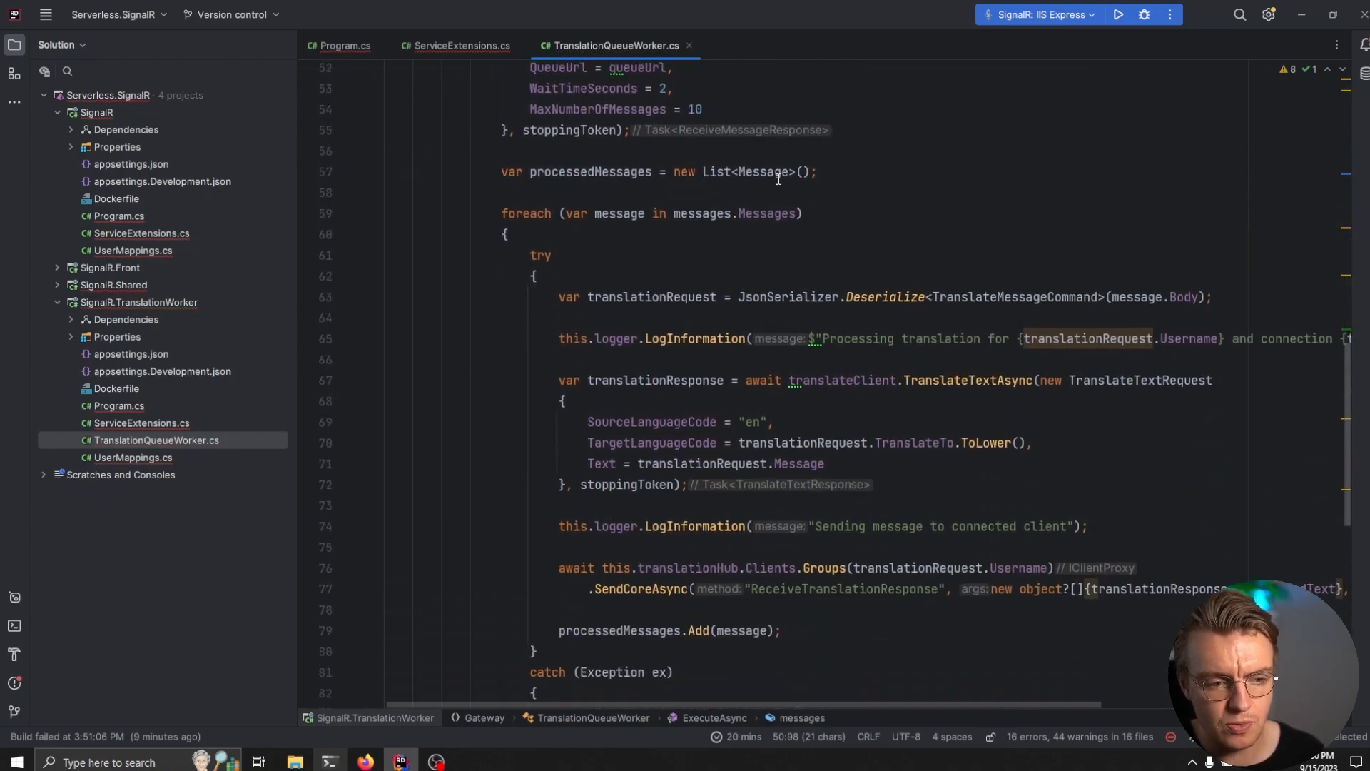
scroll(down, 3)
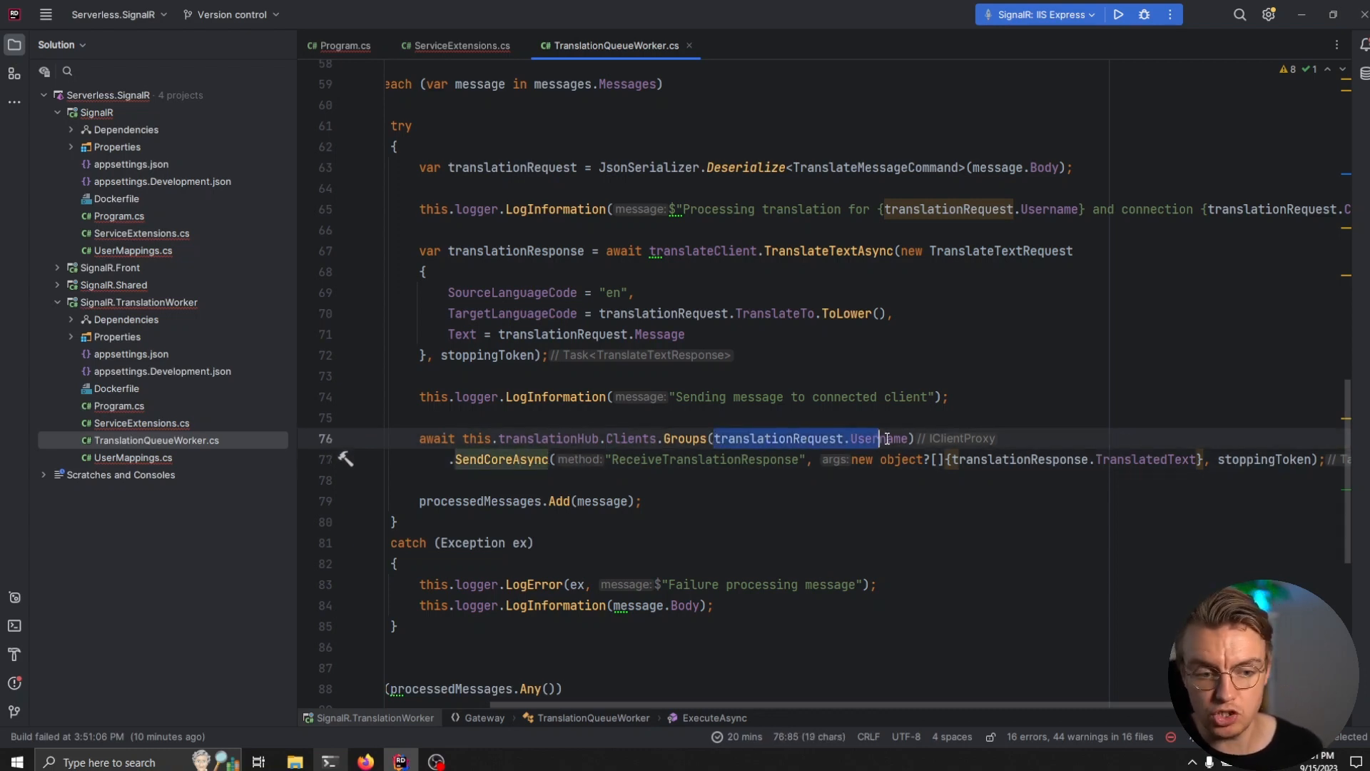
key(alt+tab)
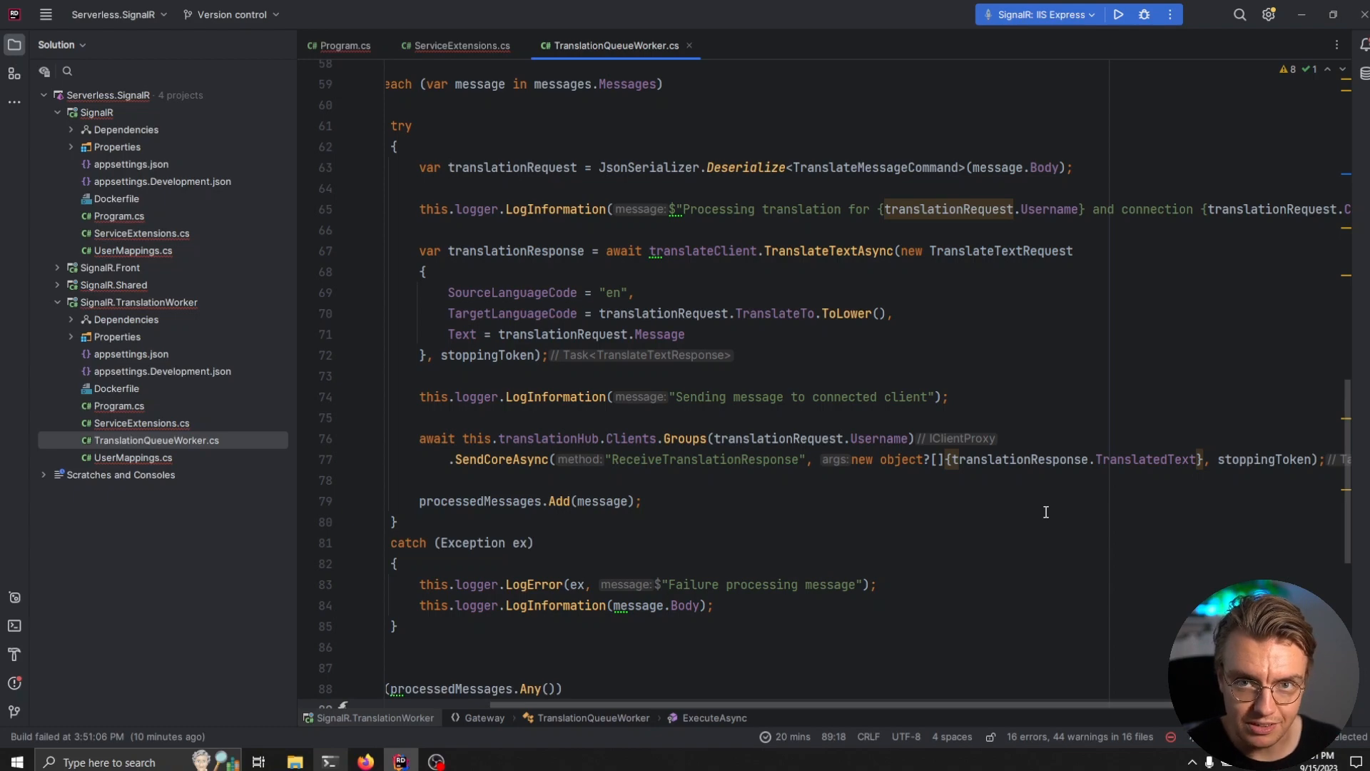
- Import missing references in TranslationHub.cs and highlight TranslateMessage's send to TRANSLATION_QUEUE_URL
click(57, 286)
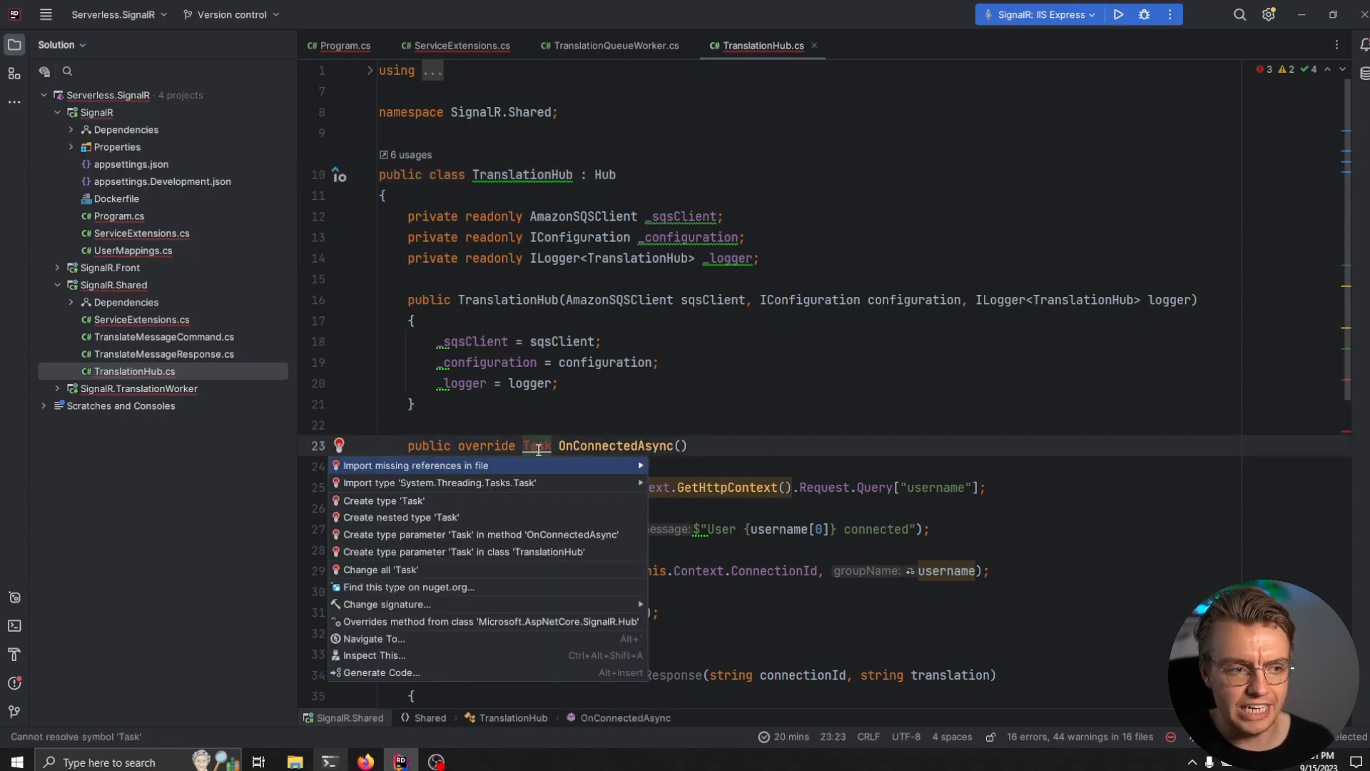
click(440, 484)
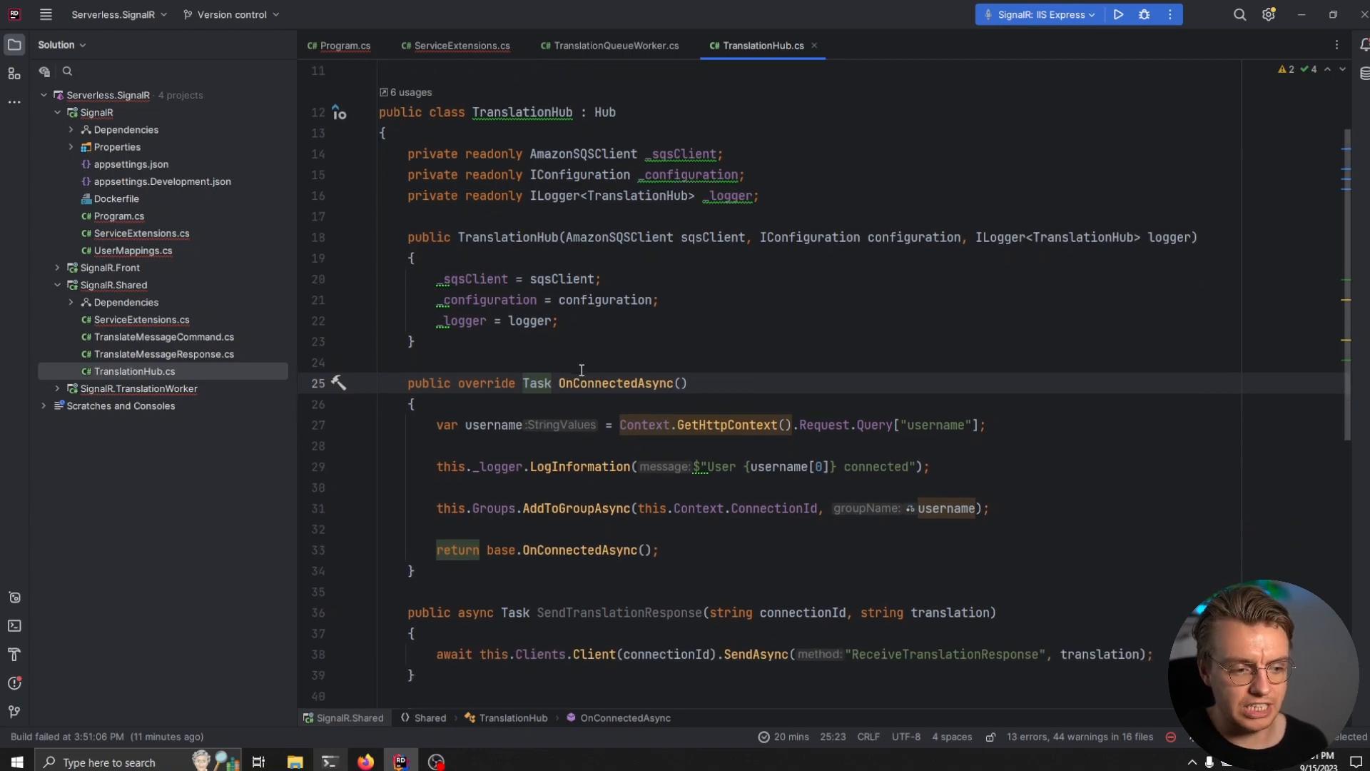
mouse_move(617, 382)
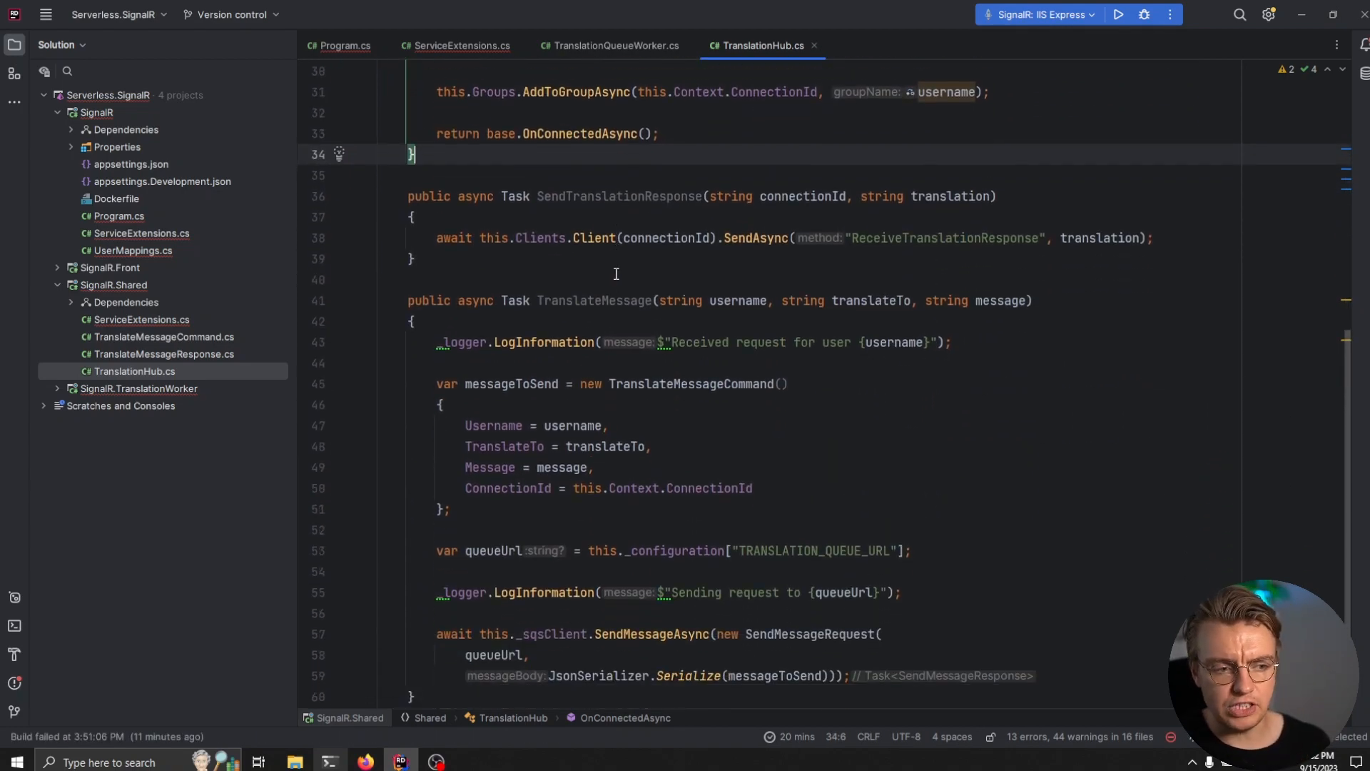
scroll(down, 3)
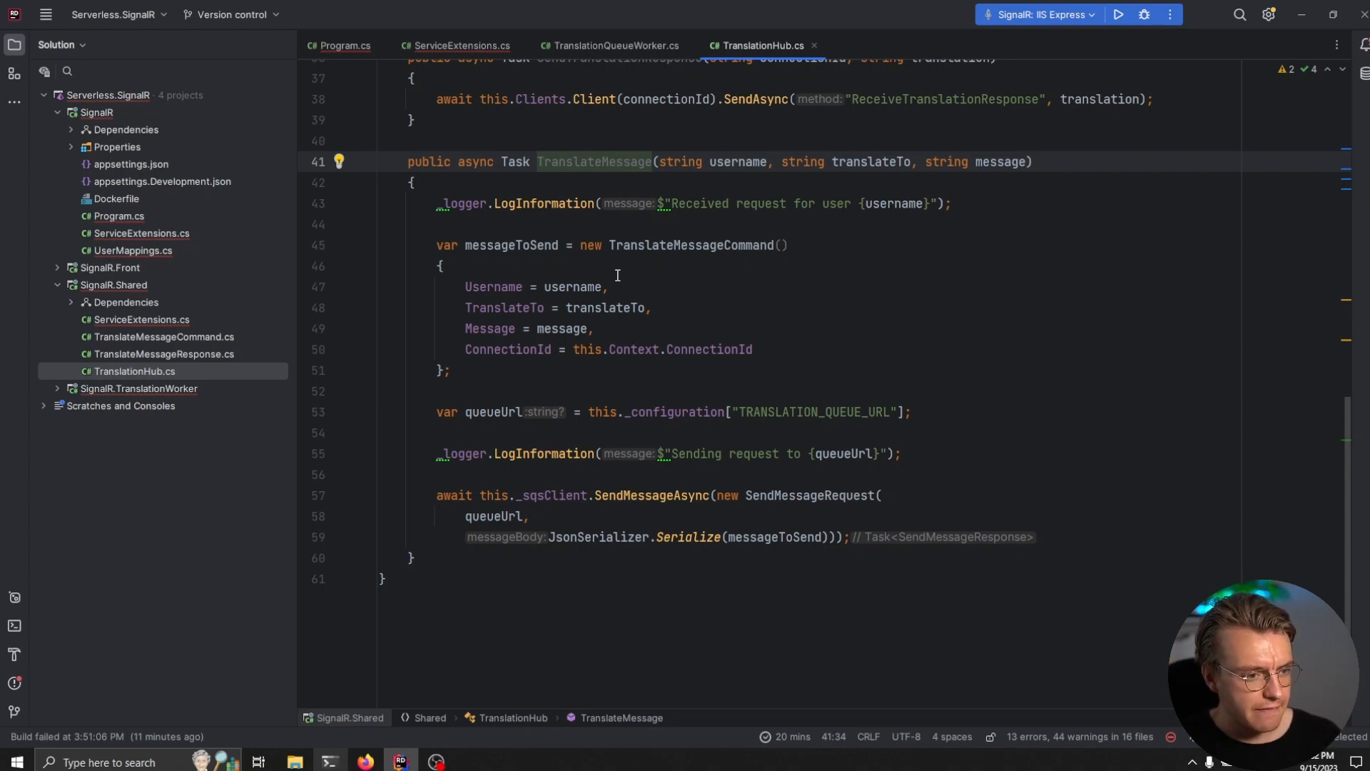
mouse_move(719, 185)
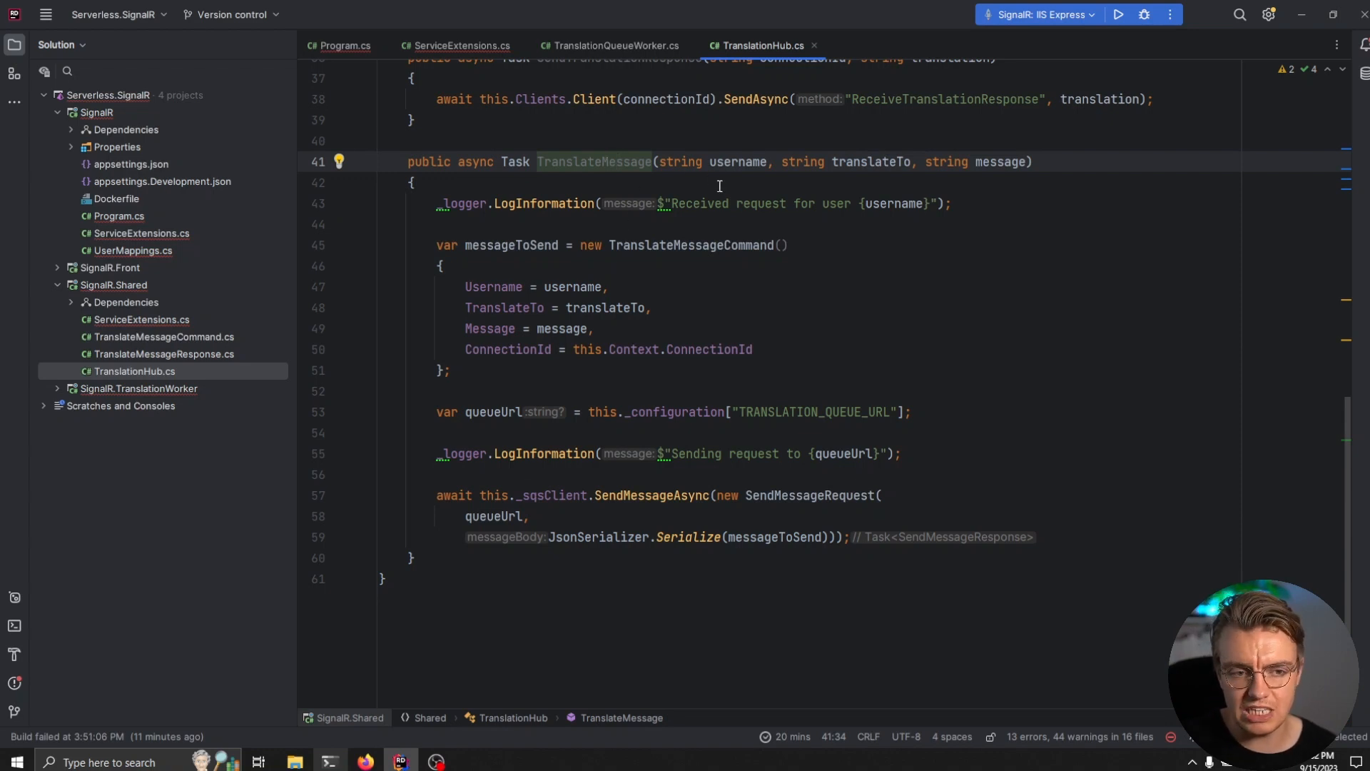
mouse_move(664, 368)
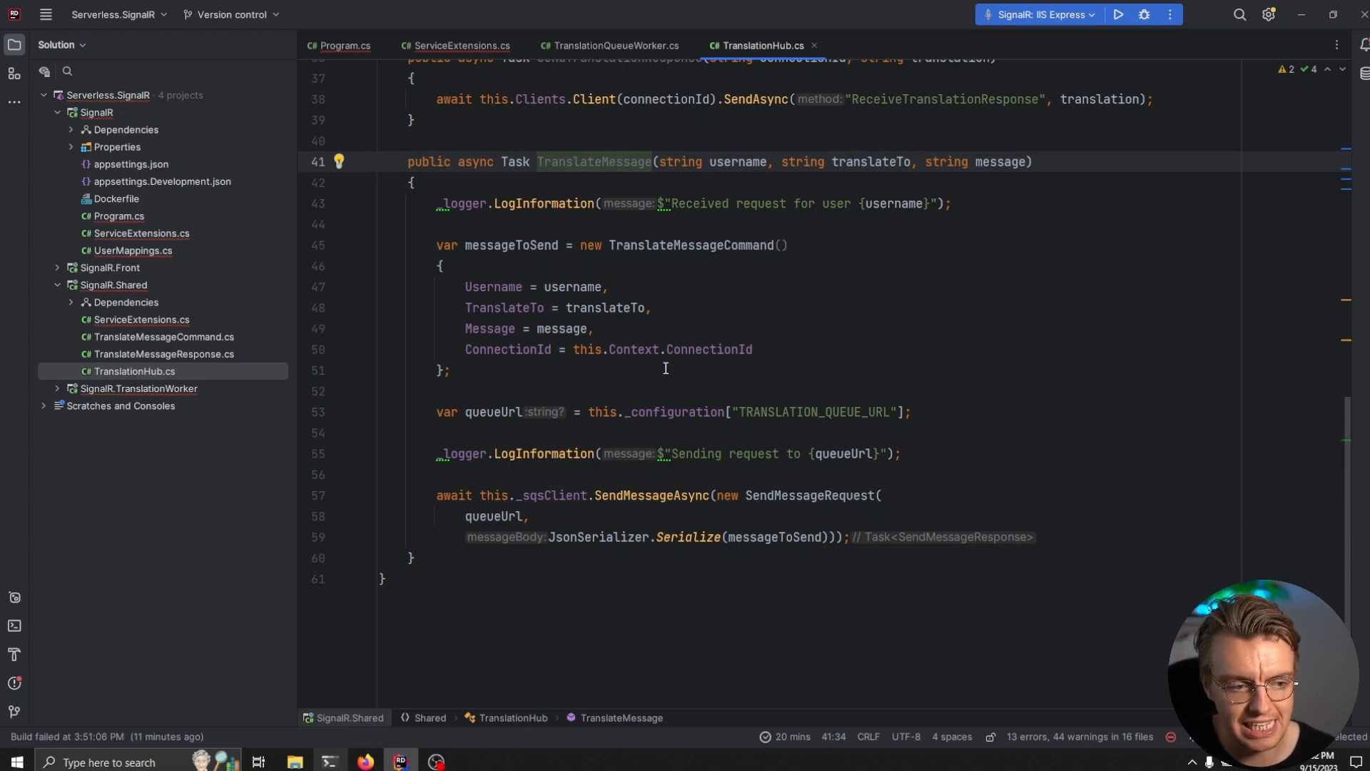
drag(437, 495, 529, 515)
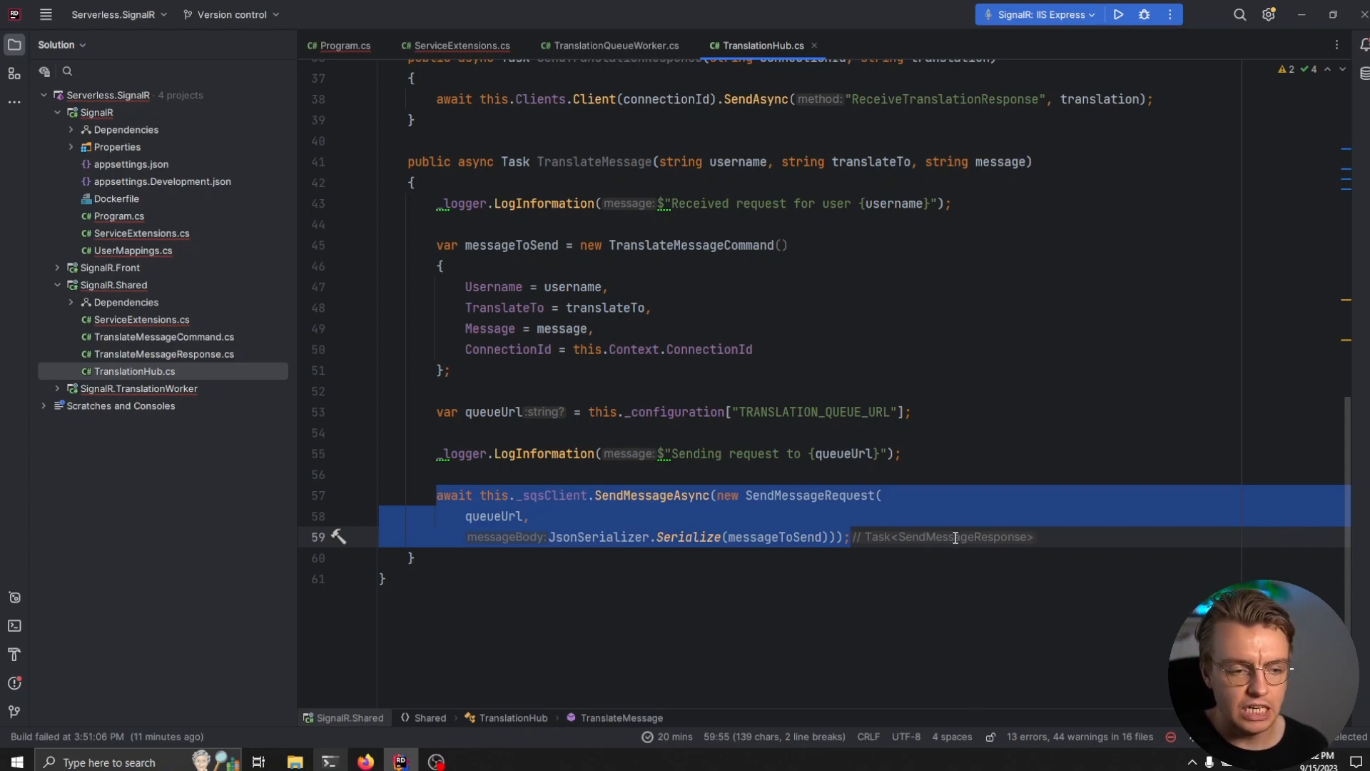
double_click(814, 411)
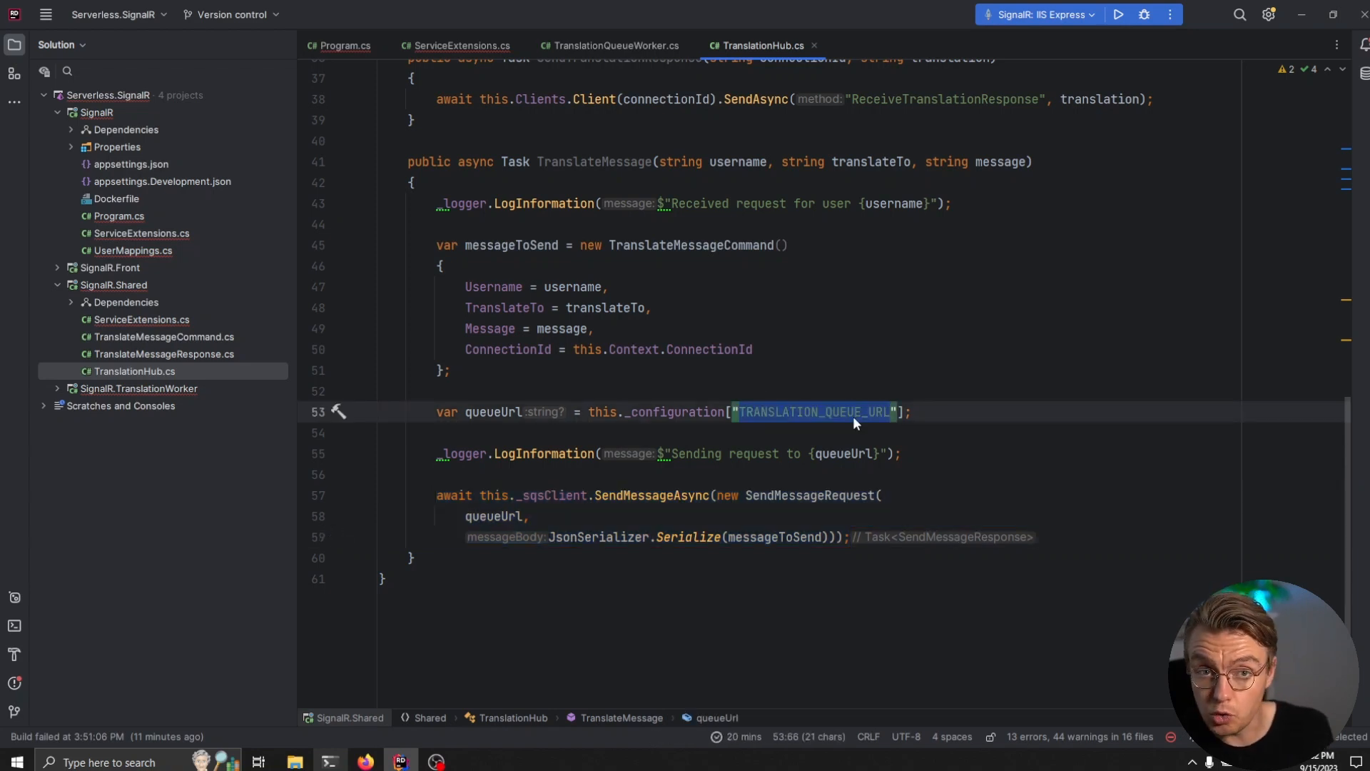
- Compare TranslationQueueWorker.cs with TranslationHub.cs, both using the TRANSLATION_QUEUE_URL key
click(57, 388)
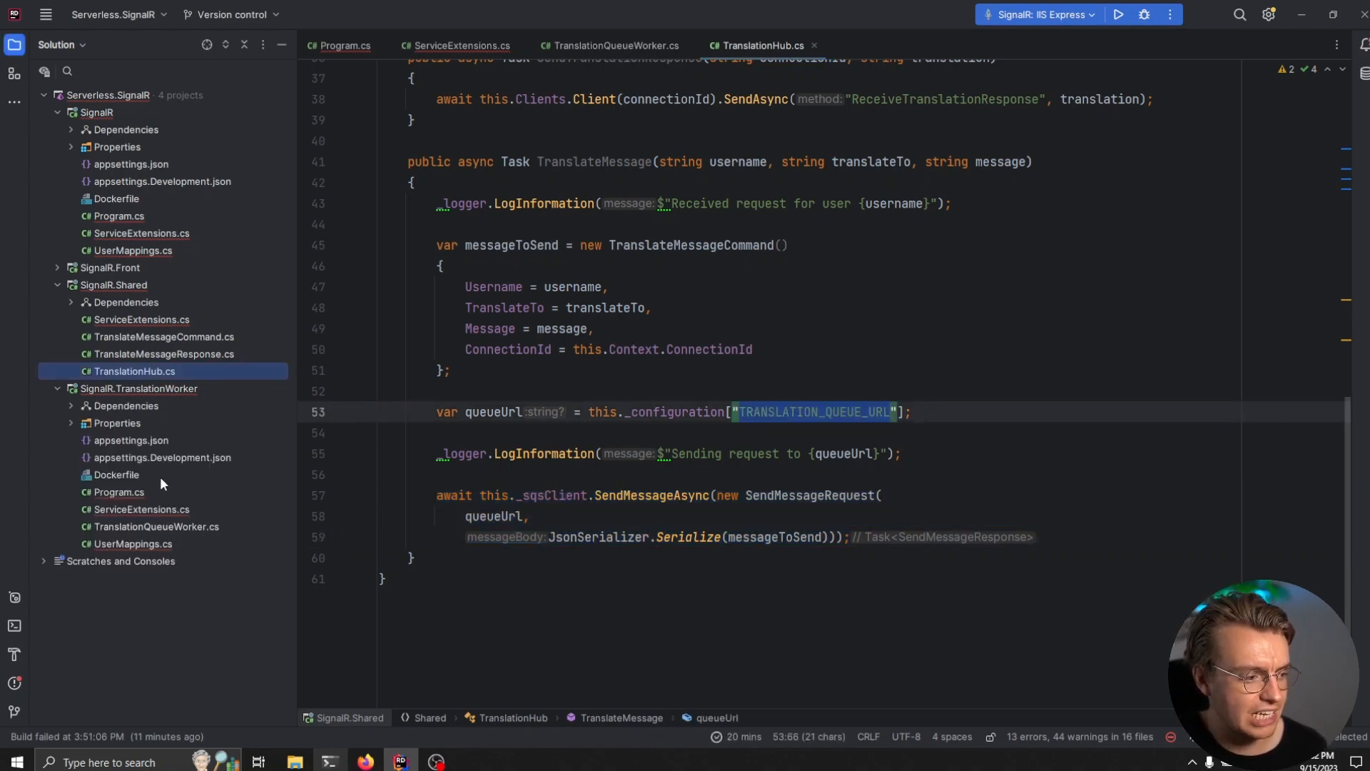
click(155, 527)
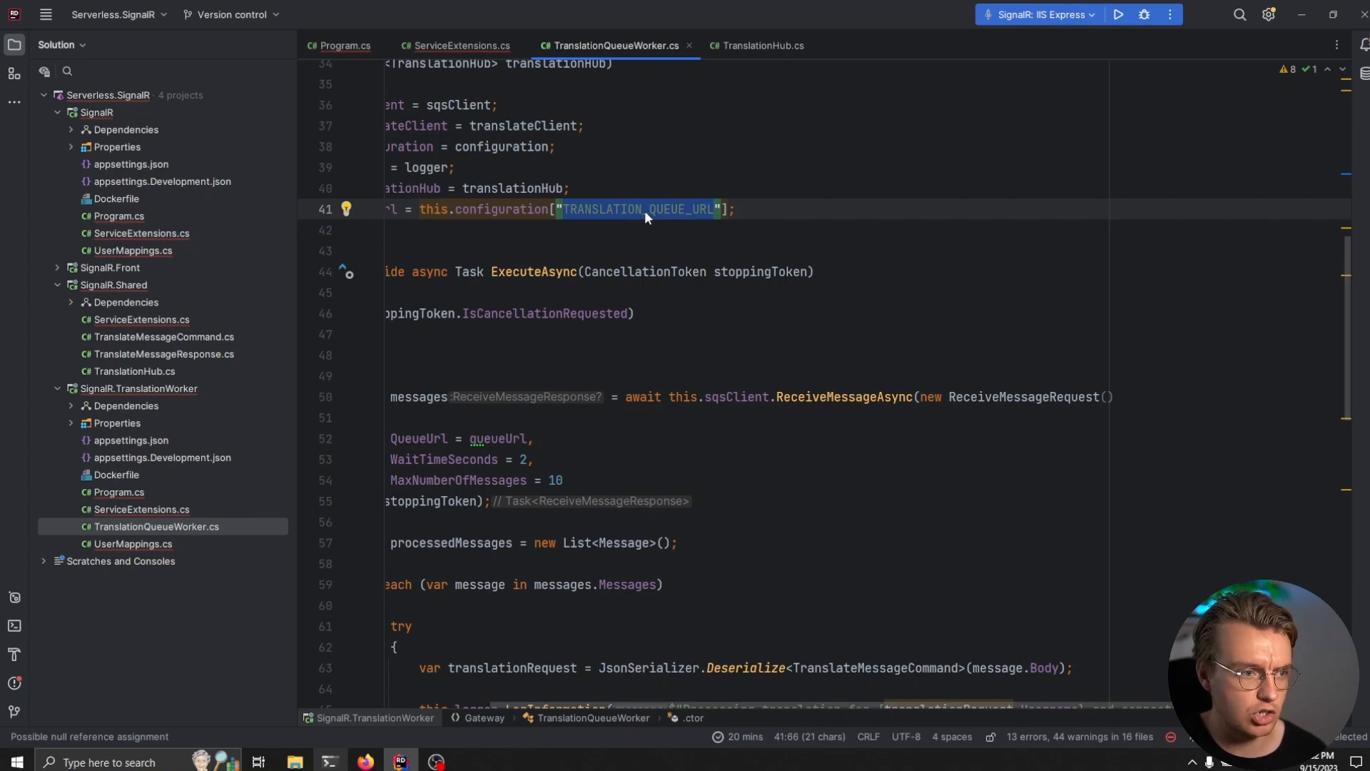
click(763, 46)
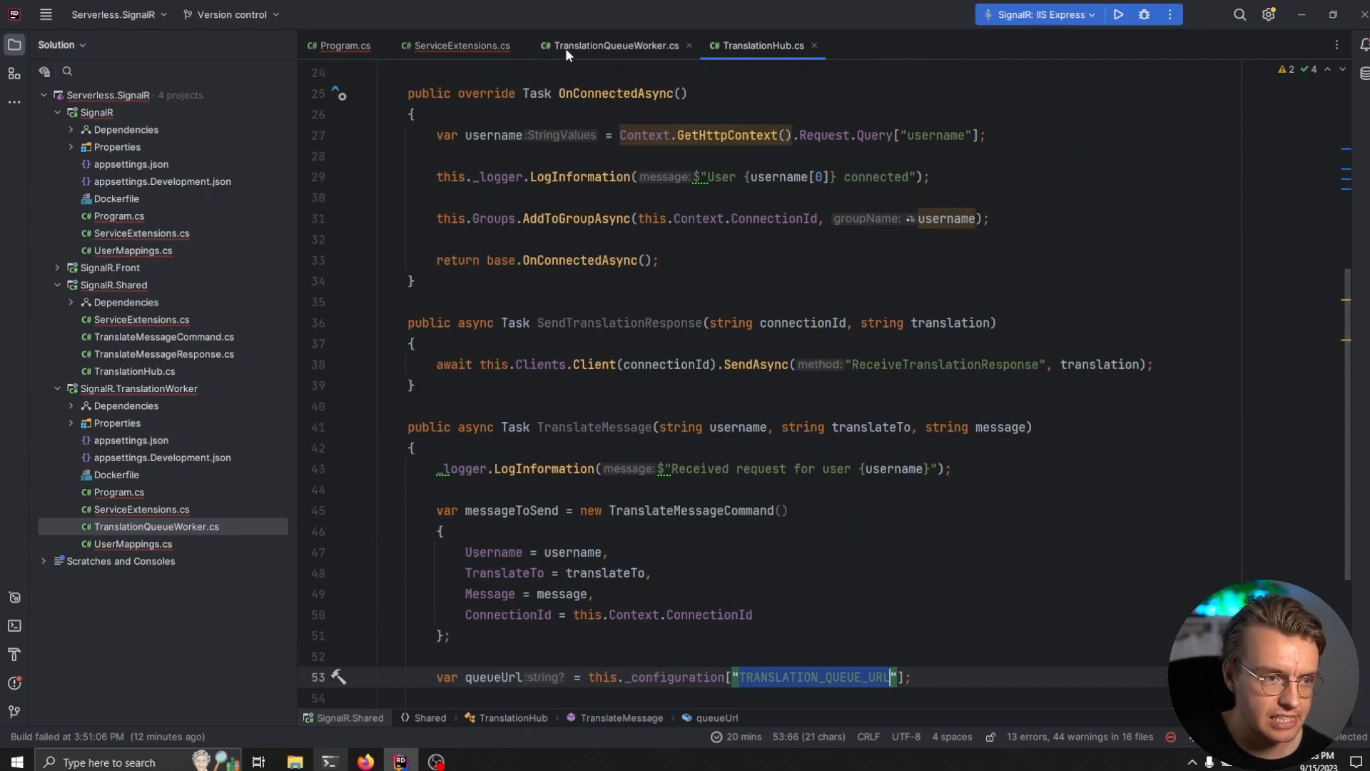
click(610, 46)
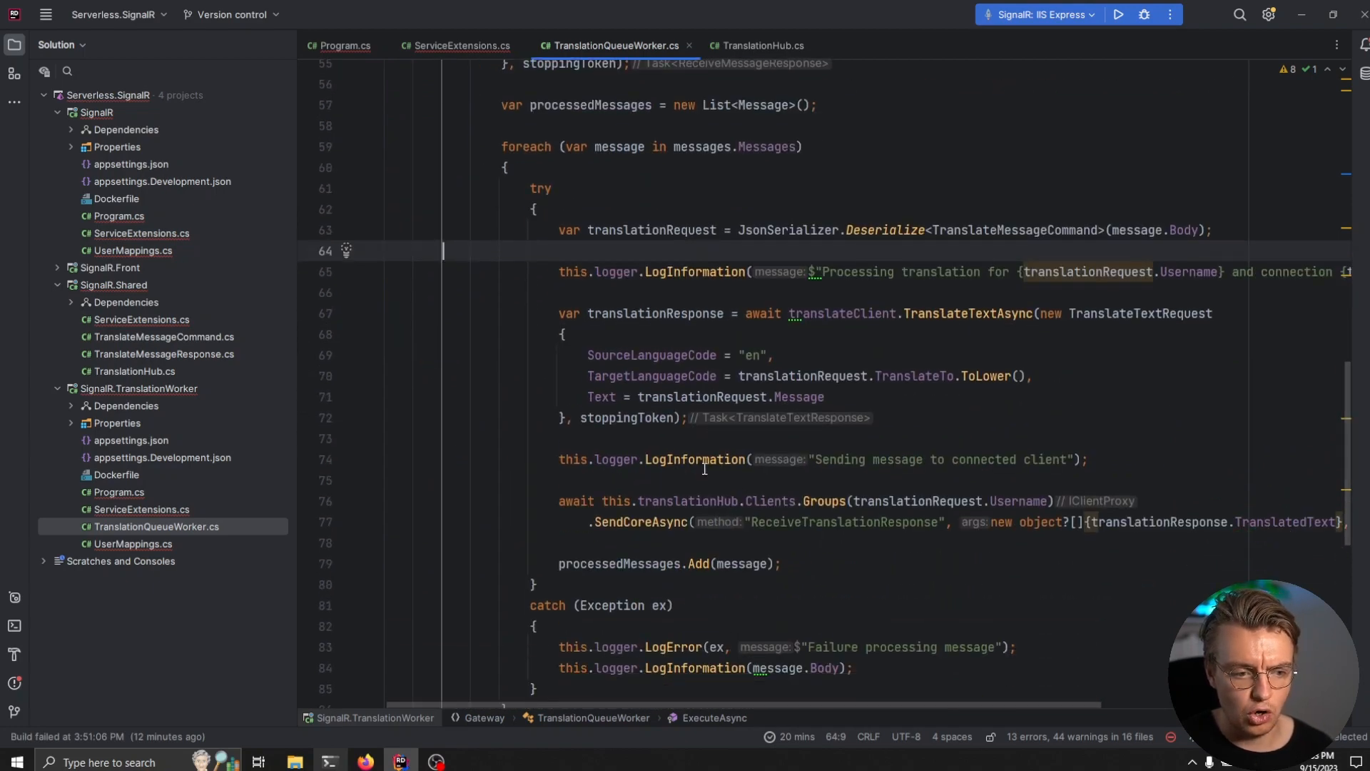
mouse_move(664, 501)
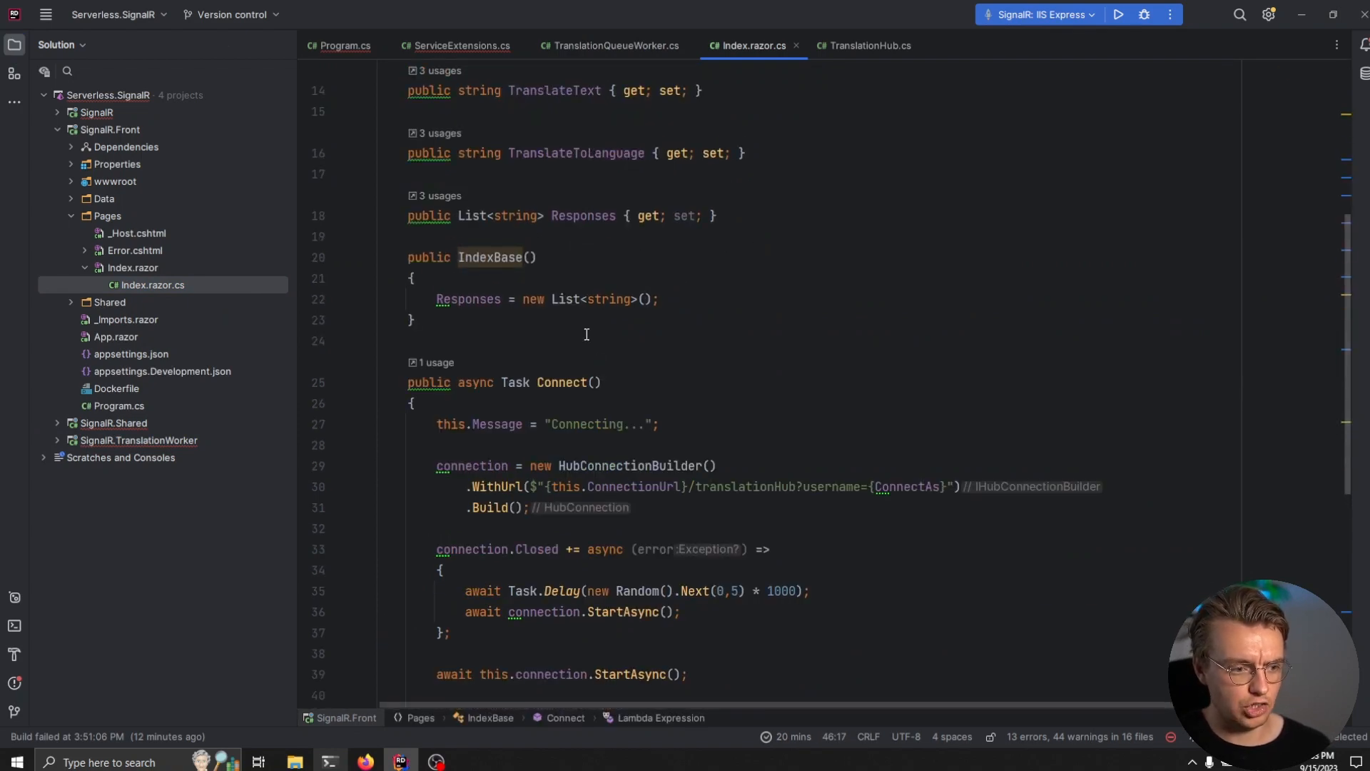
- Review the front end's Translate method invoking TranslateMessage on the hub
scroll(down, 3)
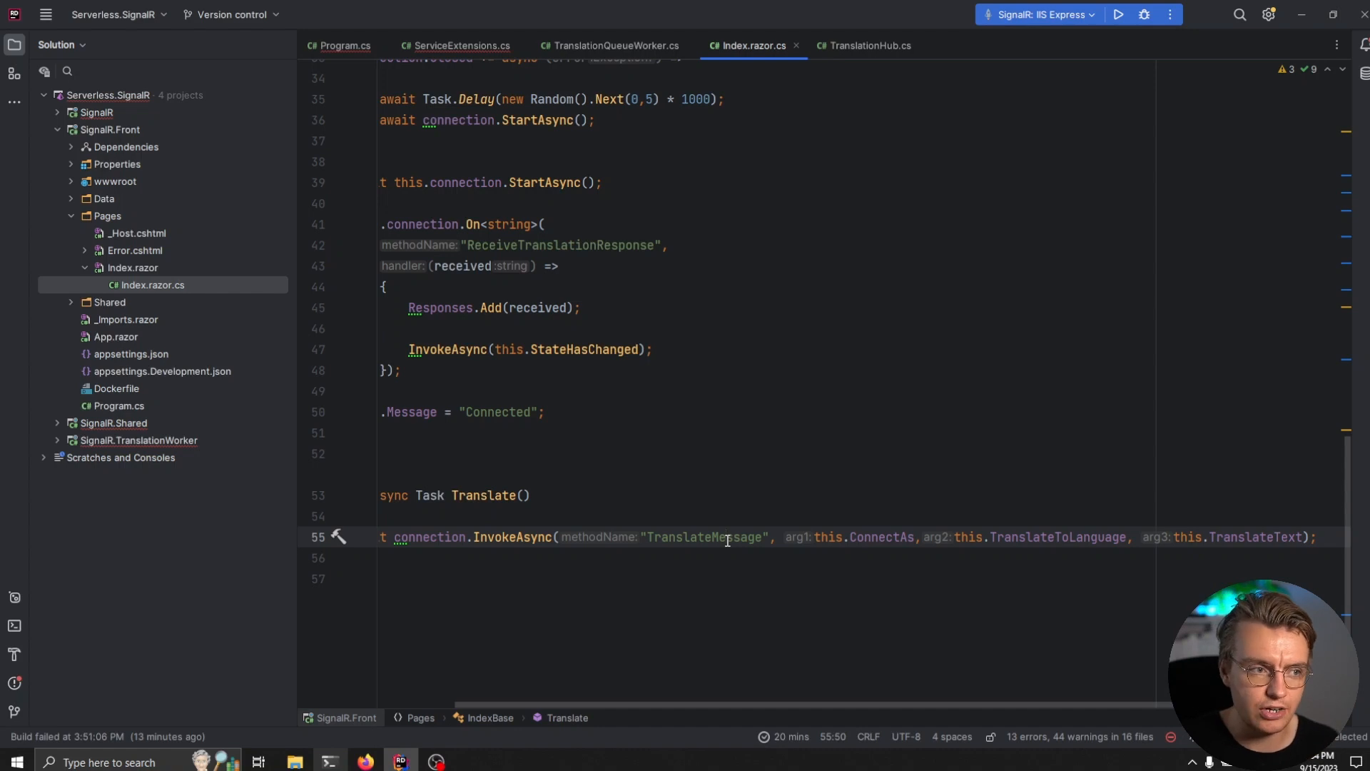
click(869, 46)
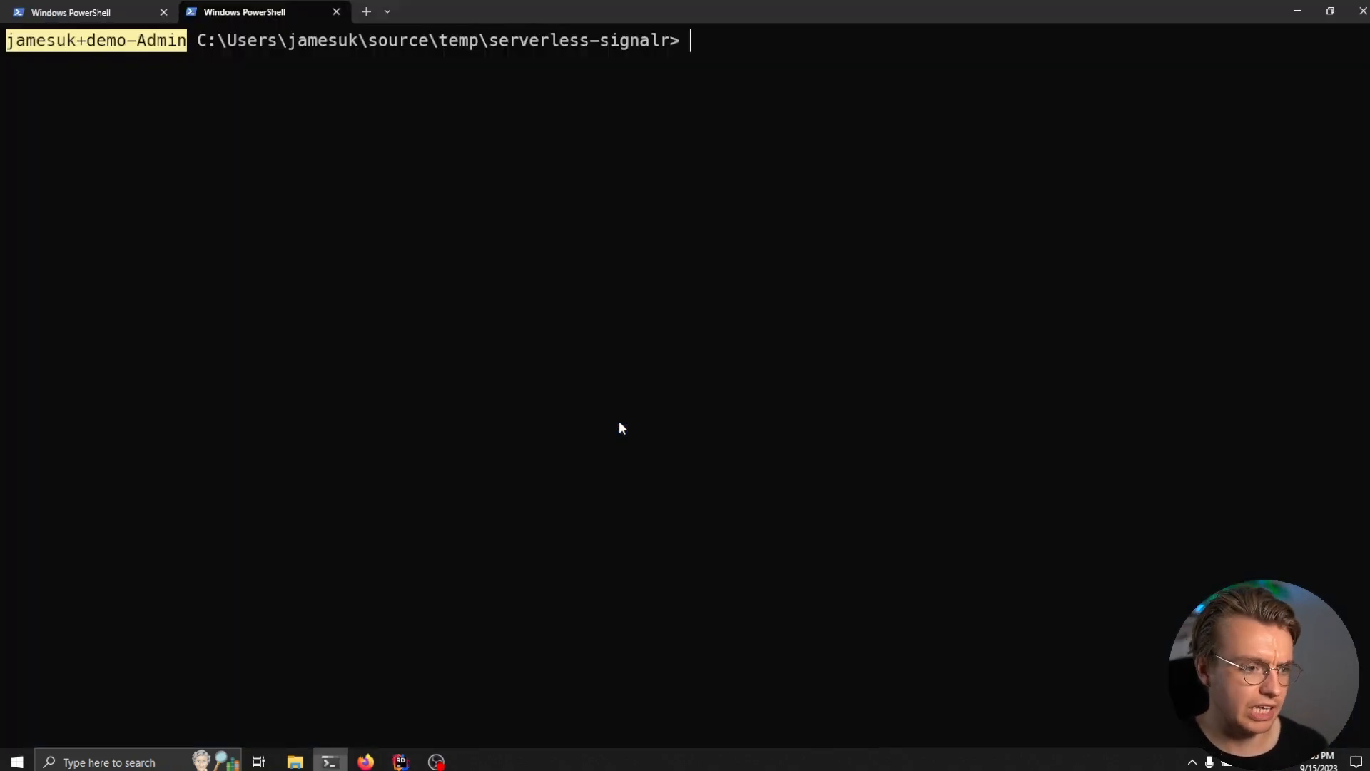
- List the project folder contents and enter .\copilot.exe at the prompt
text(ls)
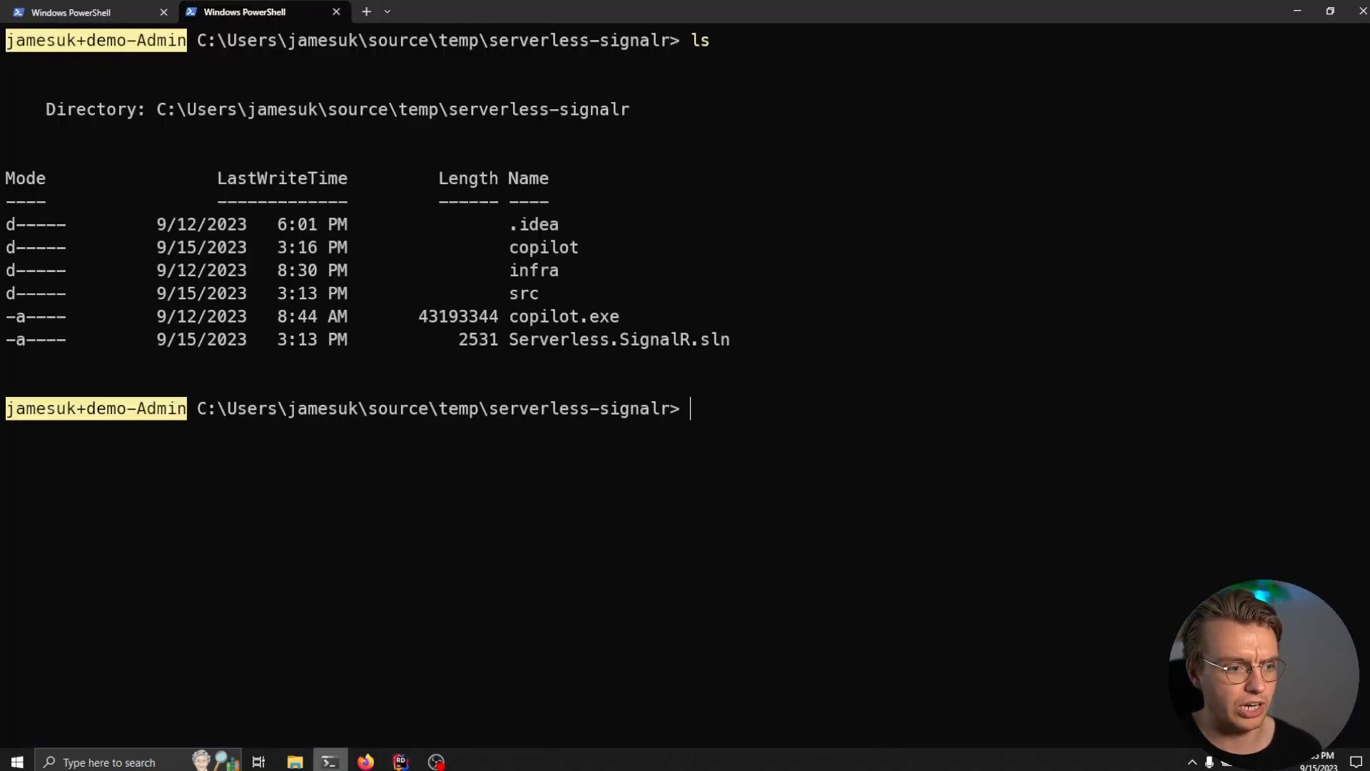
text(cop)
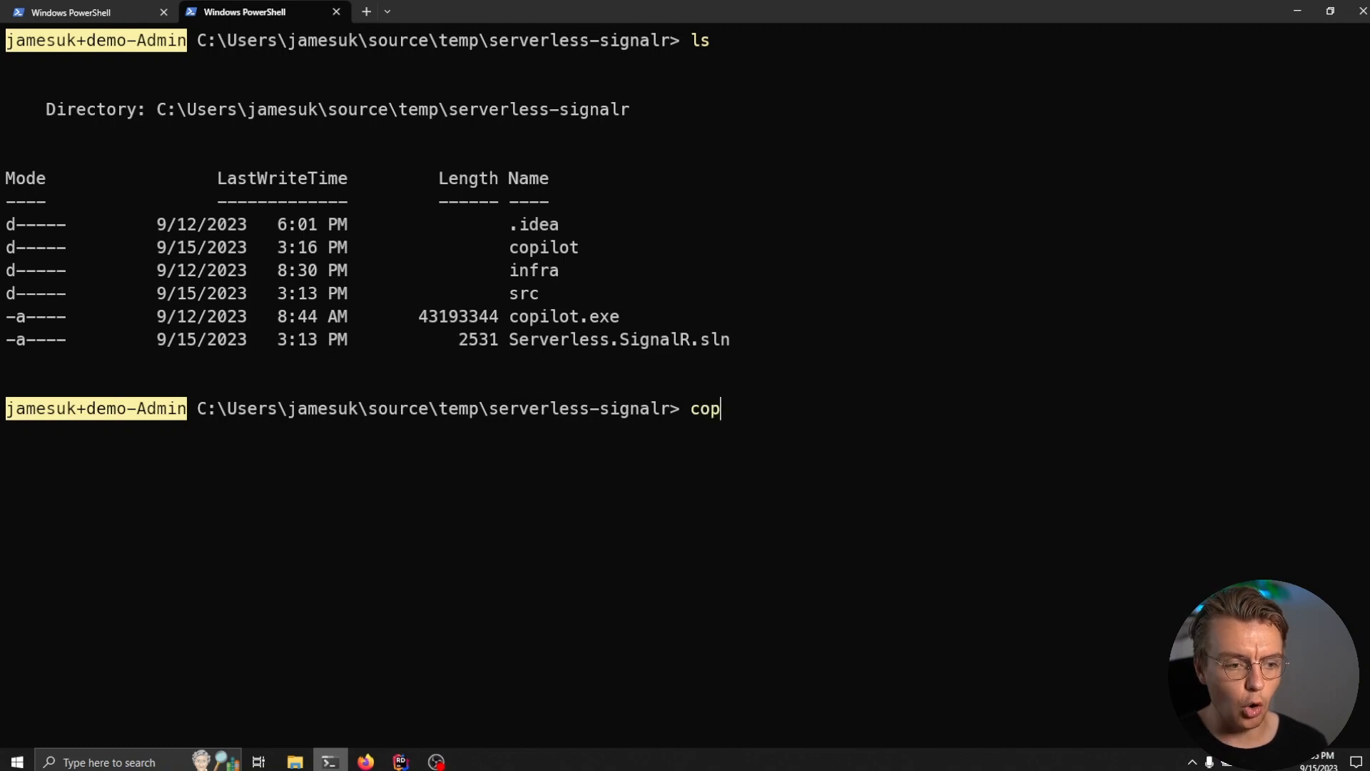
key(Tab)
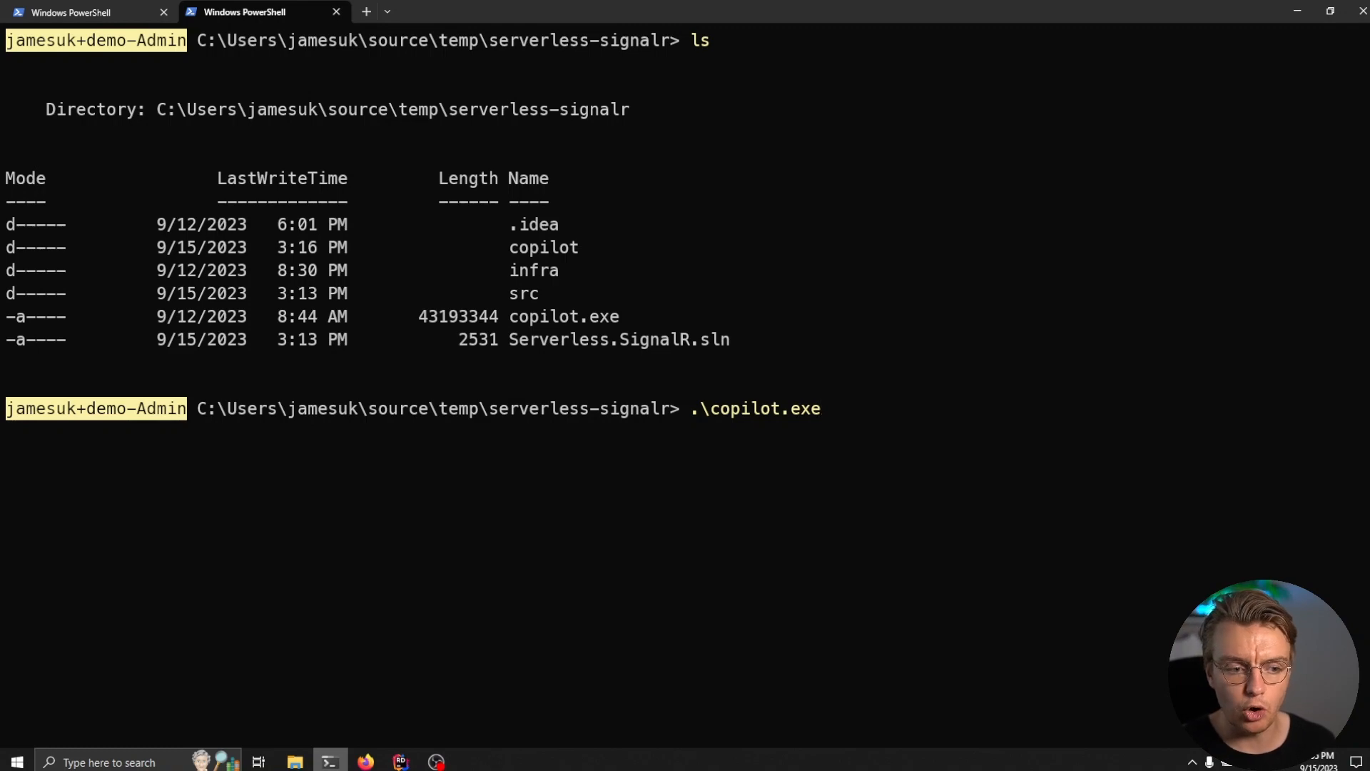
- Run copilot init choosing a Load Balanced Web Service named 'test' with a custom Dockerfile path
text(init)
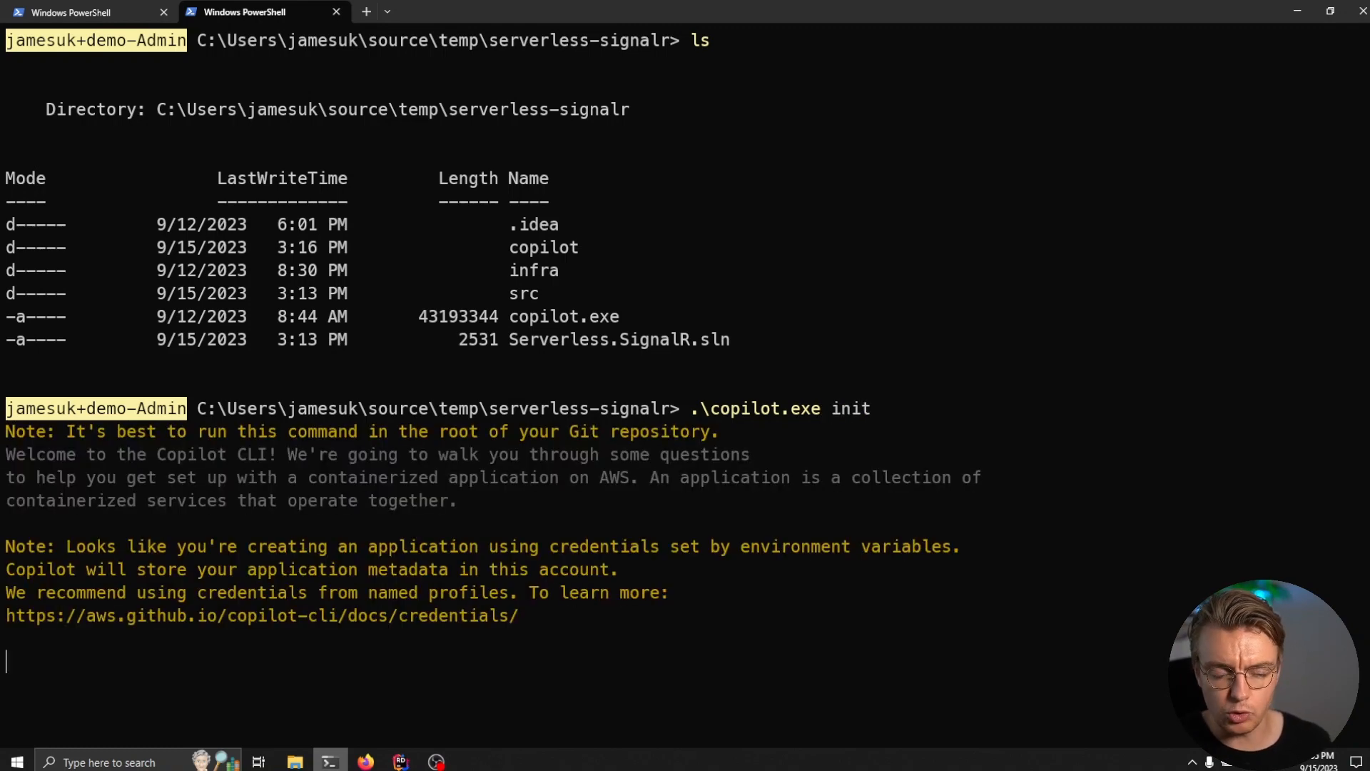
key(enter)
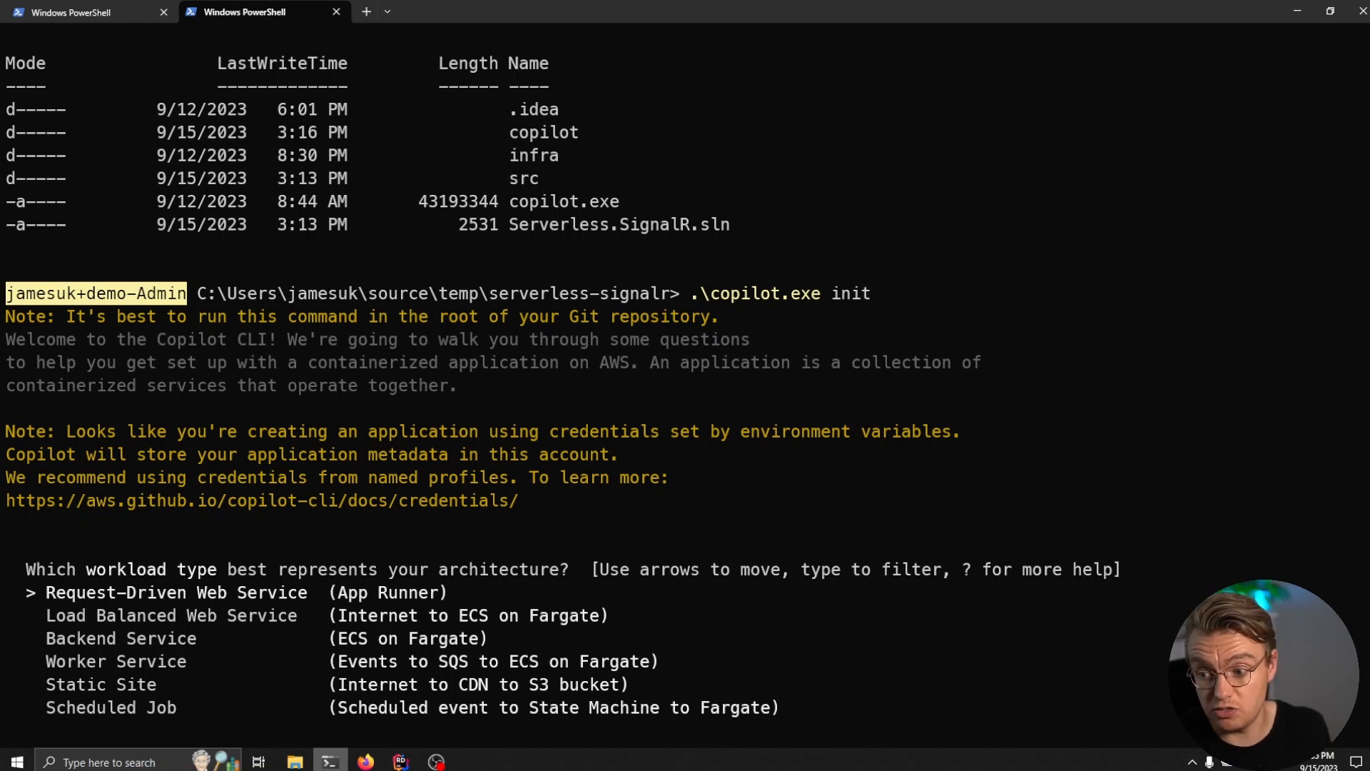
key(Down)
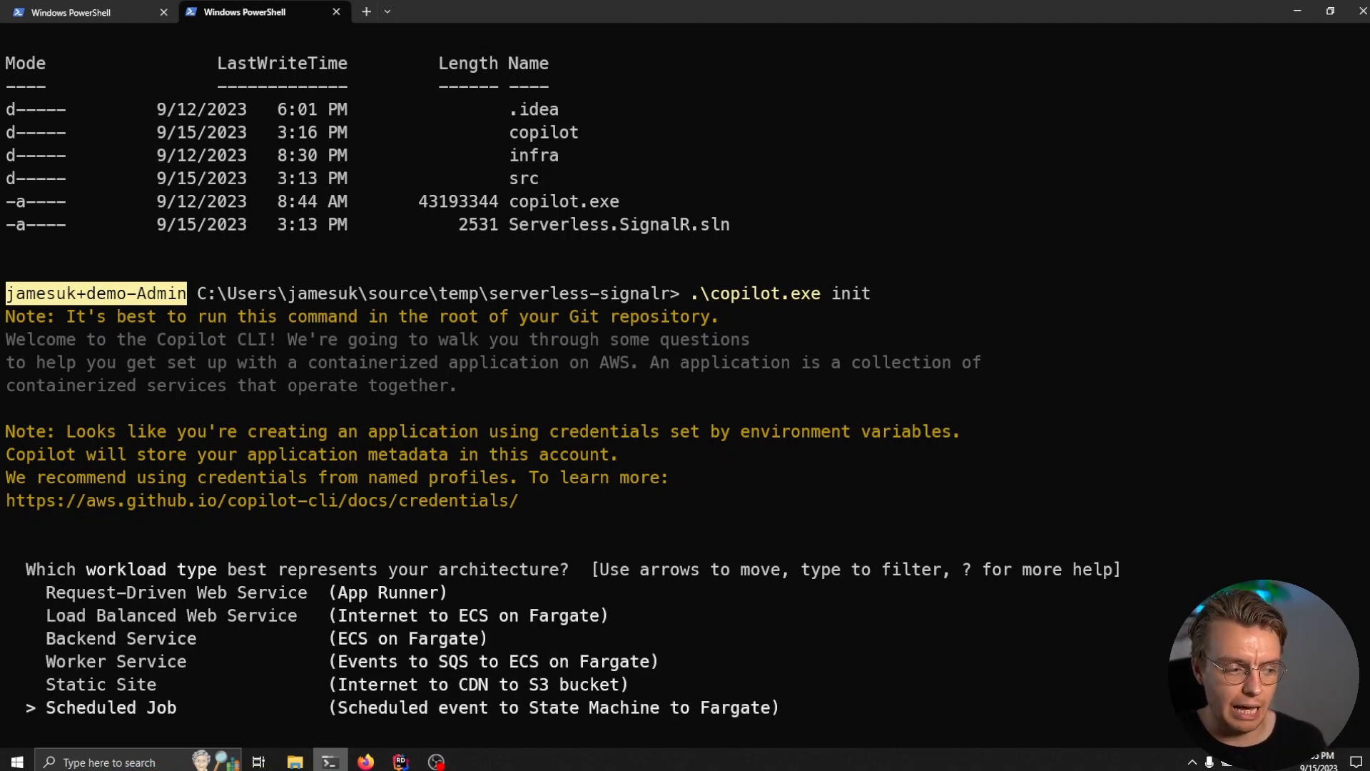
key(up)
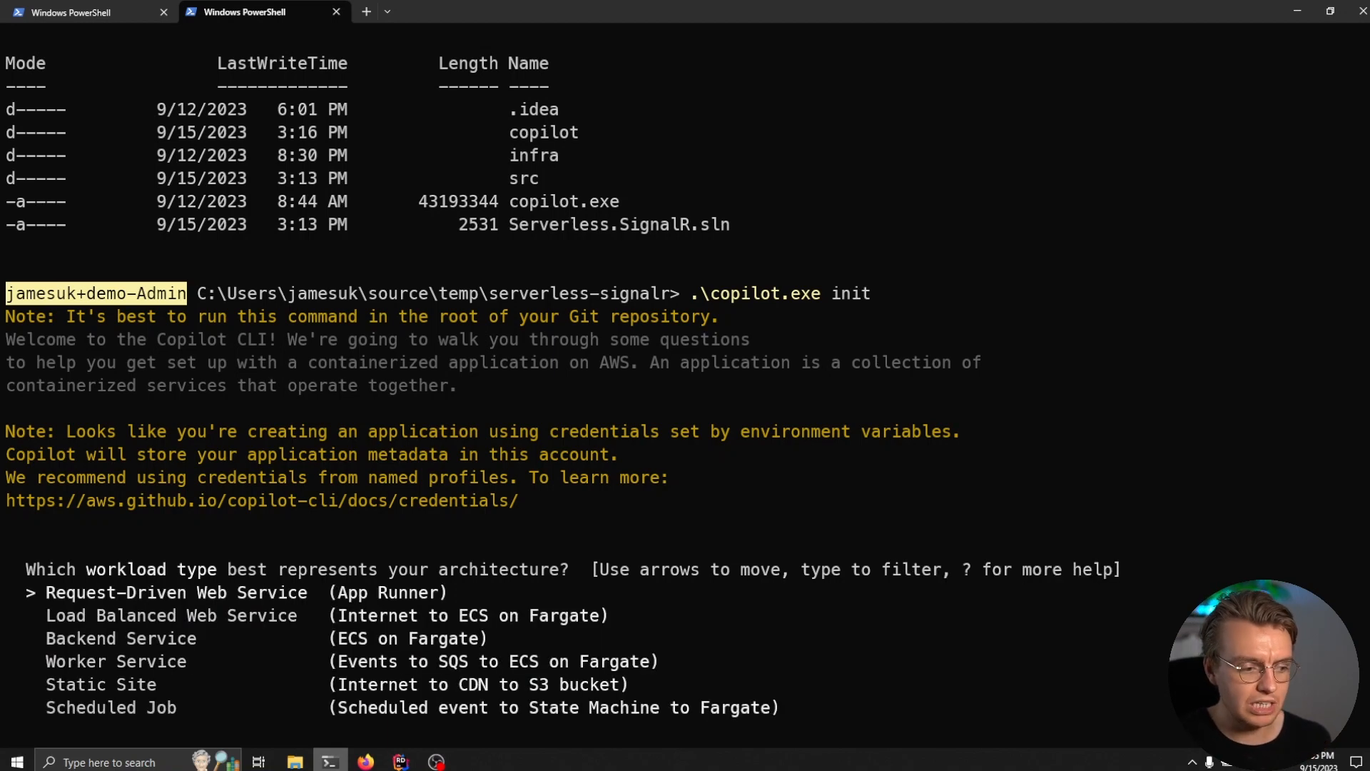
key(Down)
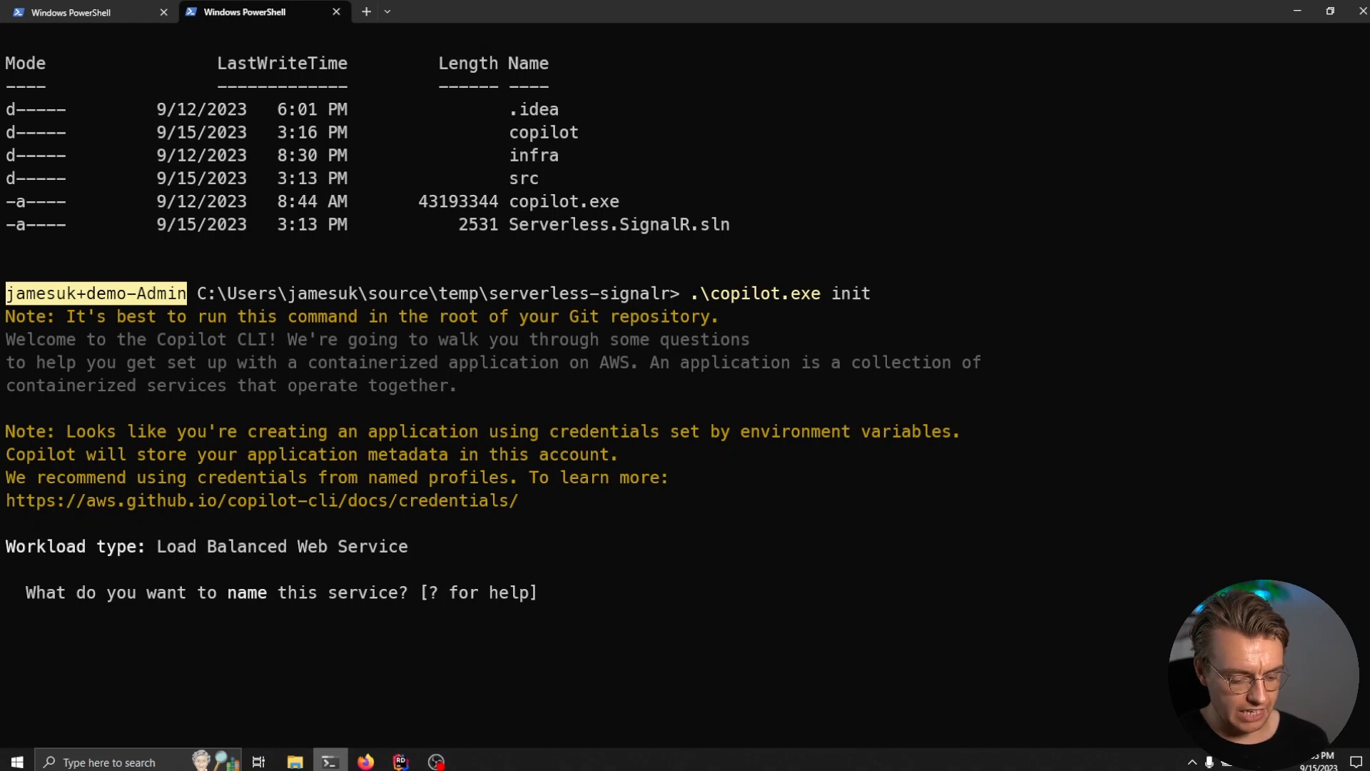
text(test)
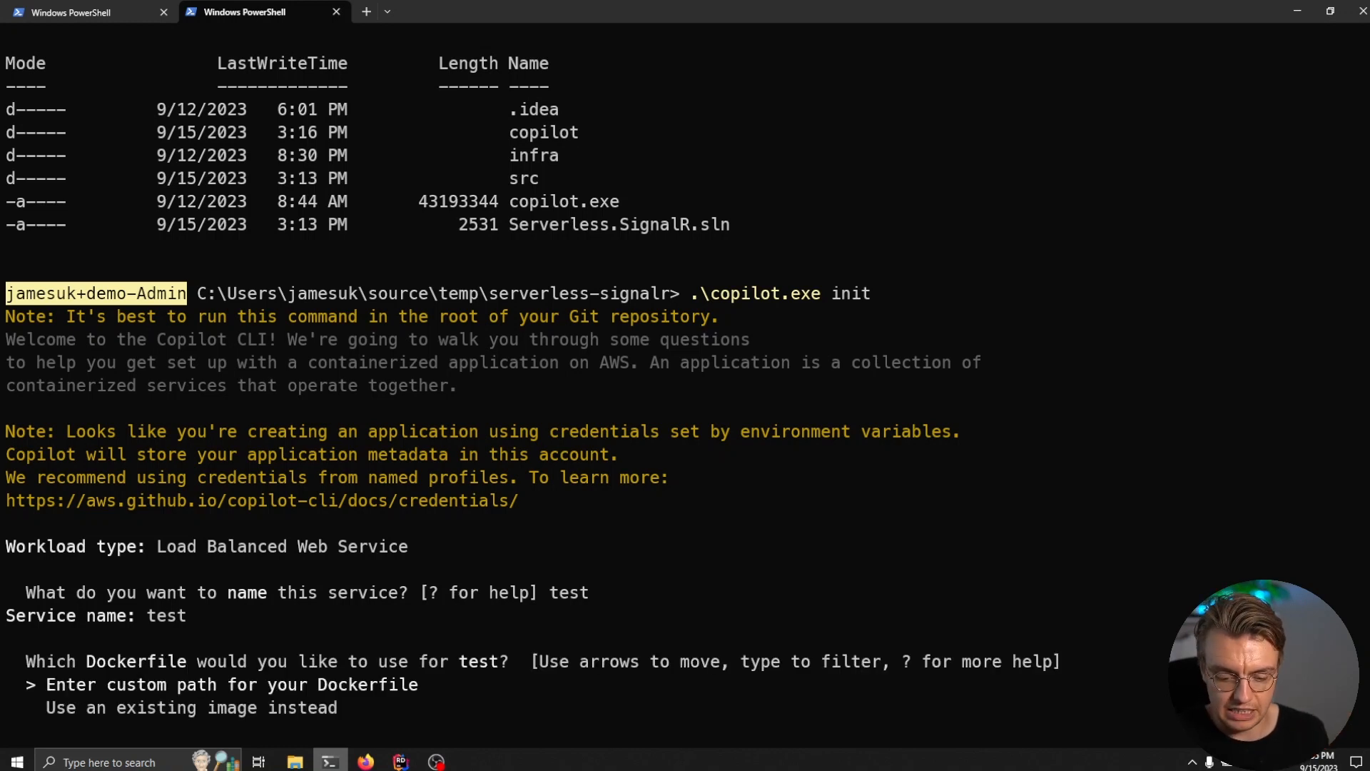
key(enter)
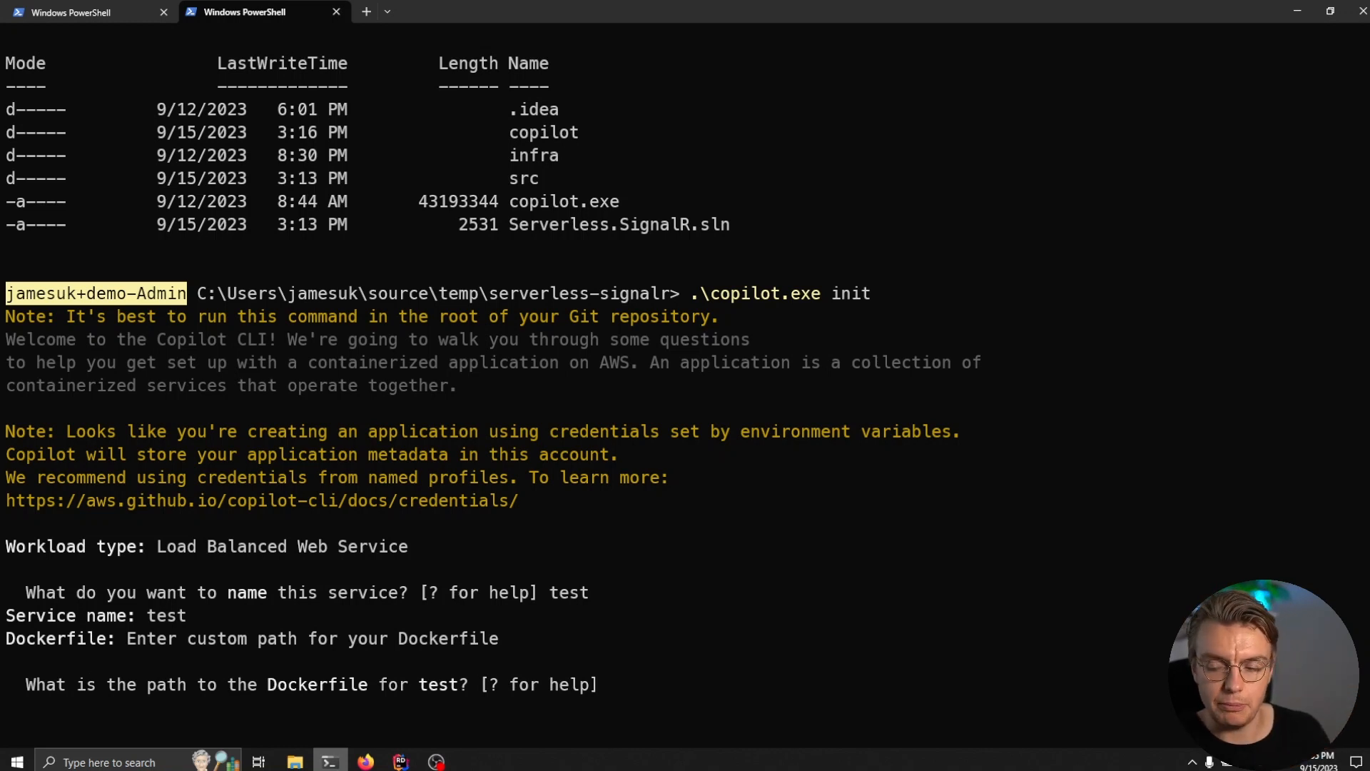
- Abort the Copilot init wizard and clear the terminal
key(ctrl+c)
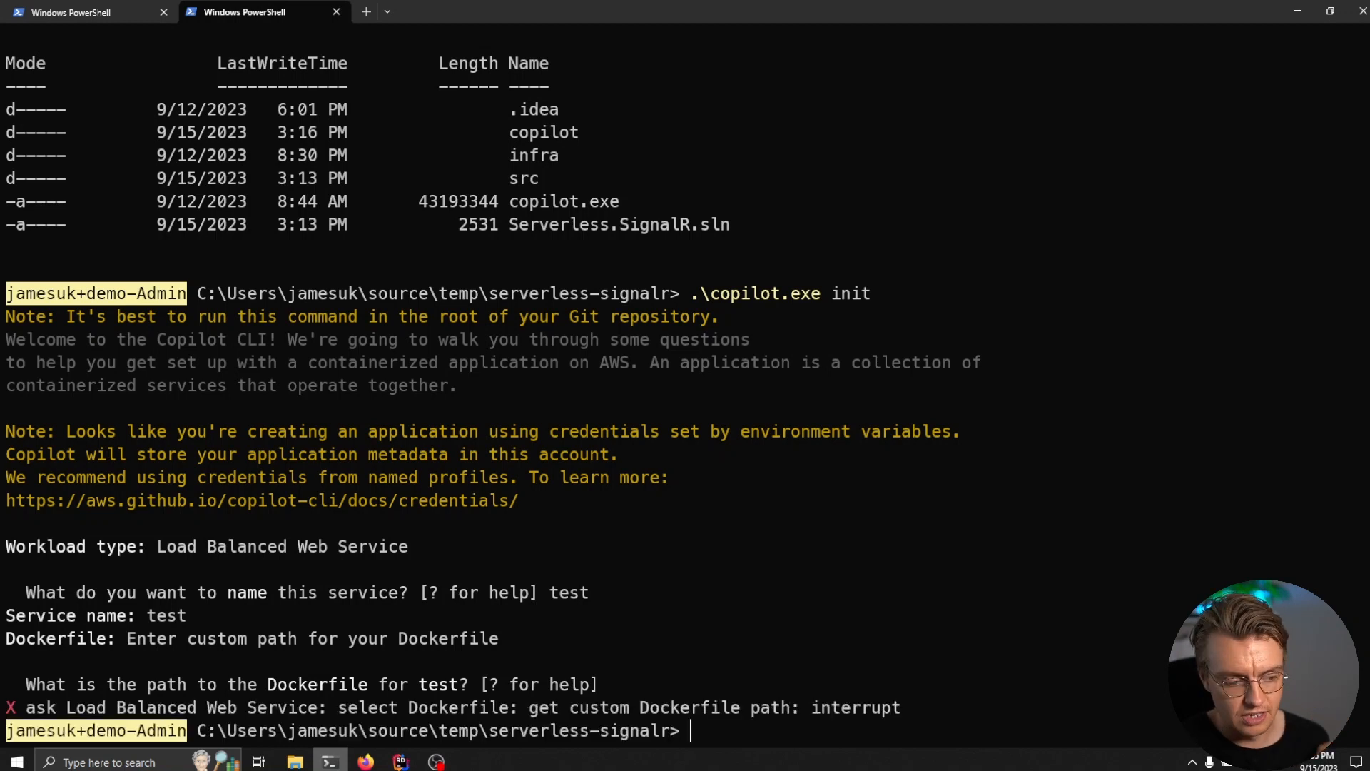
text(c)
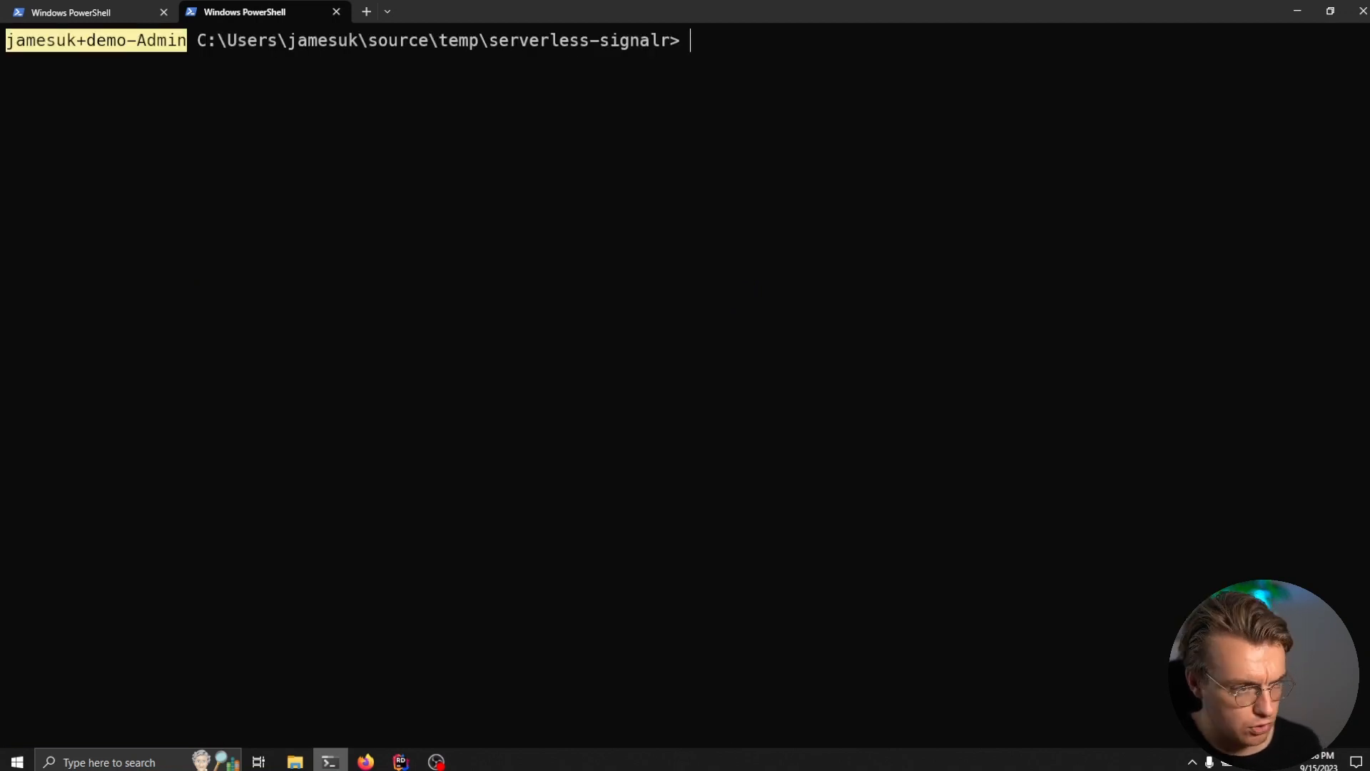
- Open the serverless-signalr folder in VS Code with 'code .'
text(code .,)
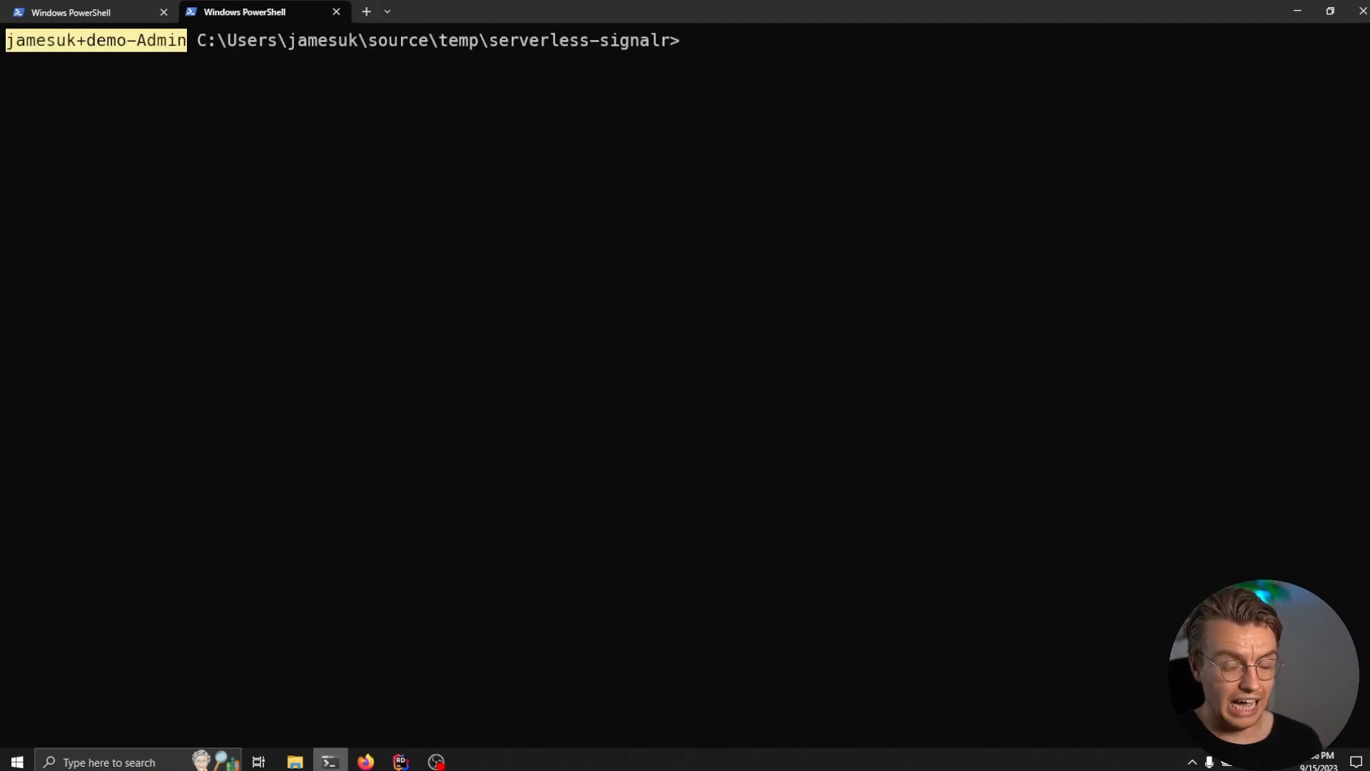
text(co)
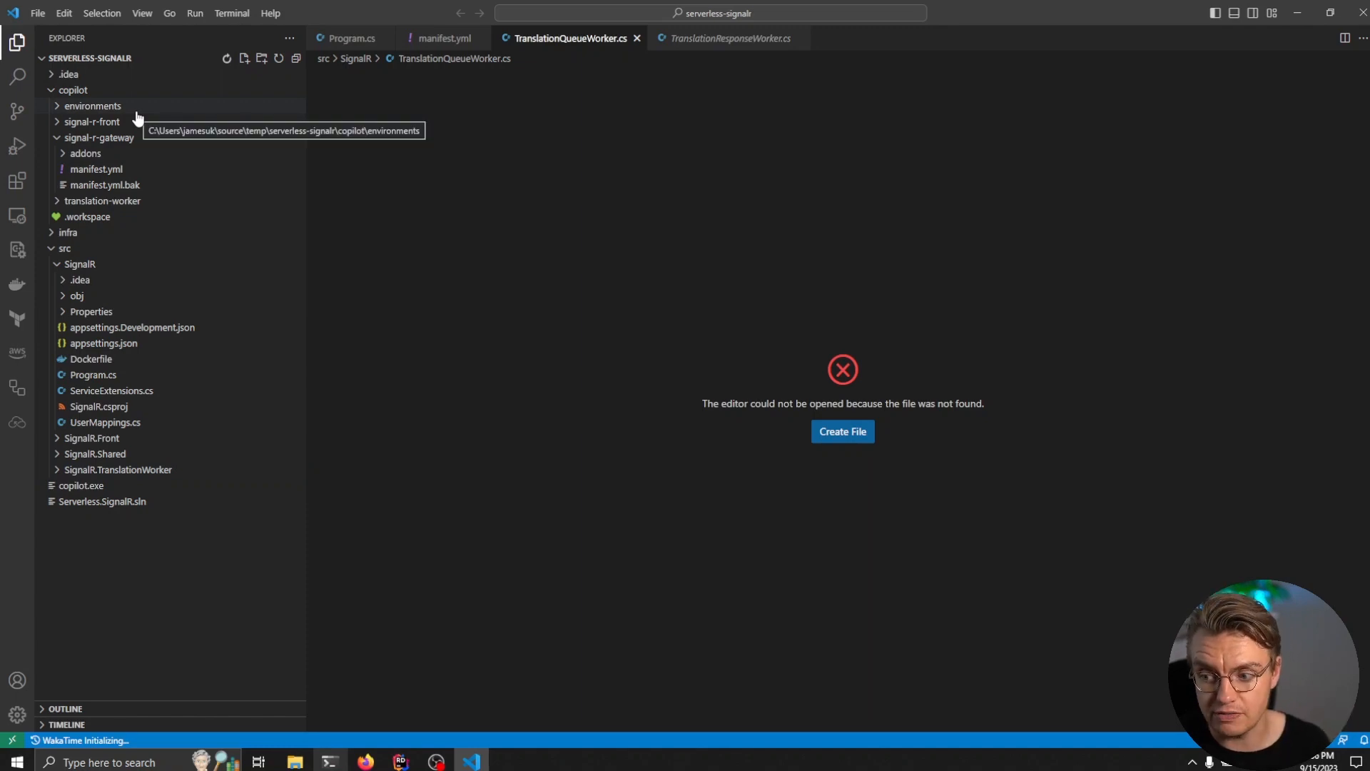
- Collapse the src tree and close every open editor
click(73, 89)
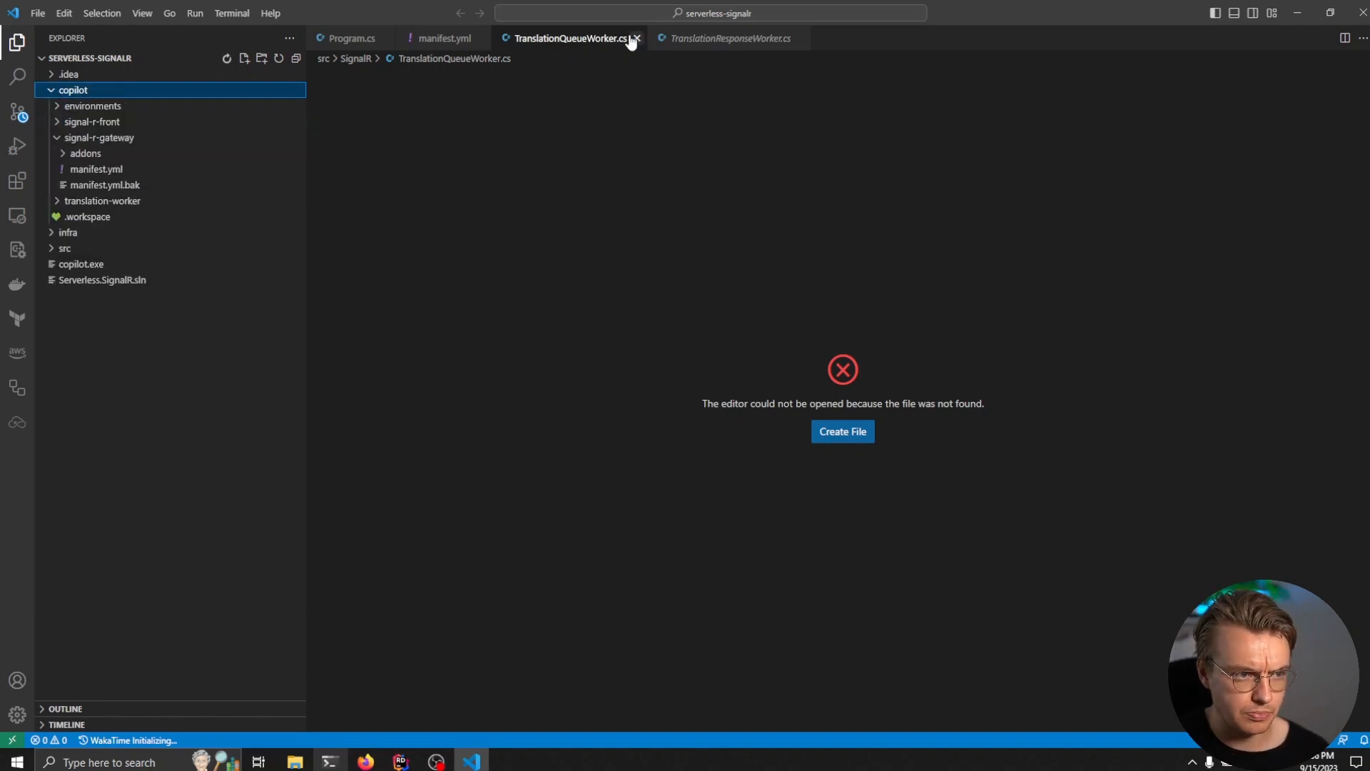
right_click(570, 37)
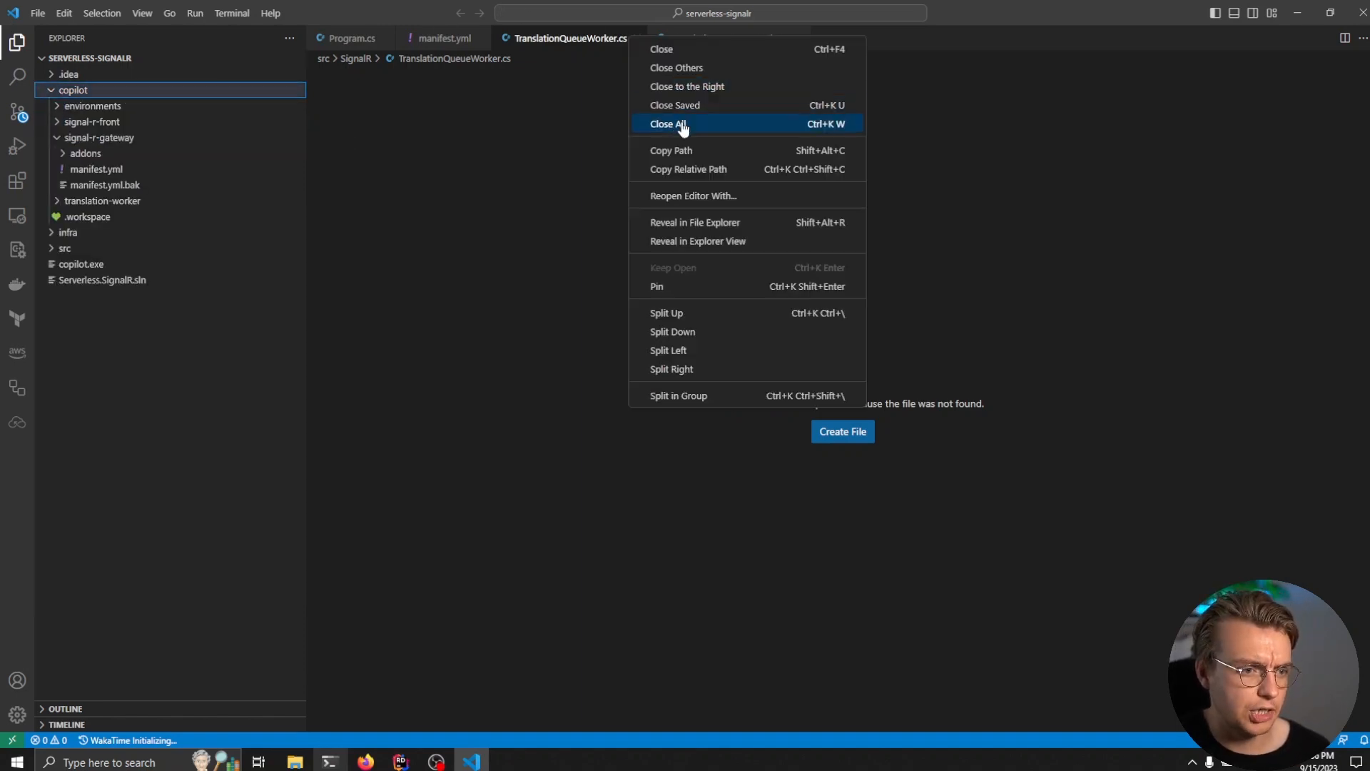
click(668, 123)
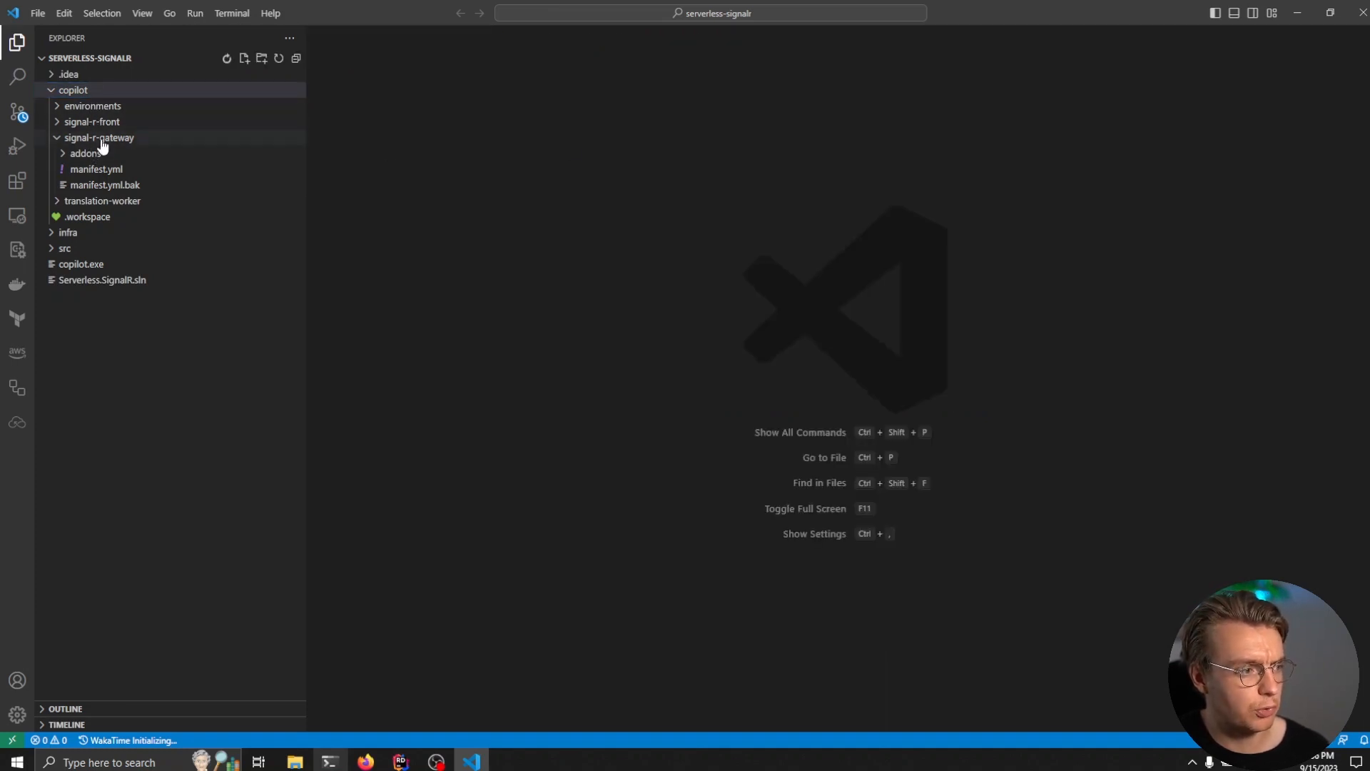
- Browse to copilot/signal-r-gateway in Explorer and view its manifest.yml
click(92, 121)
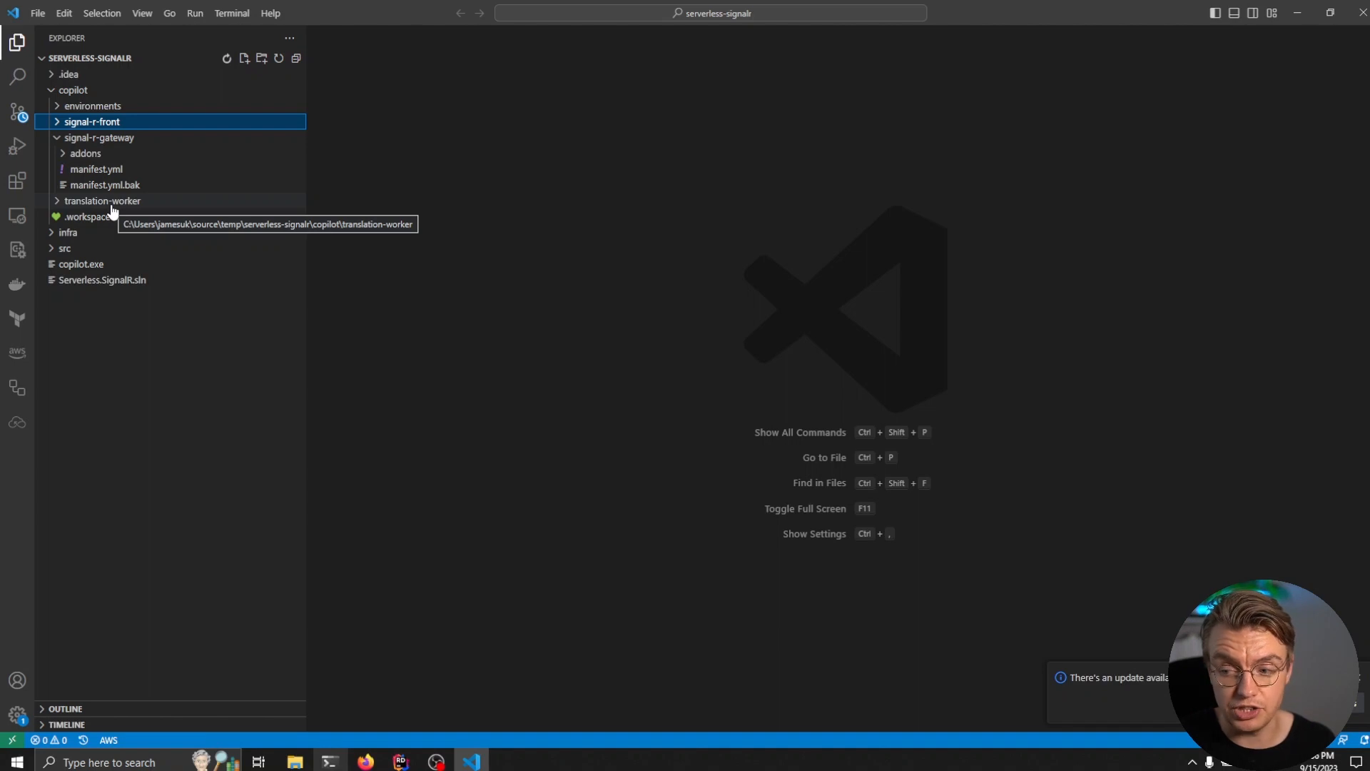
click(98, 137)
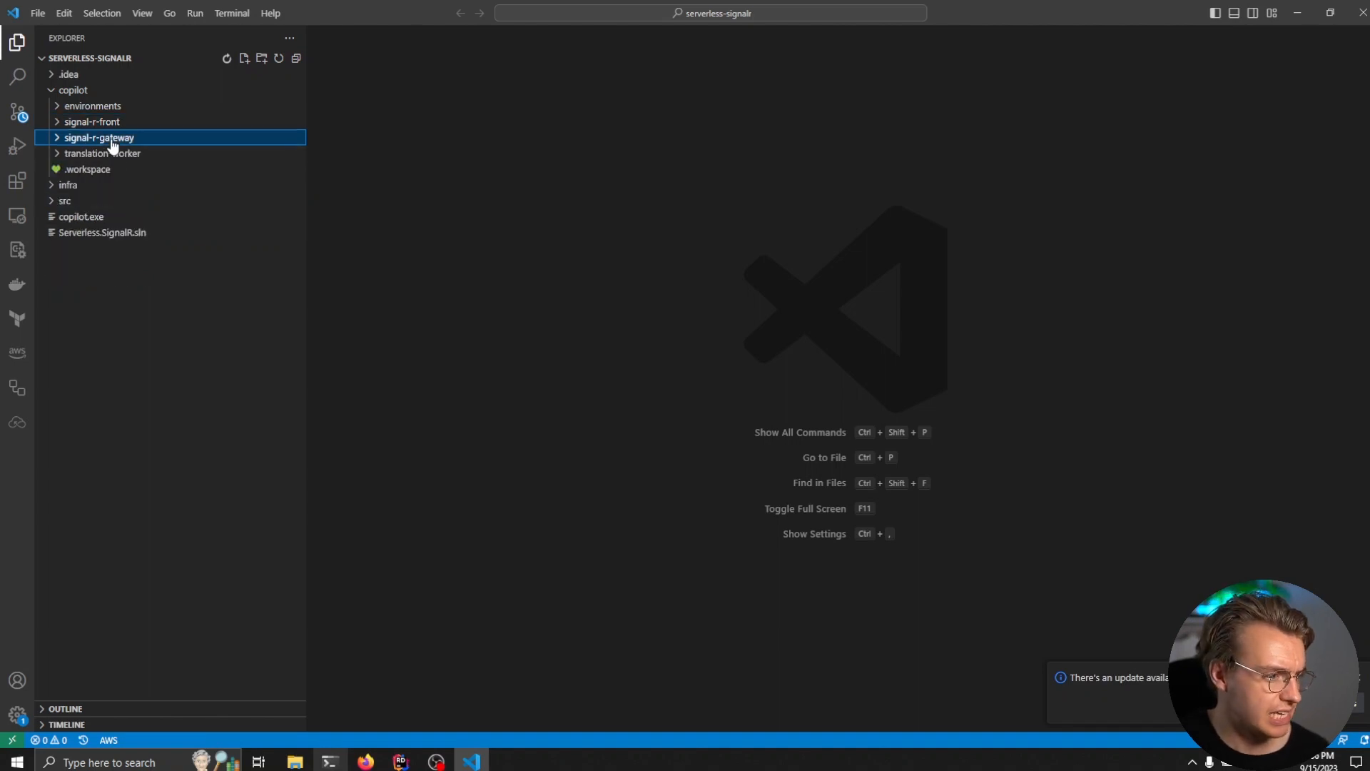
click(98, 137)
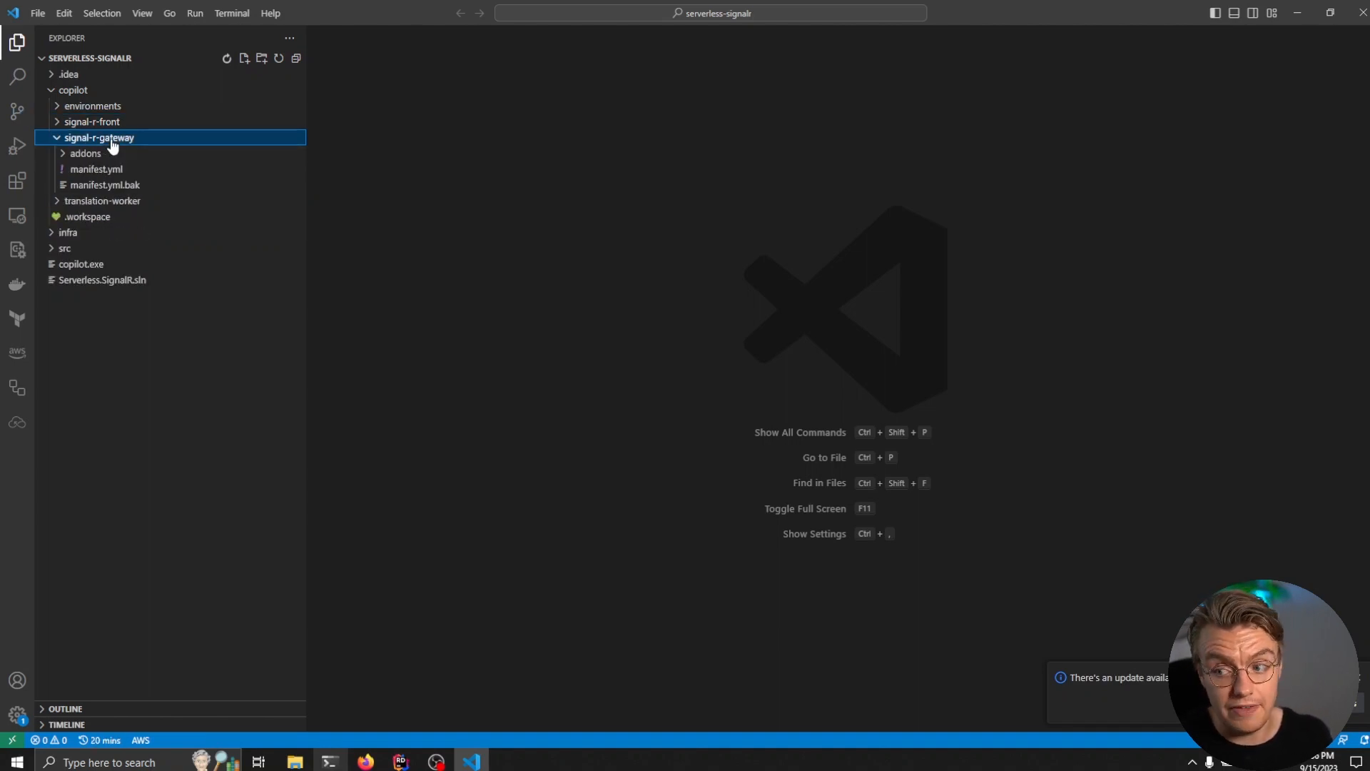
click(96, 169)
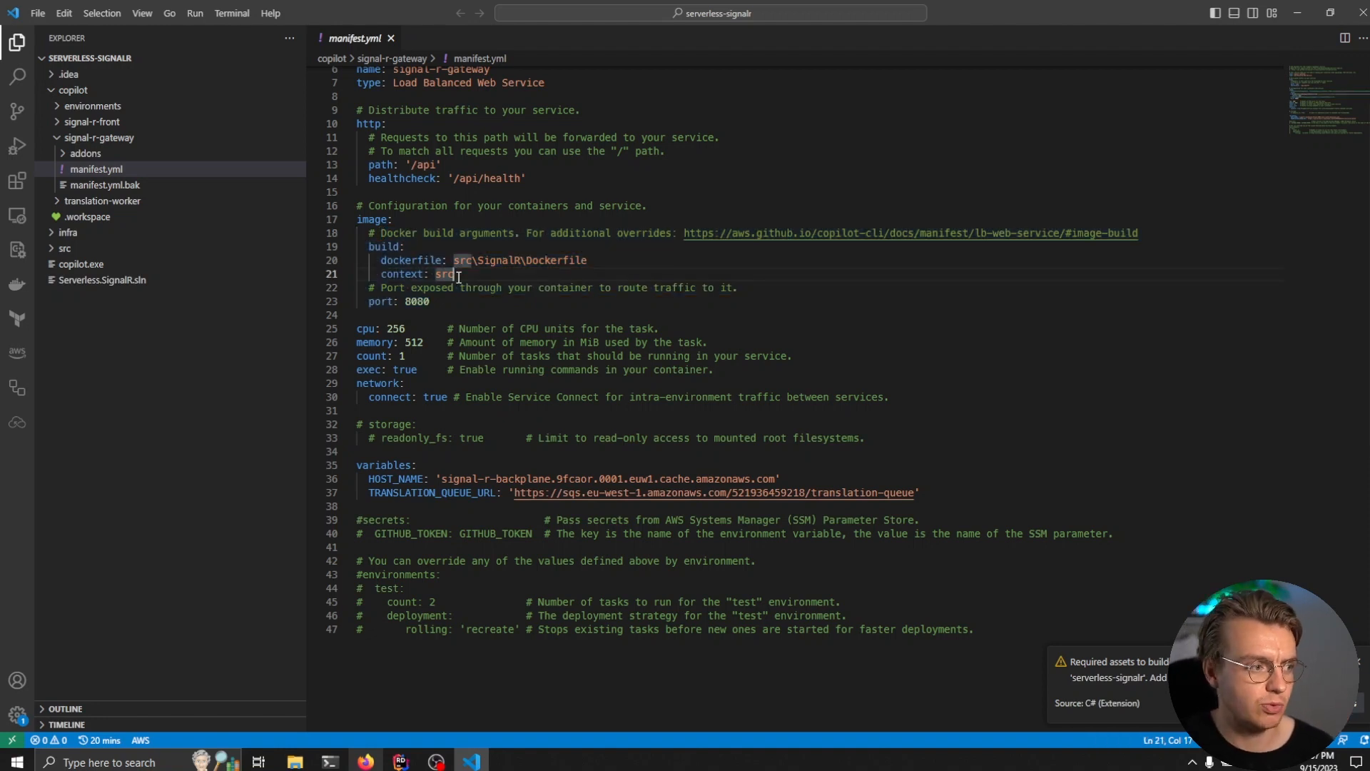
- Review the gateway manifest's variables and pick out HOST_NAME
scroll(down, 3)
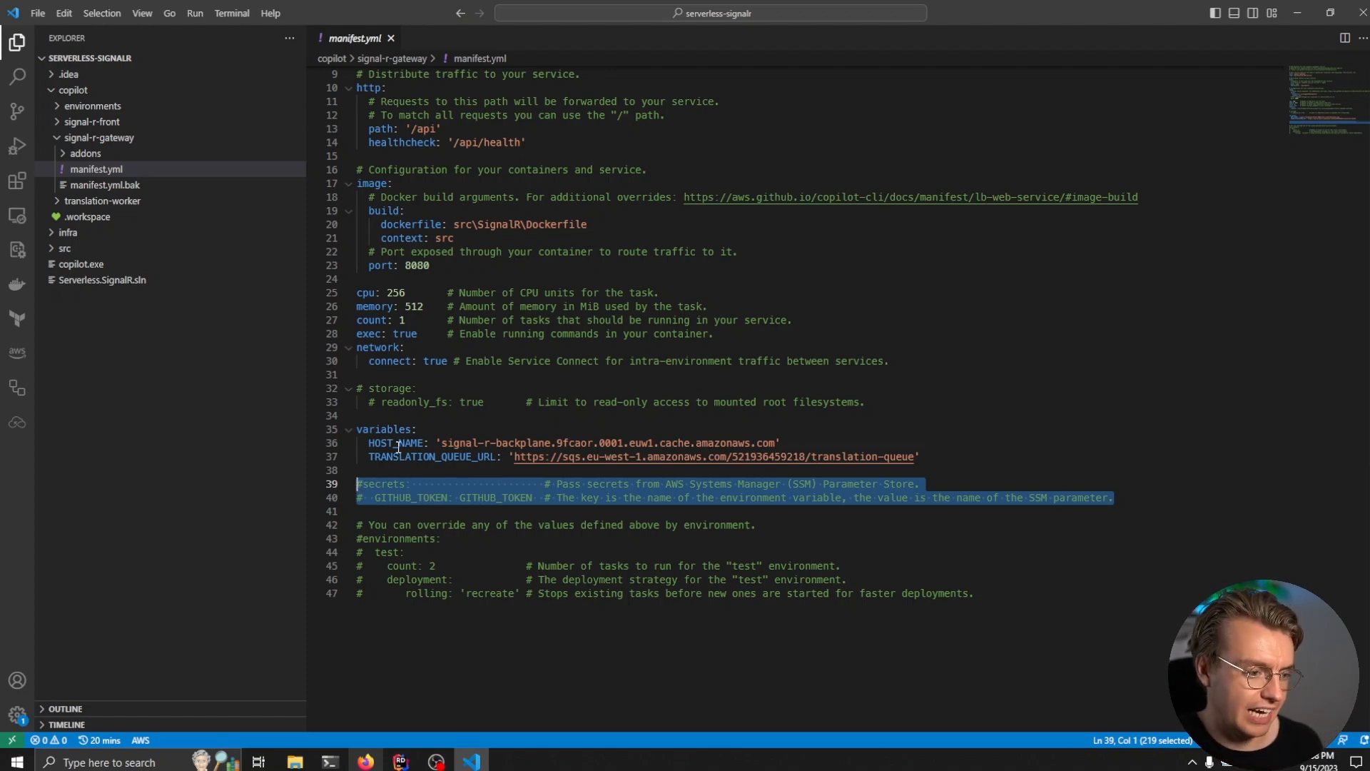
double_click(395, 443)
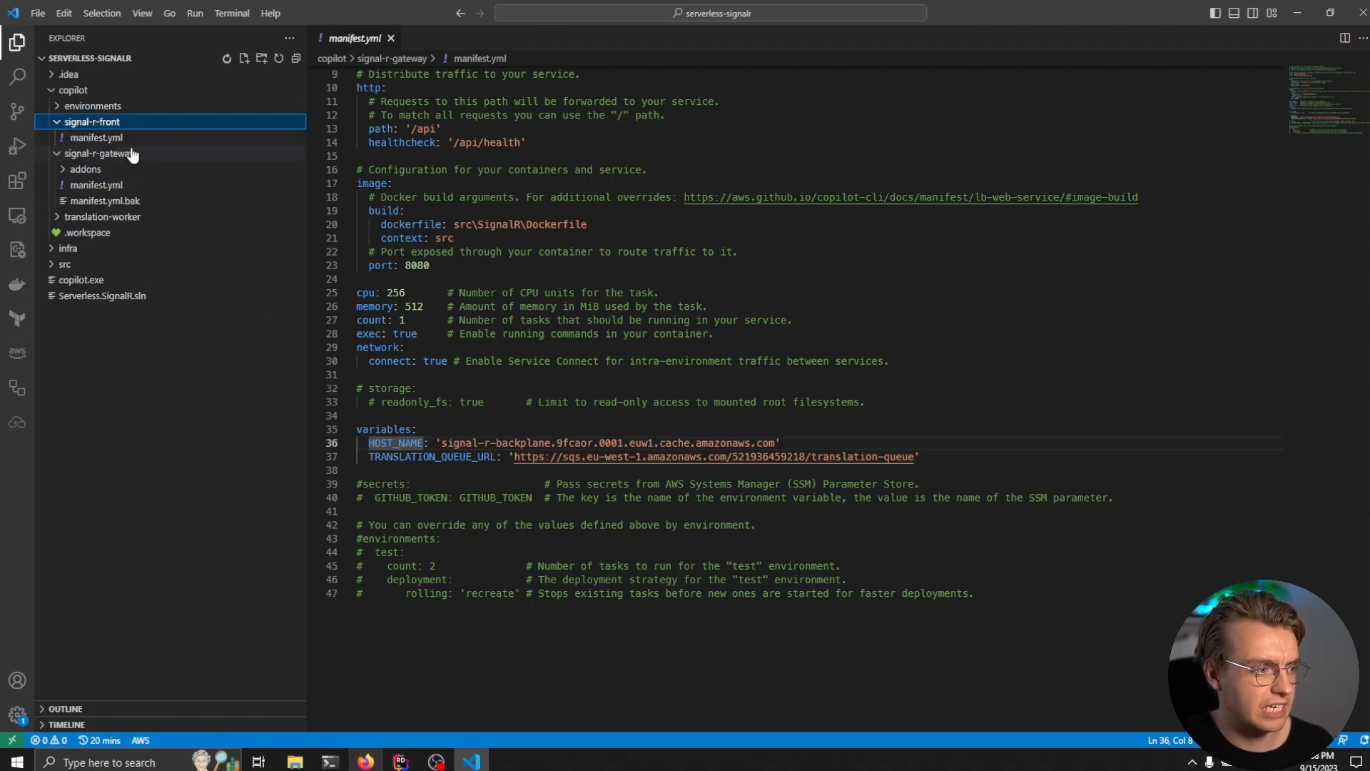
- Review signal-r-front's manifest.yml with its path "/" setting, then view translation-worker's manifest
click(95, 137)
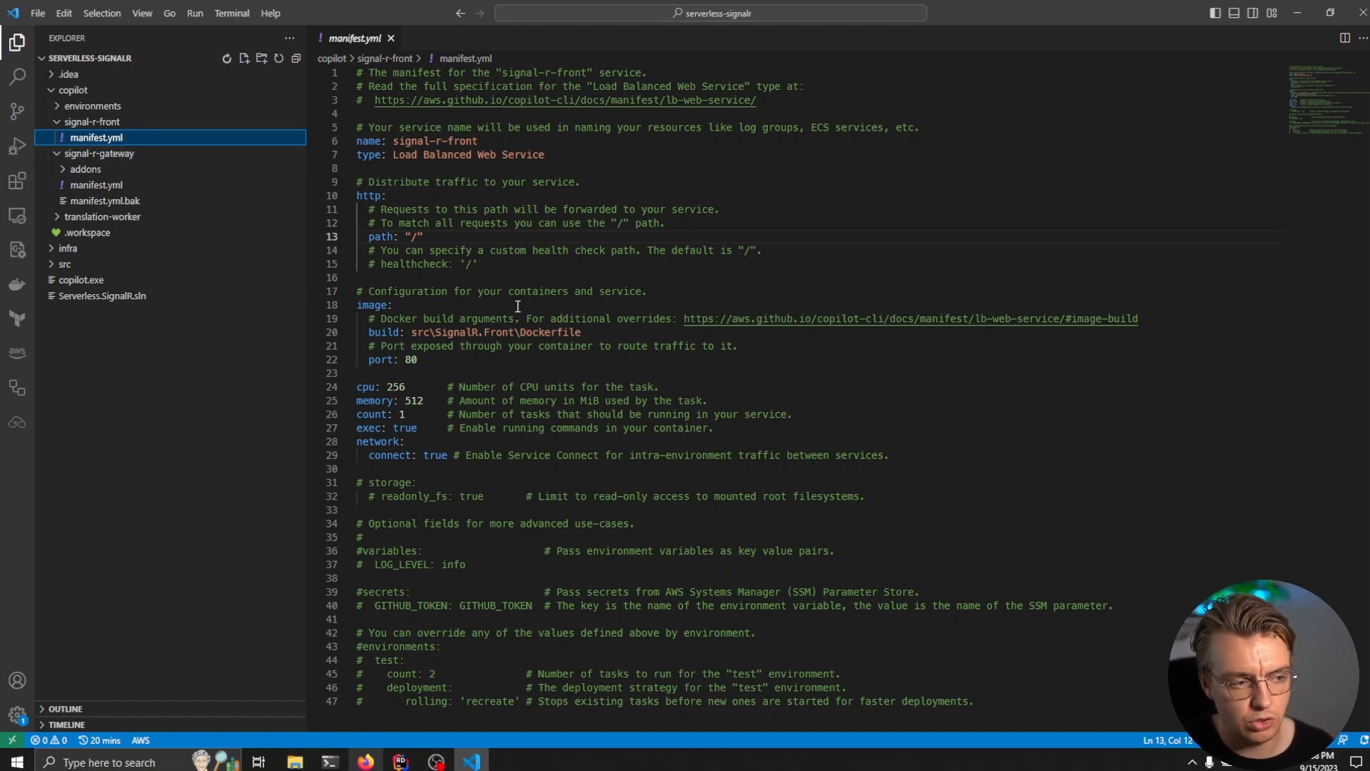
drag(369, 237, 424, 237)
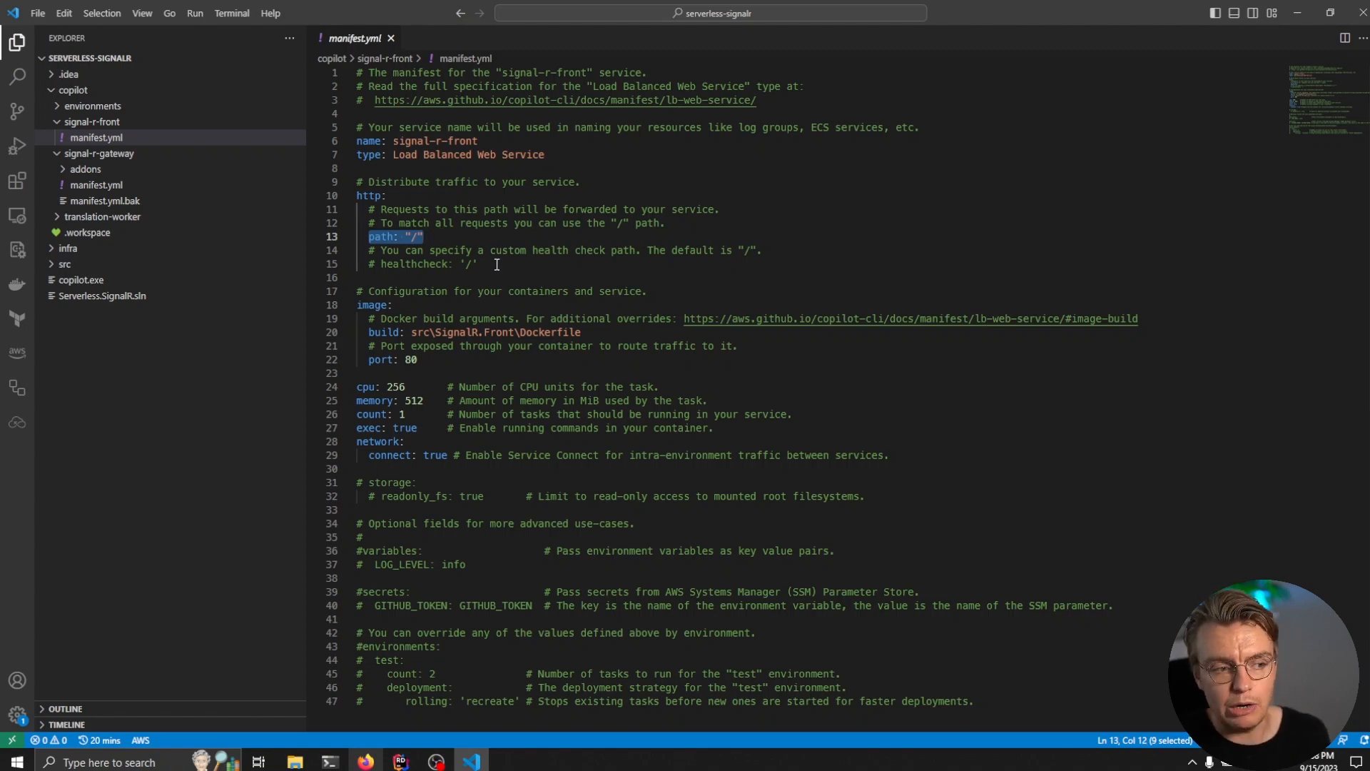
click(497, 264)
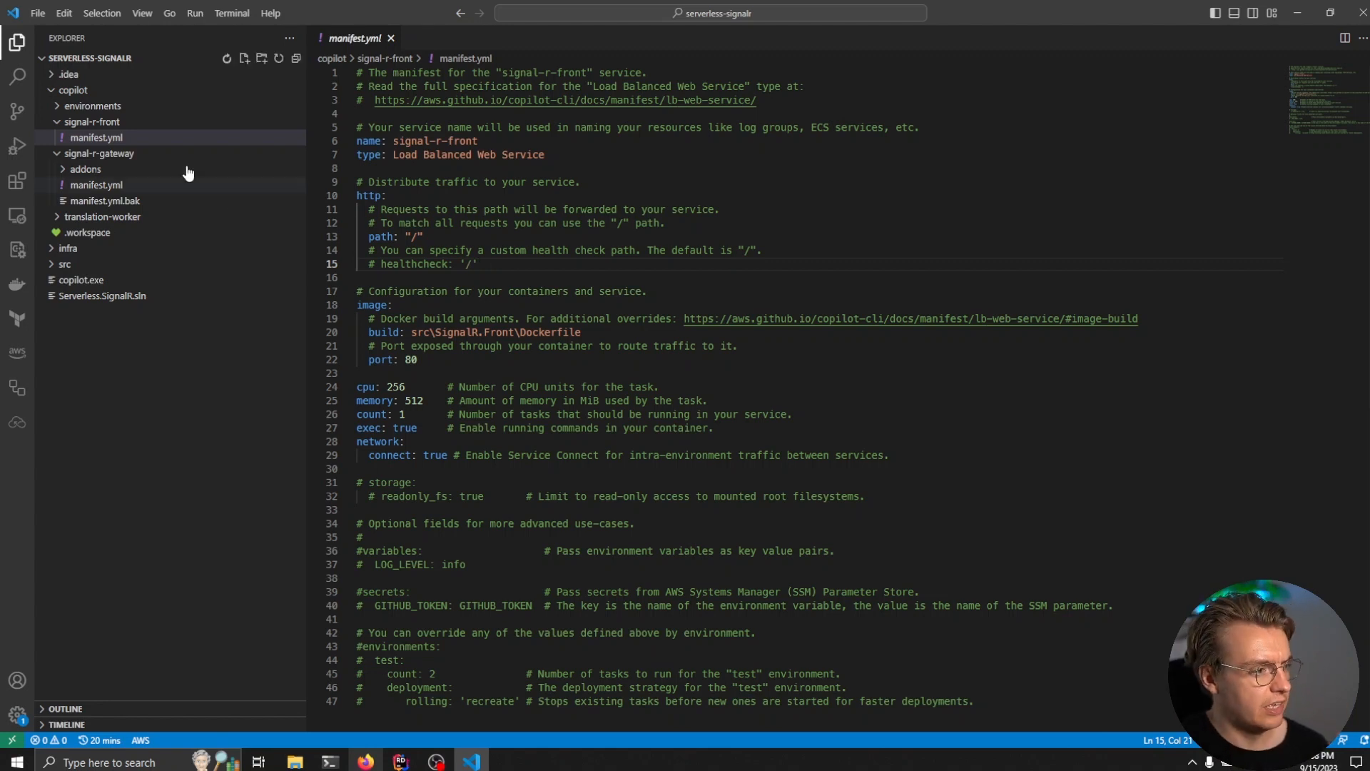
click(99, 137)
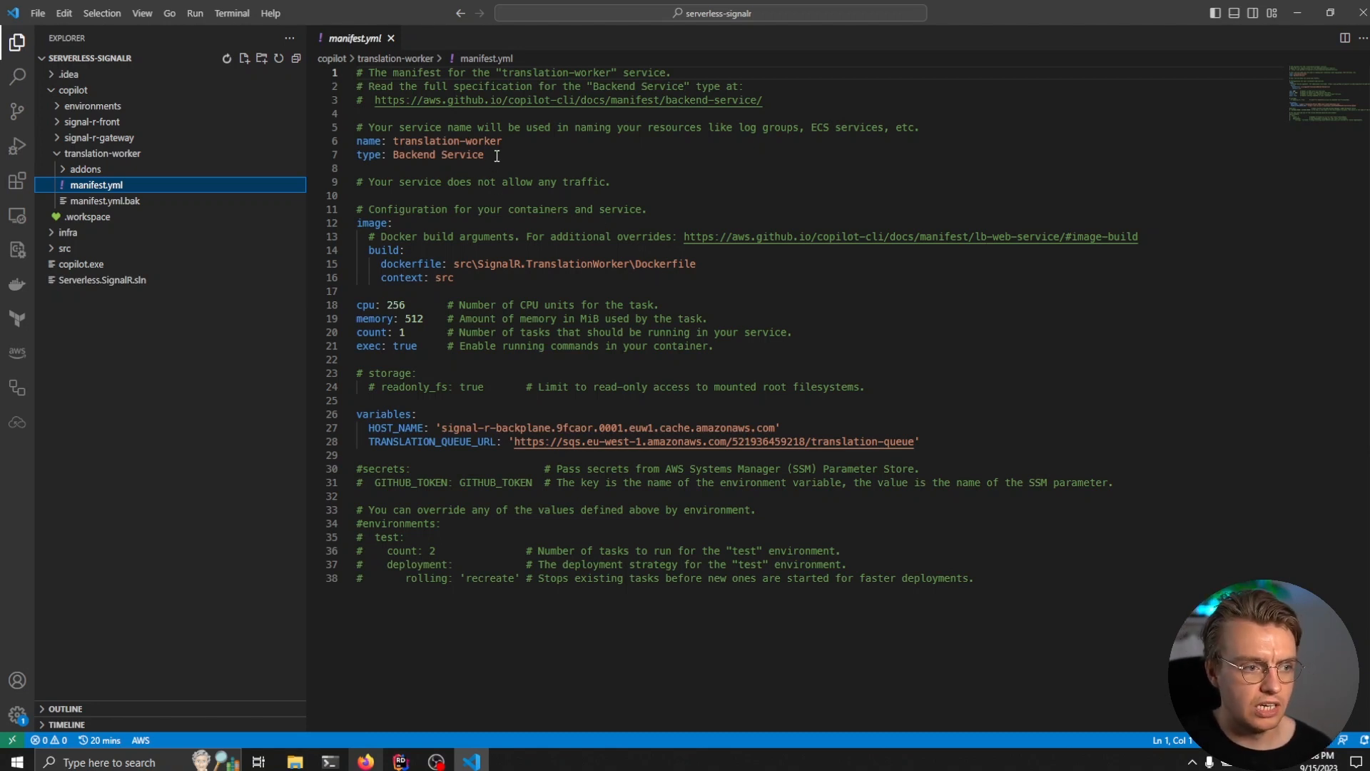
- Inspect the worker's image build block, then view its addons iam.yaml policy
drag(361, 154, 484, 154)
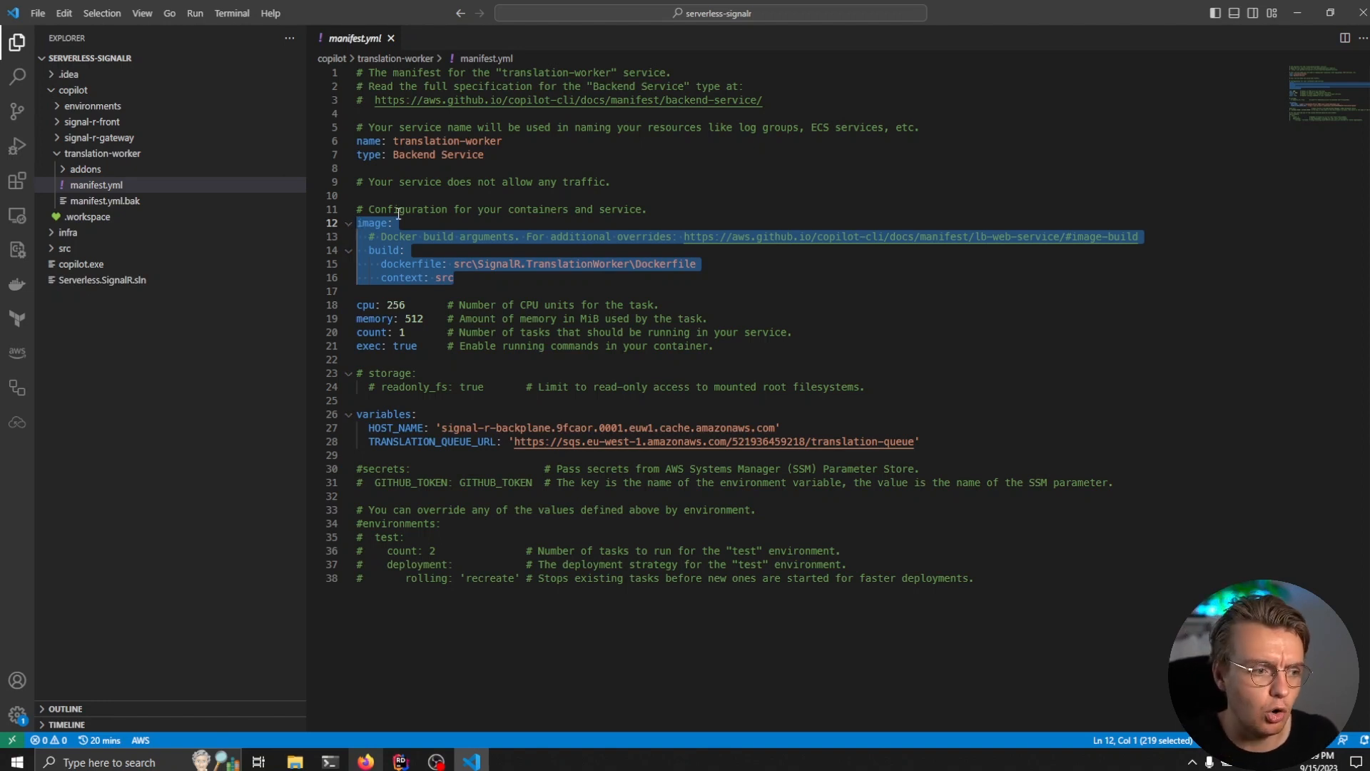
click(394, 196)
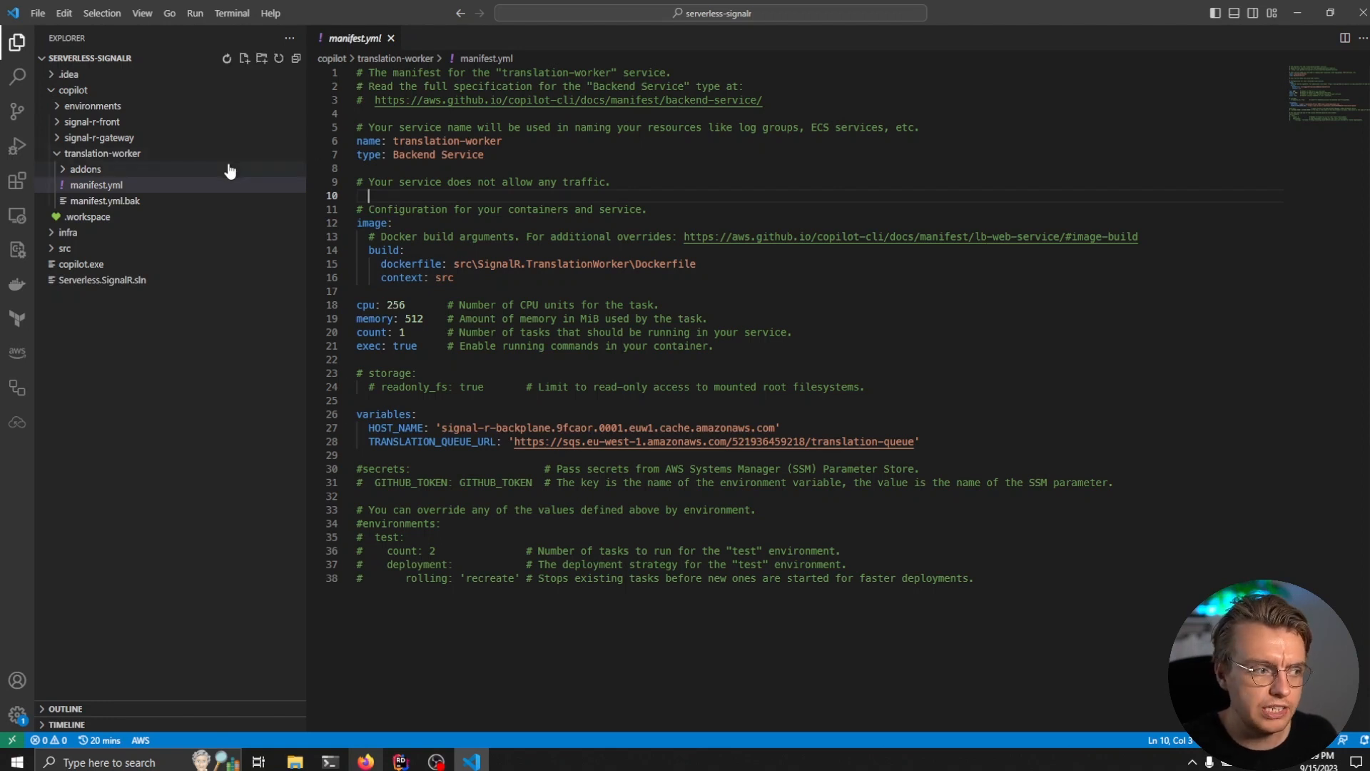
click(85, 168)
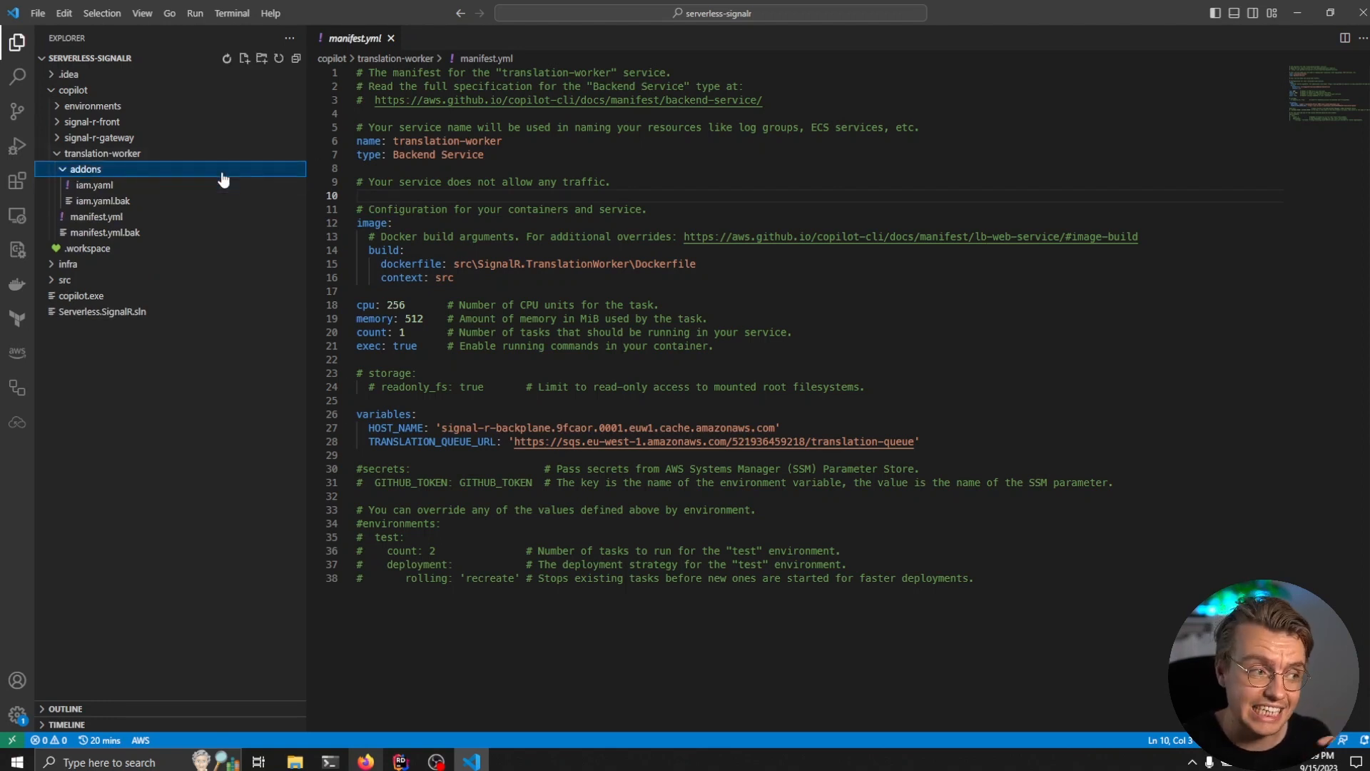
click(95, 184)
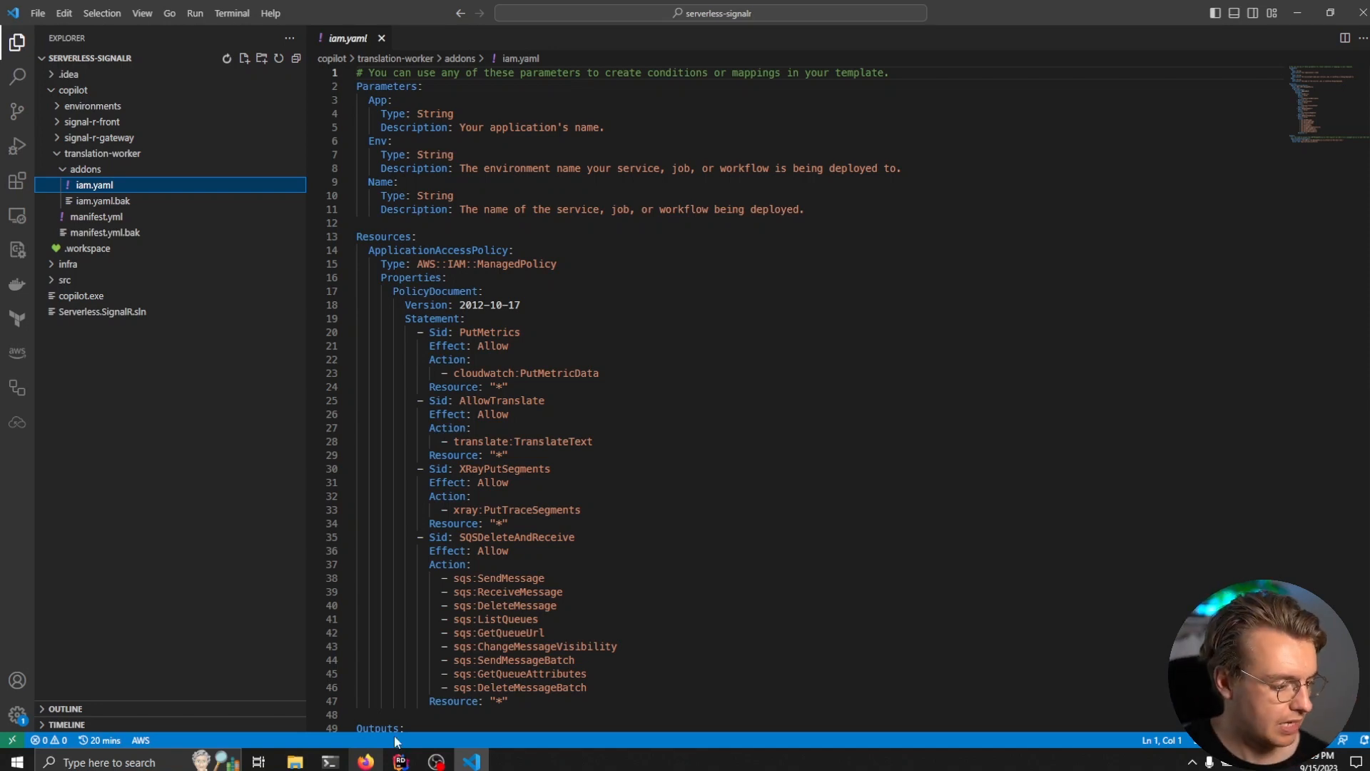
- In PowerShell run .\copilot.exe deploy and choose the signal-r-gateway service
click(330, 761)
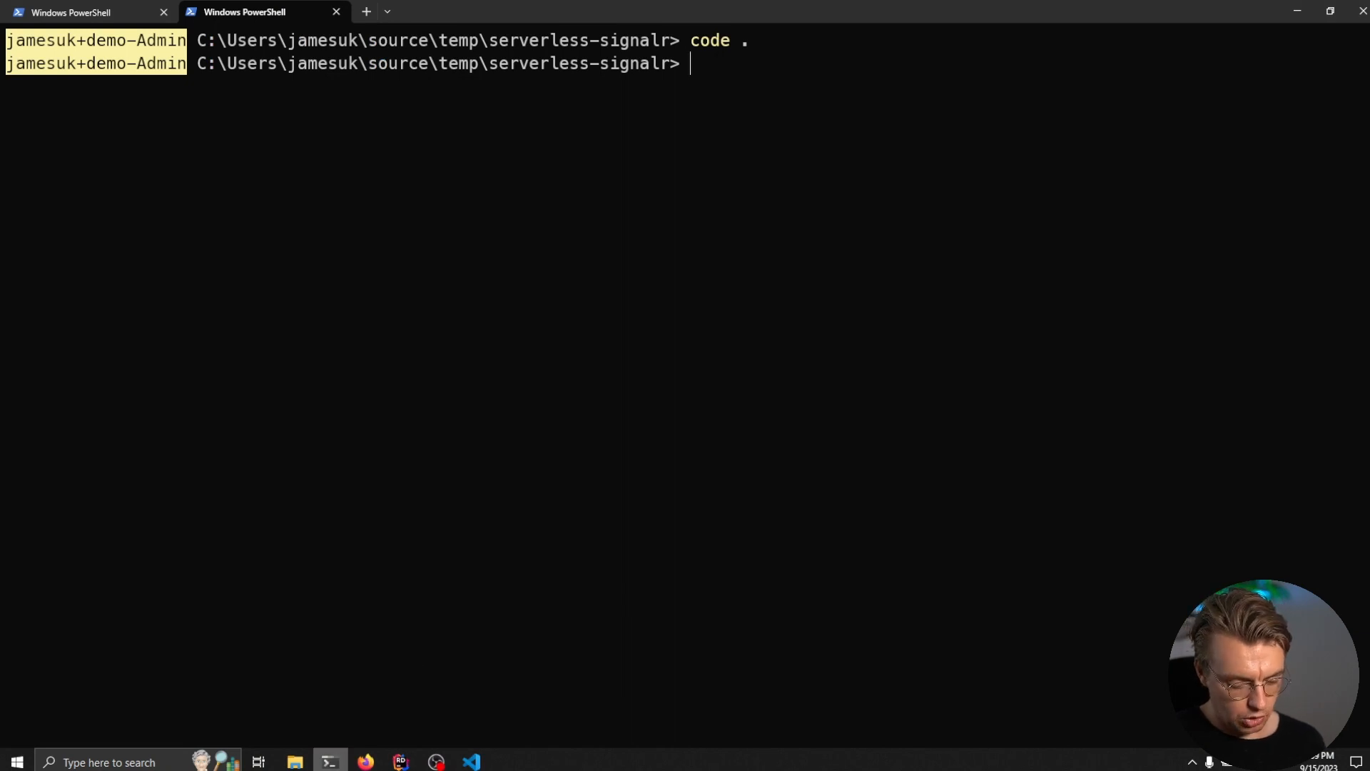
text(.\copilot.exe)
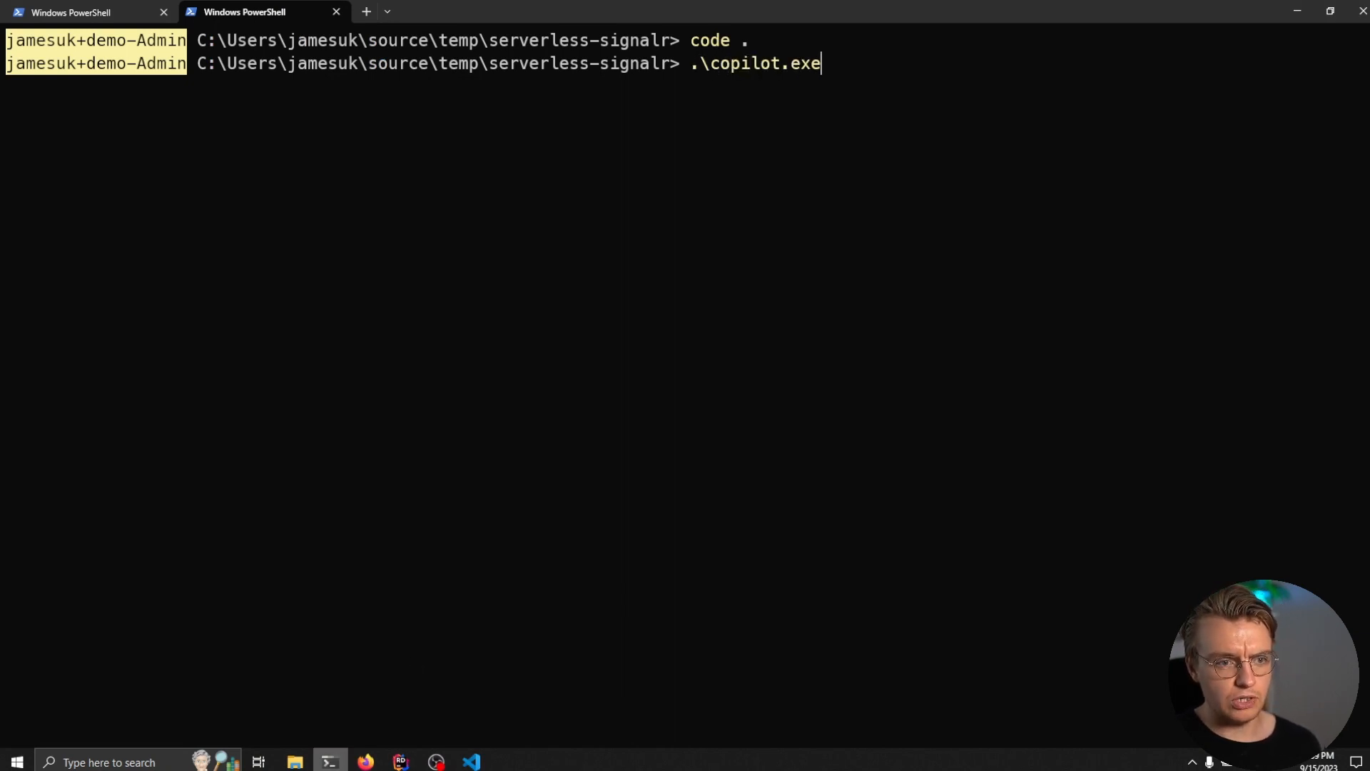
text(depl)
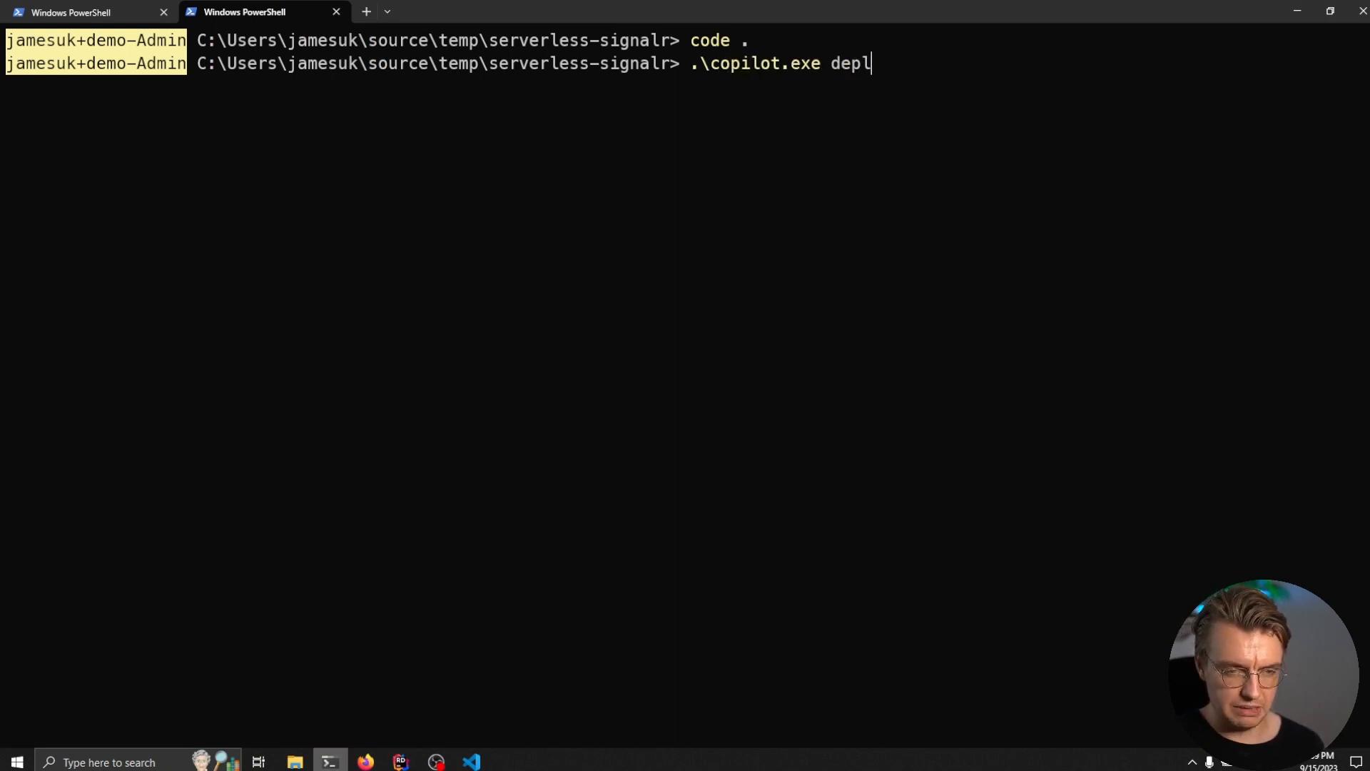
text(oy)
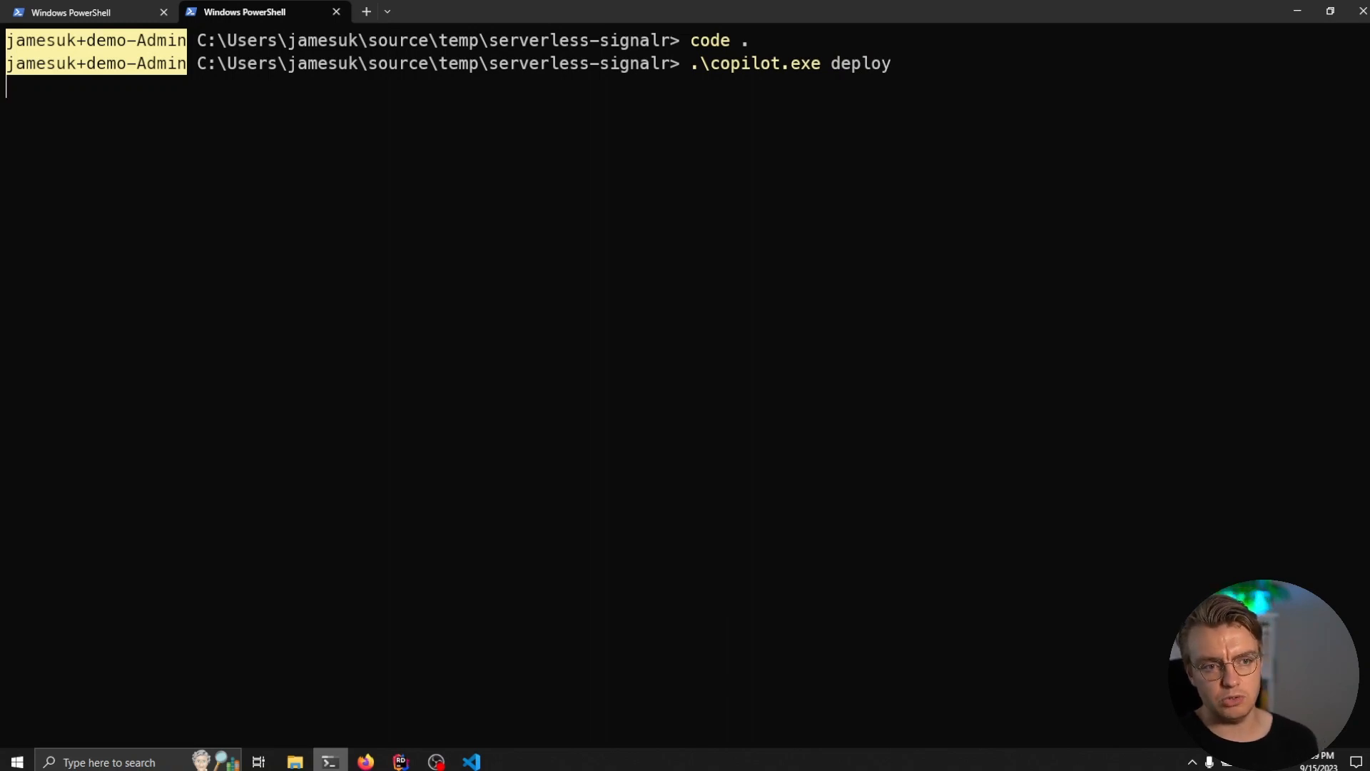
key(enter)
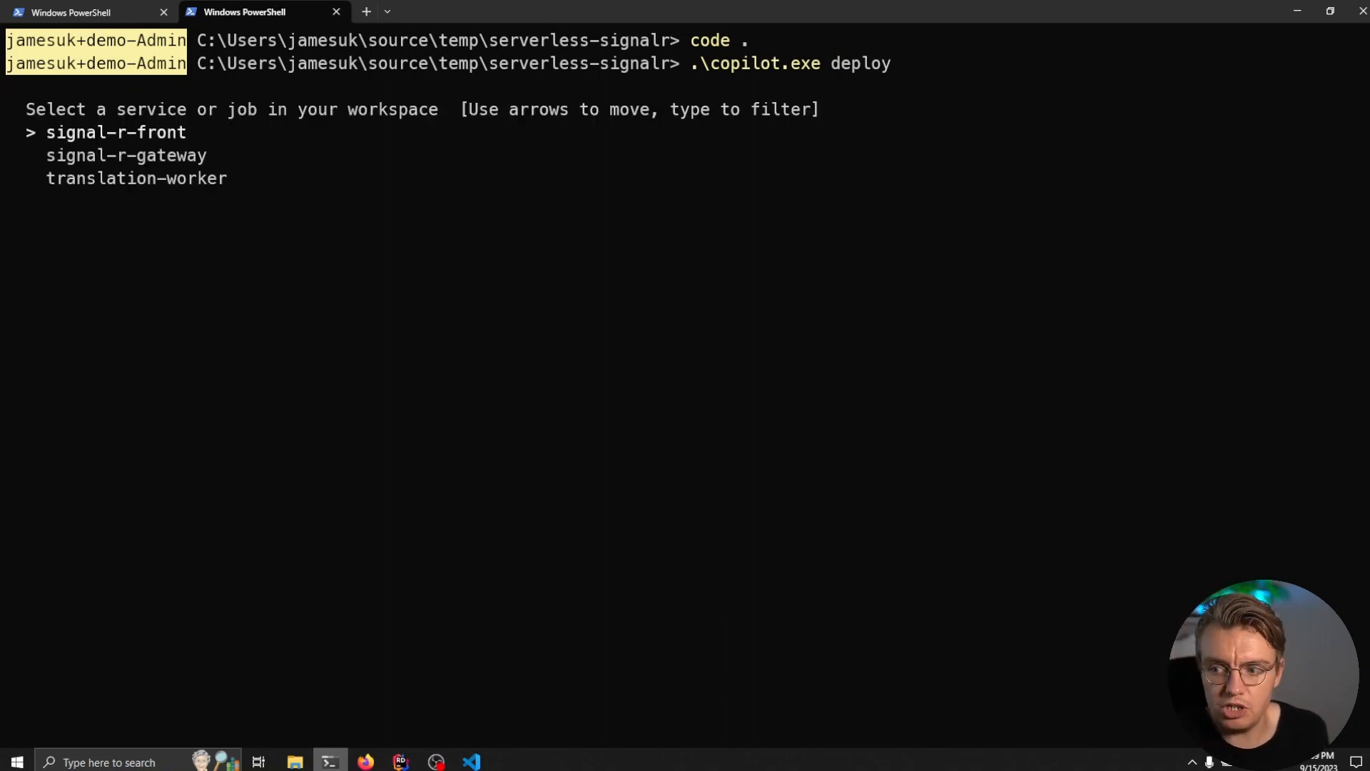
key(down)
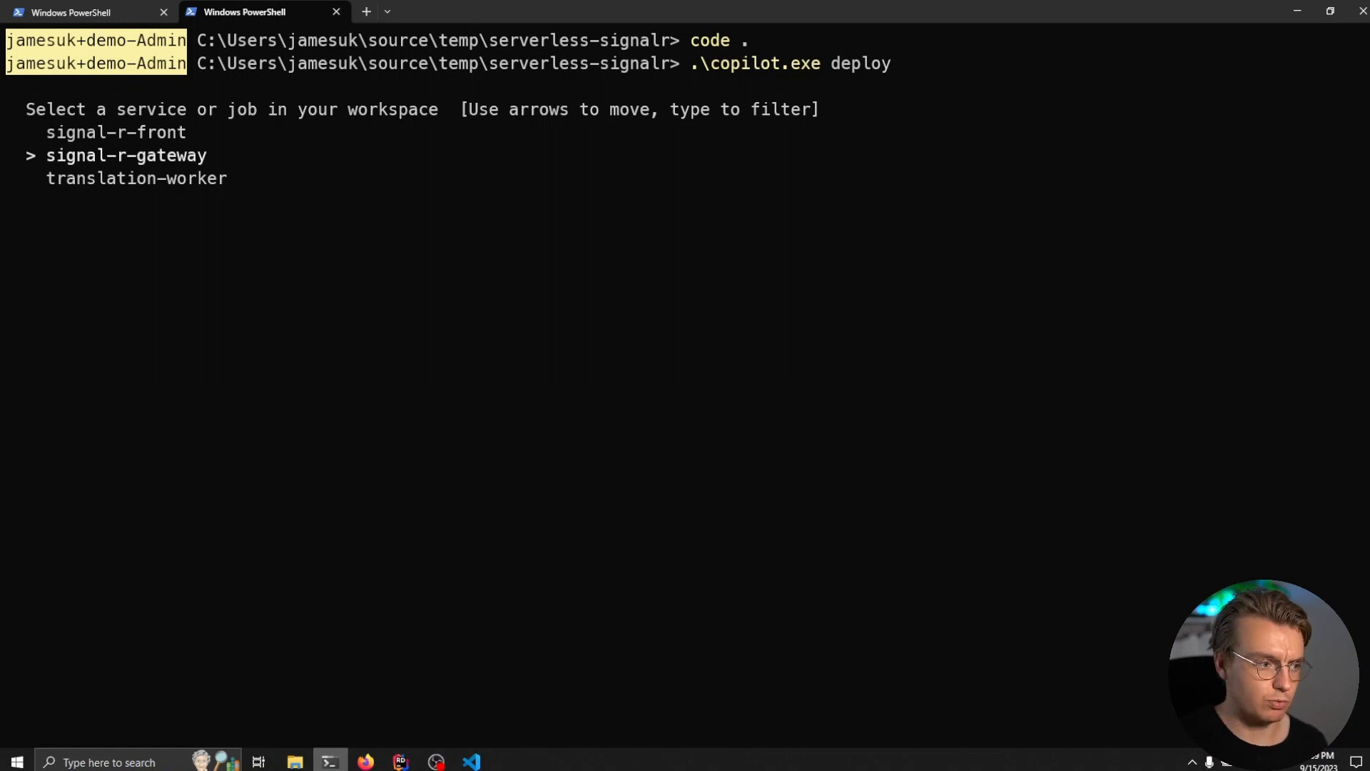
key(enter)
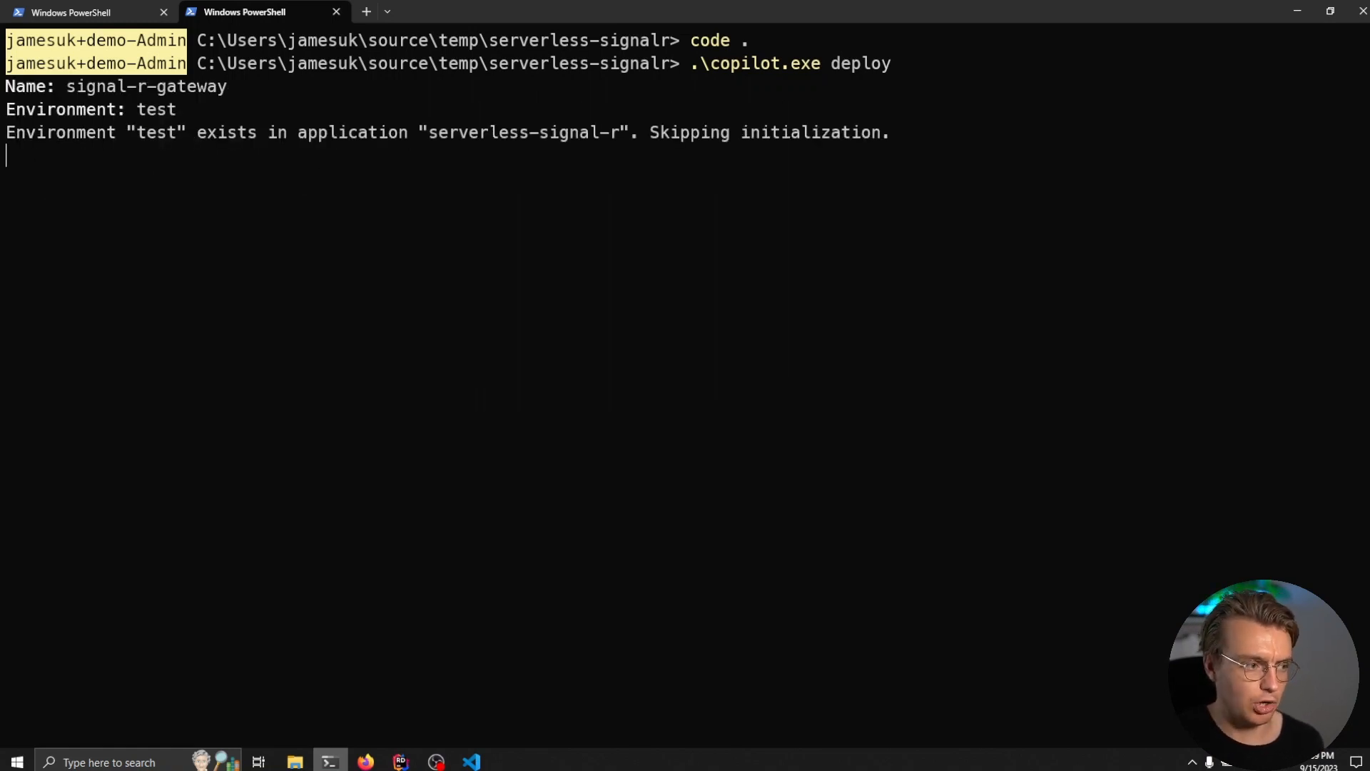